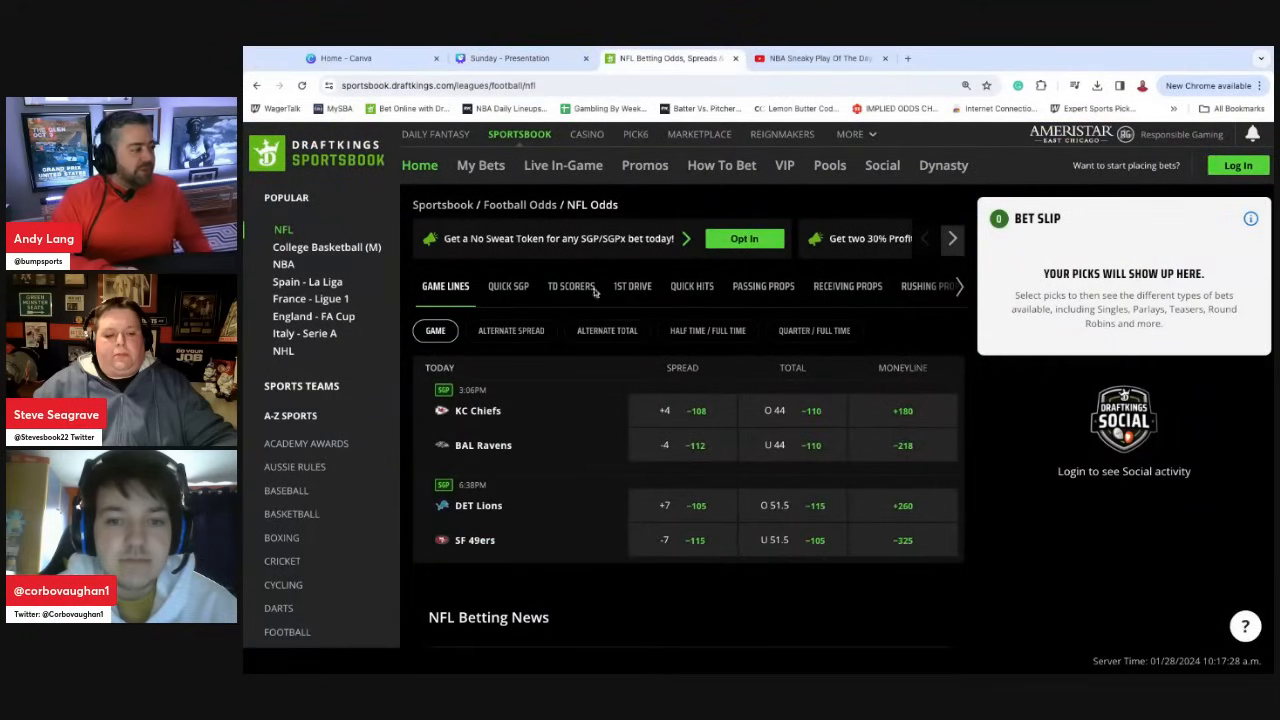
- Bring up the Passing Props with pass-yards lines for Chiefs–Ravens and Lions–49ers
left_click(764, 286)
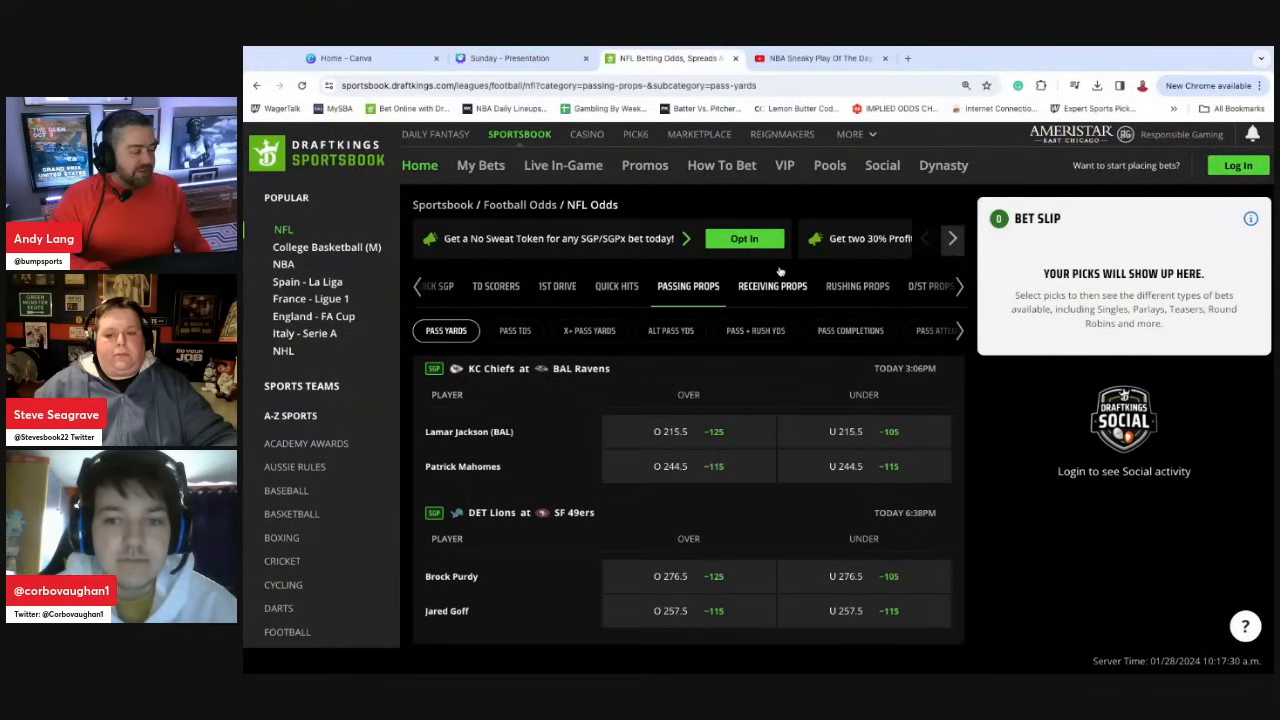
scroll("down", 3)
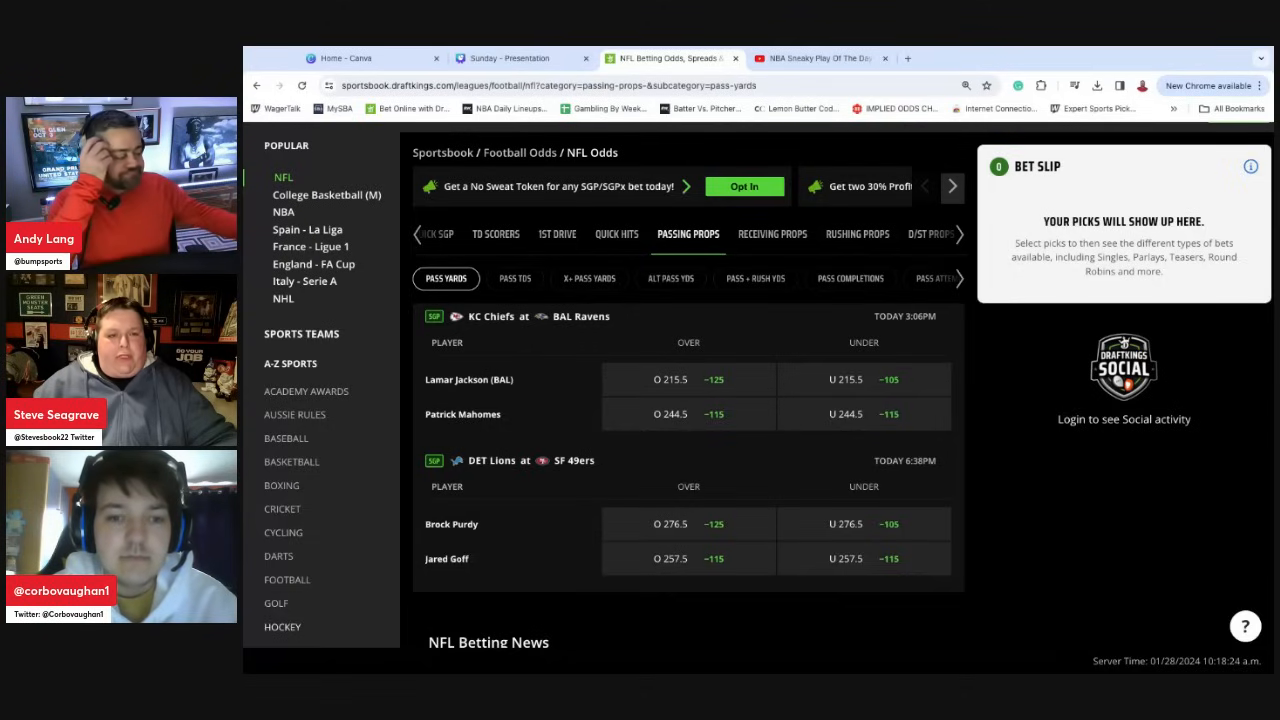
scroll("down", 3)
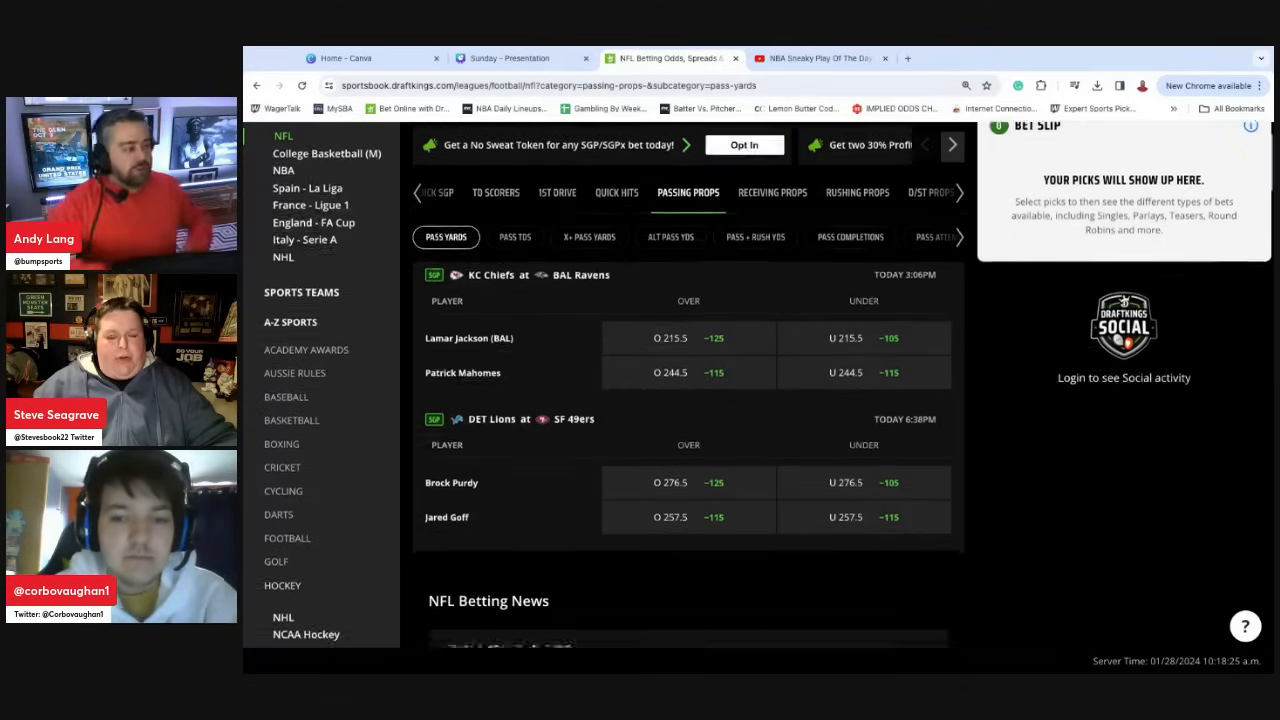
scroll("down", 3)
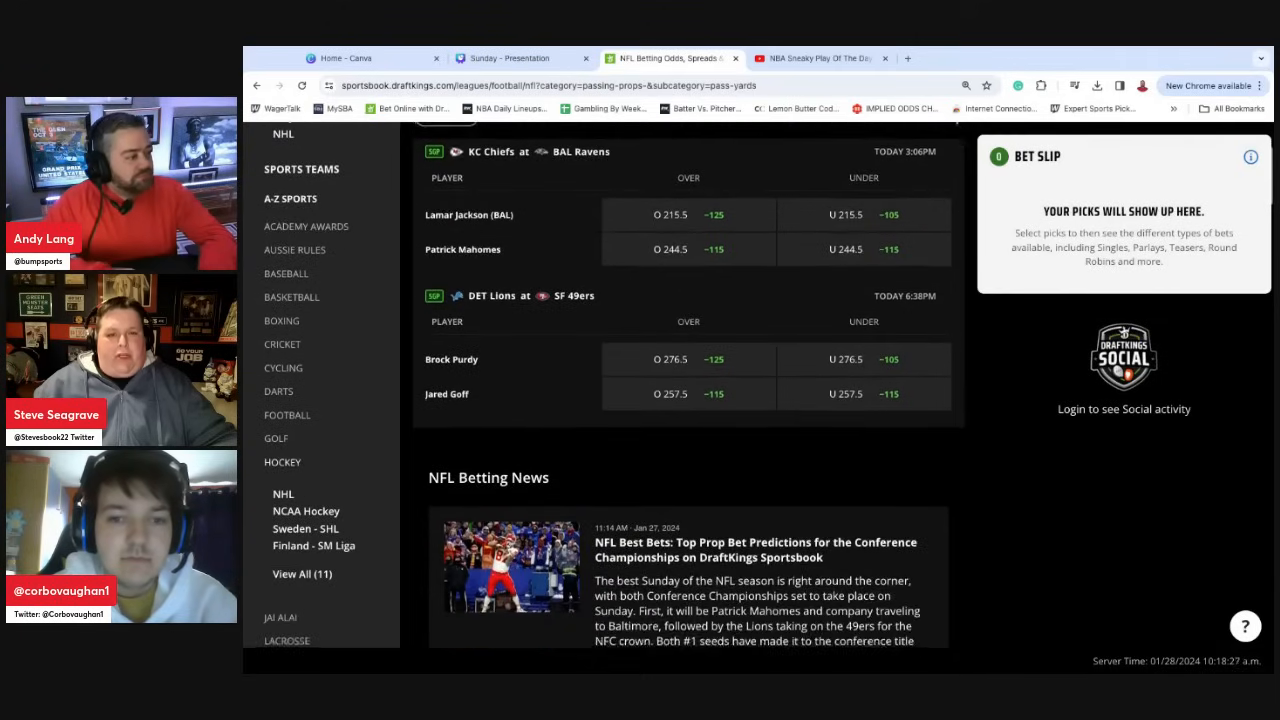
scroll("up", 3)
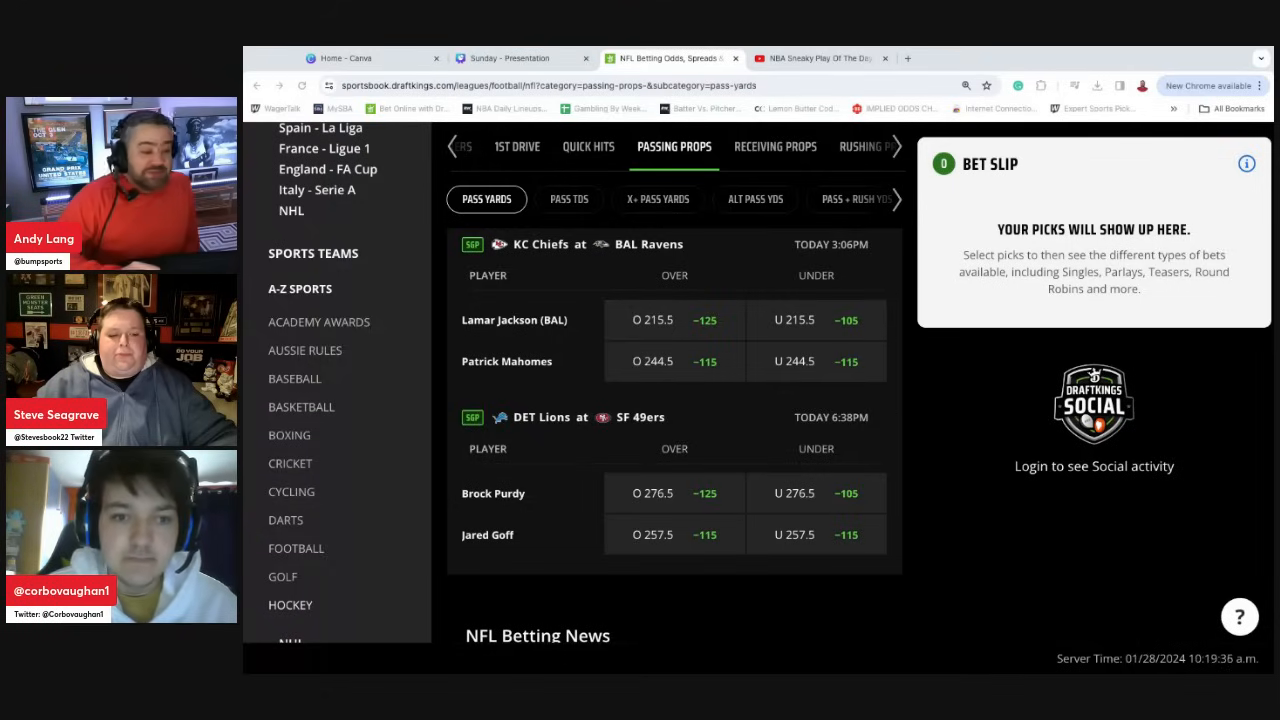
mouse_move(340, 280)
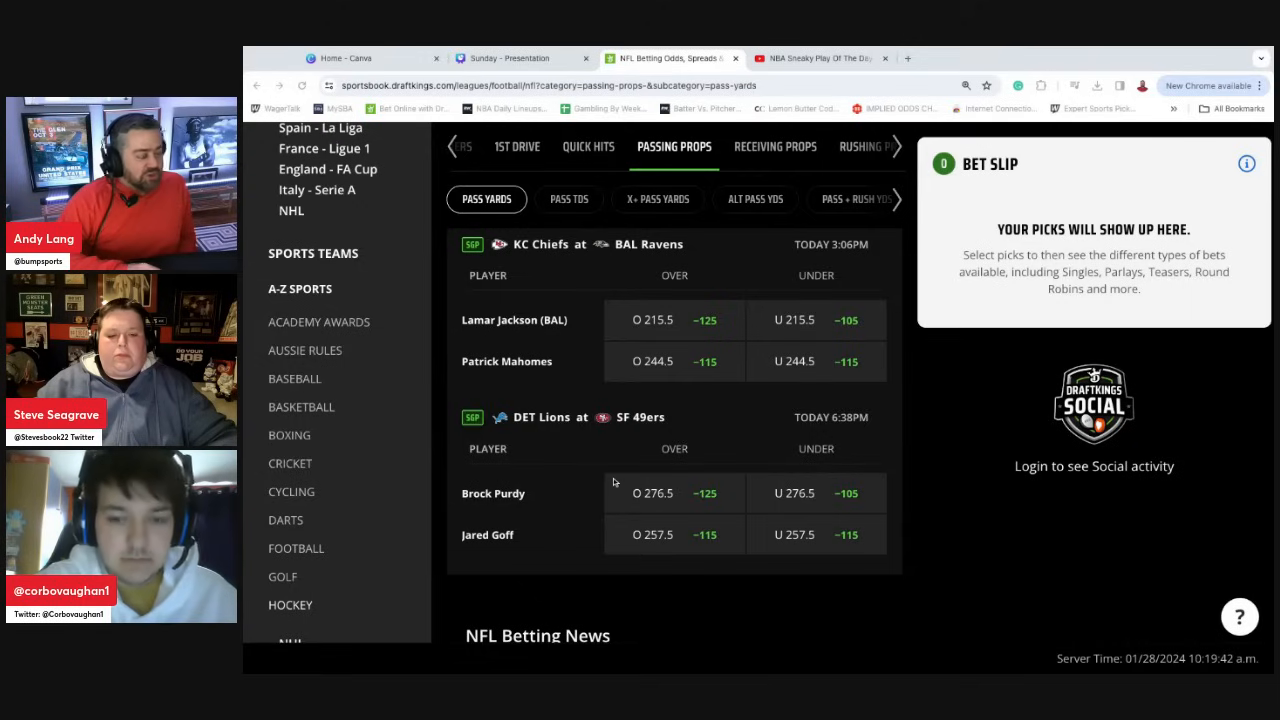
- Switch to Pass TDs props showing each quarterback at 1.5 with over/under odds
left_click(568, 204)
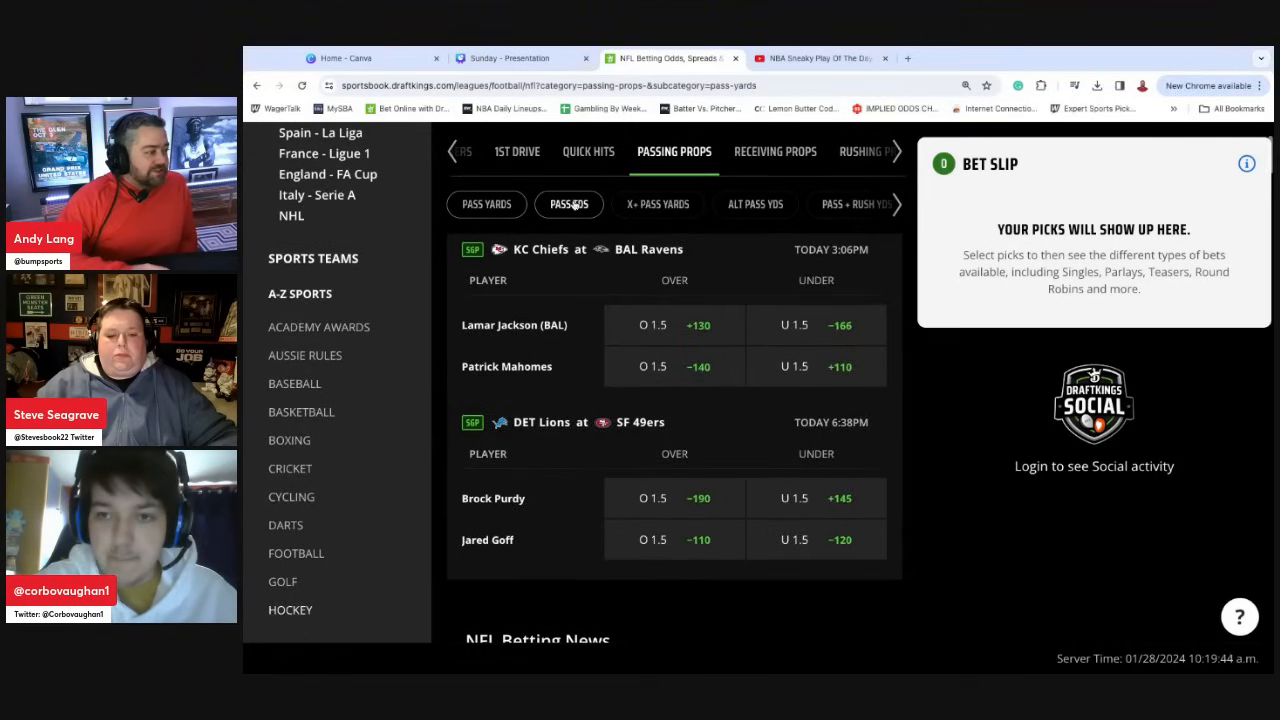
left_click(568, 204)
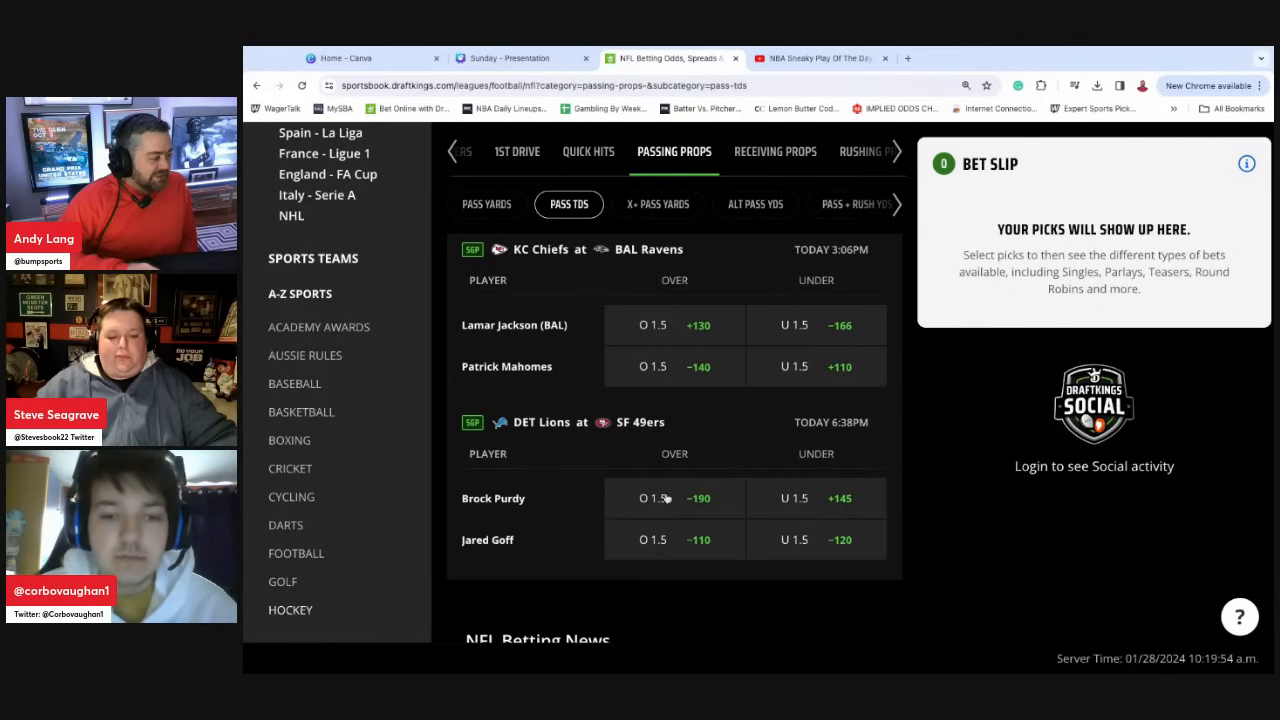
mouse_move(676, 516)
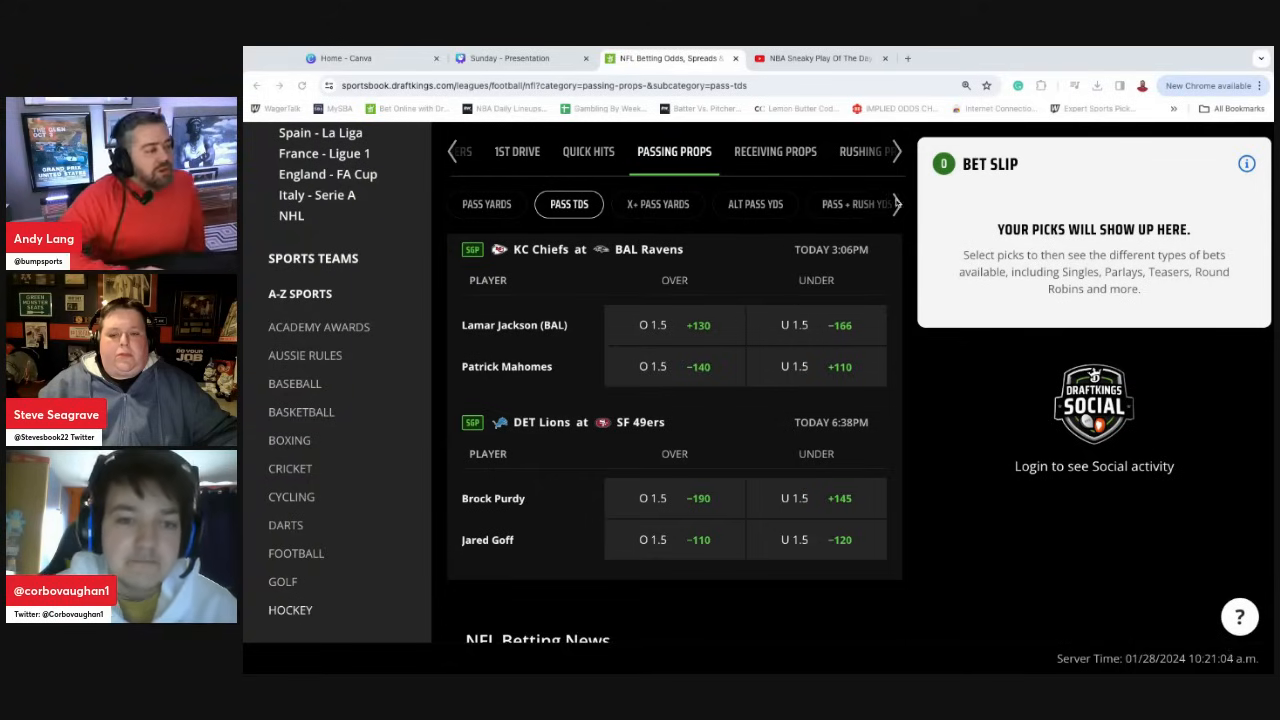
- Switch to Pass Completions props: Jackson 19.5, Mahomes 24.5, Purdy 21.5, Goff 24.5
left_click(702, 204)
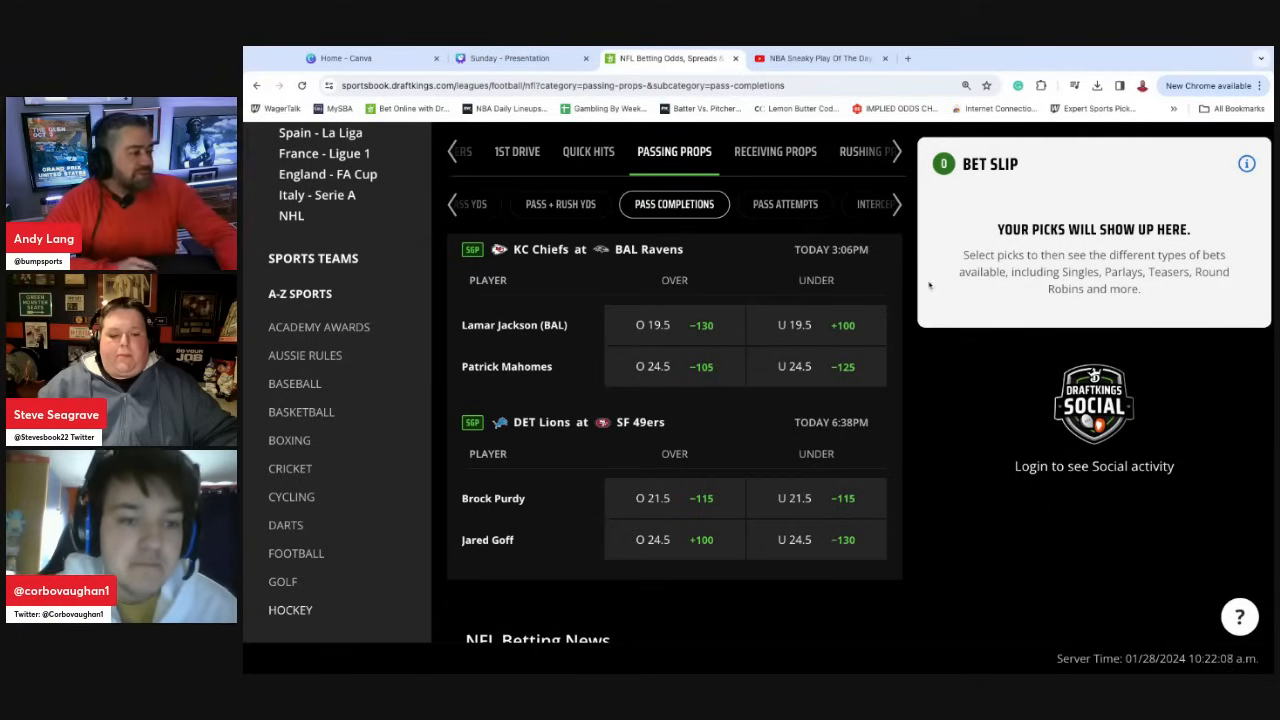
mouse_move(784, 204)
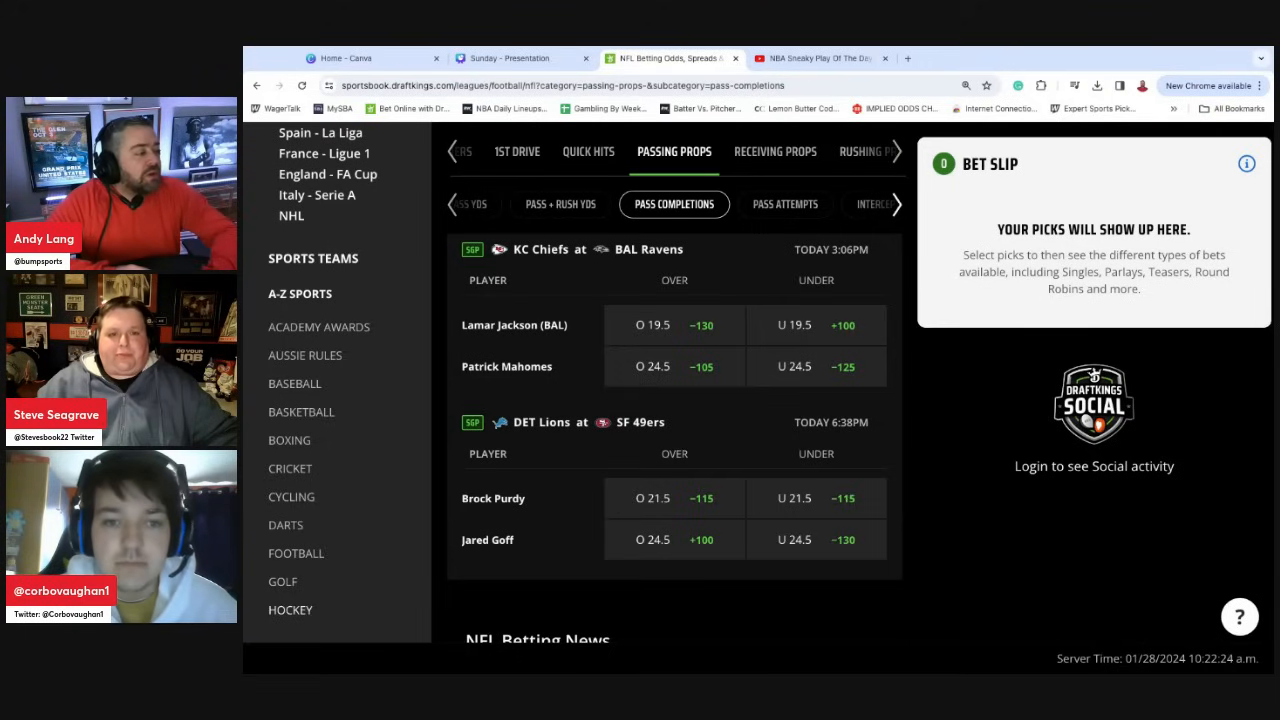
- Switch to Interceptions props with all four quarterbacks at 0.5
left_click(728, 204)
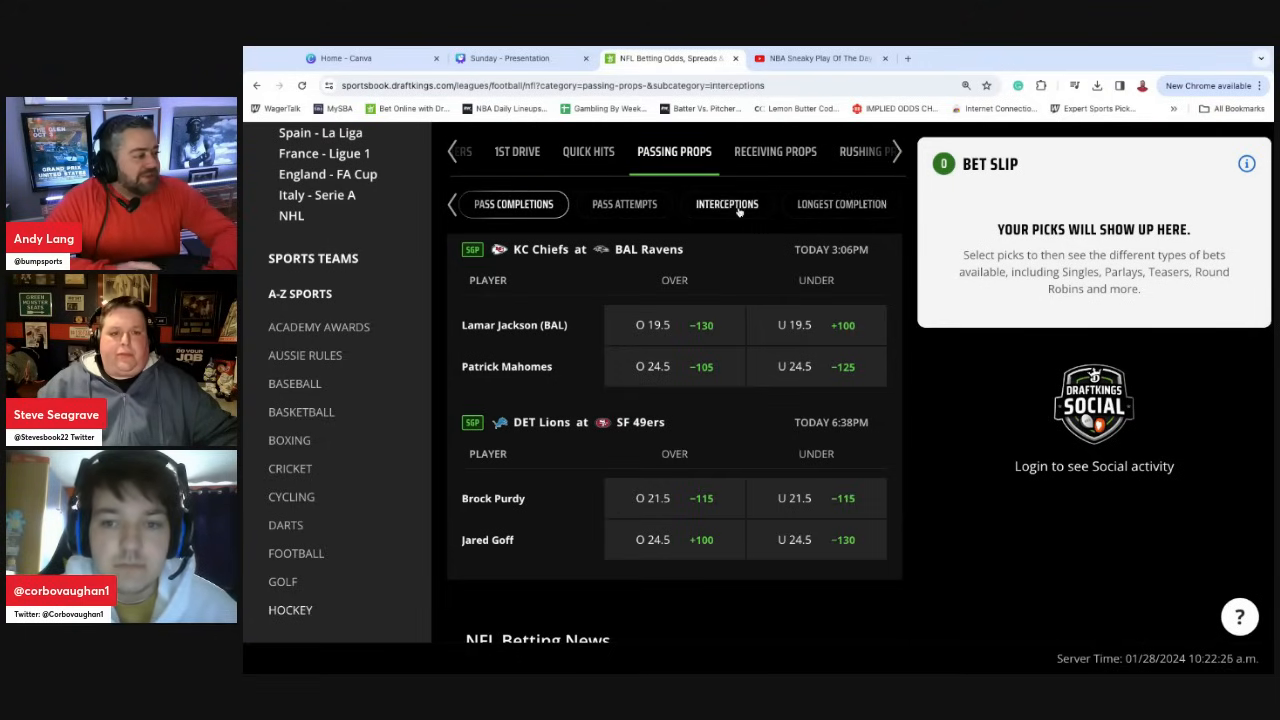
left_click(728, 204)
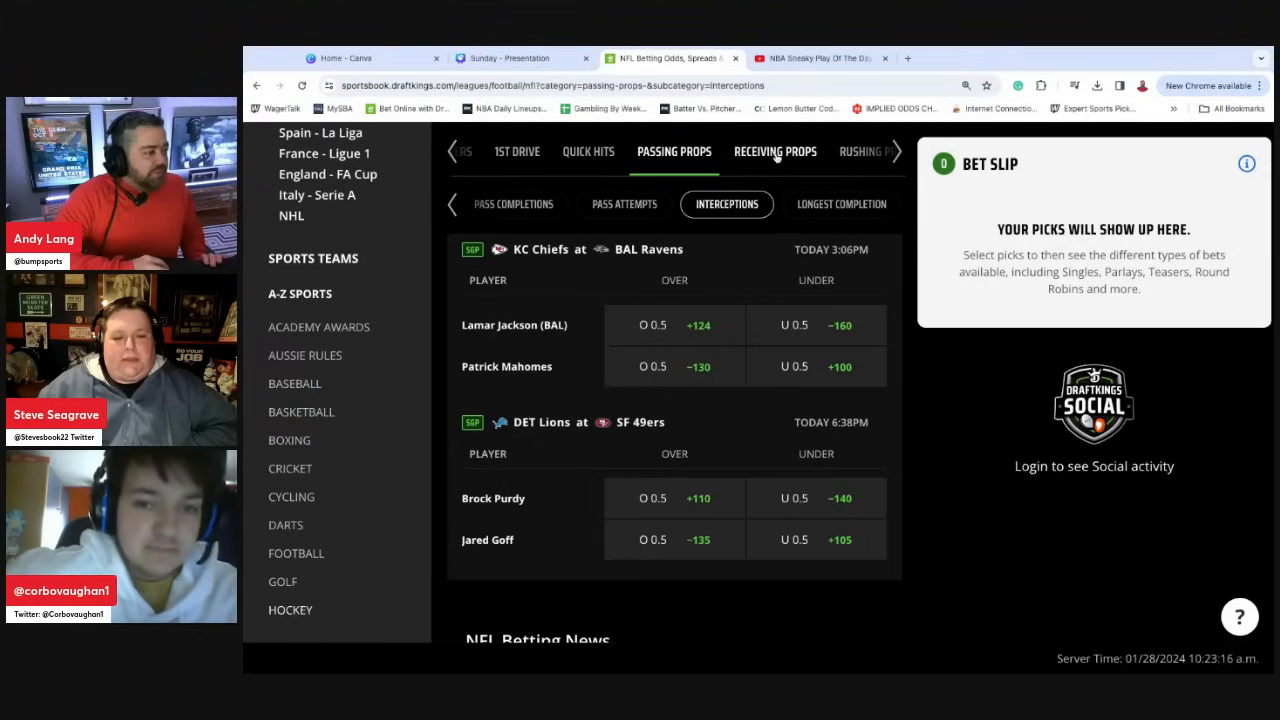
left_click(776, 152)
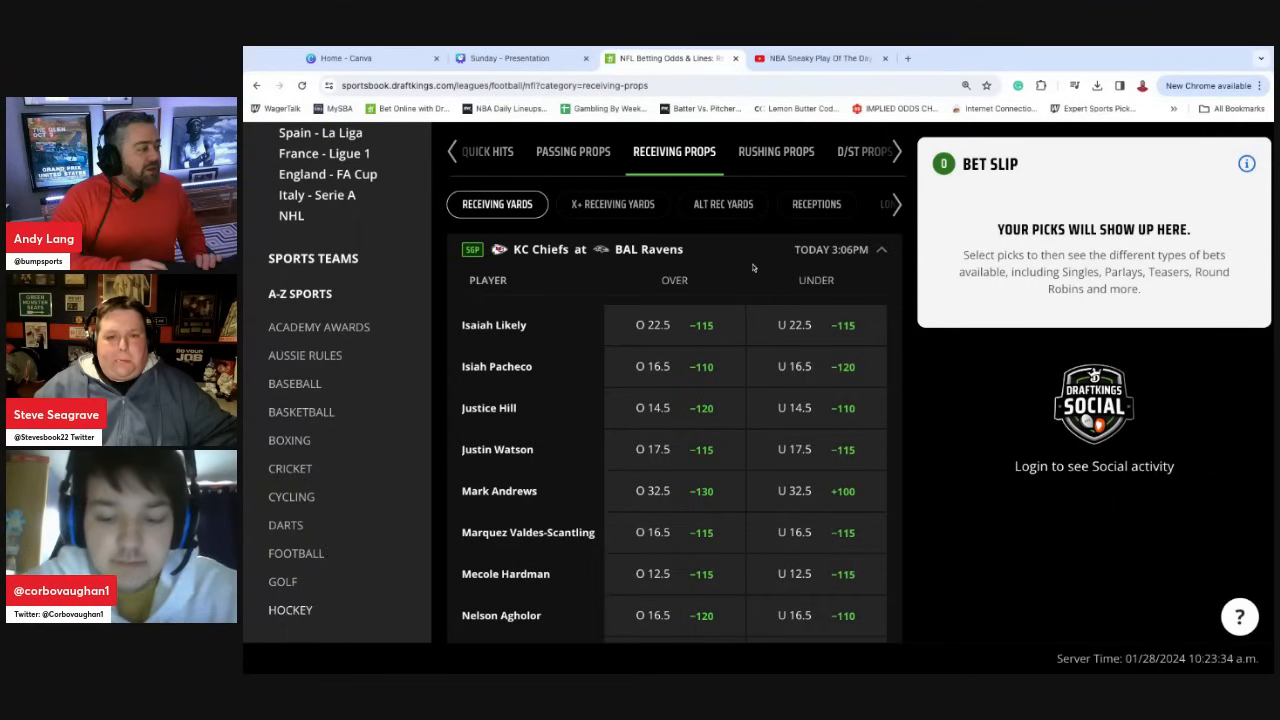
scroll("down", 3)
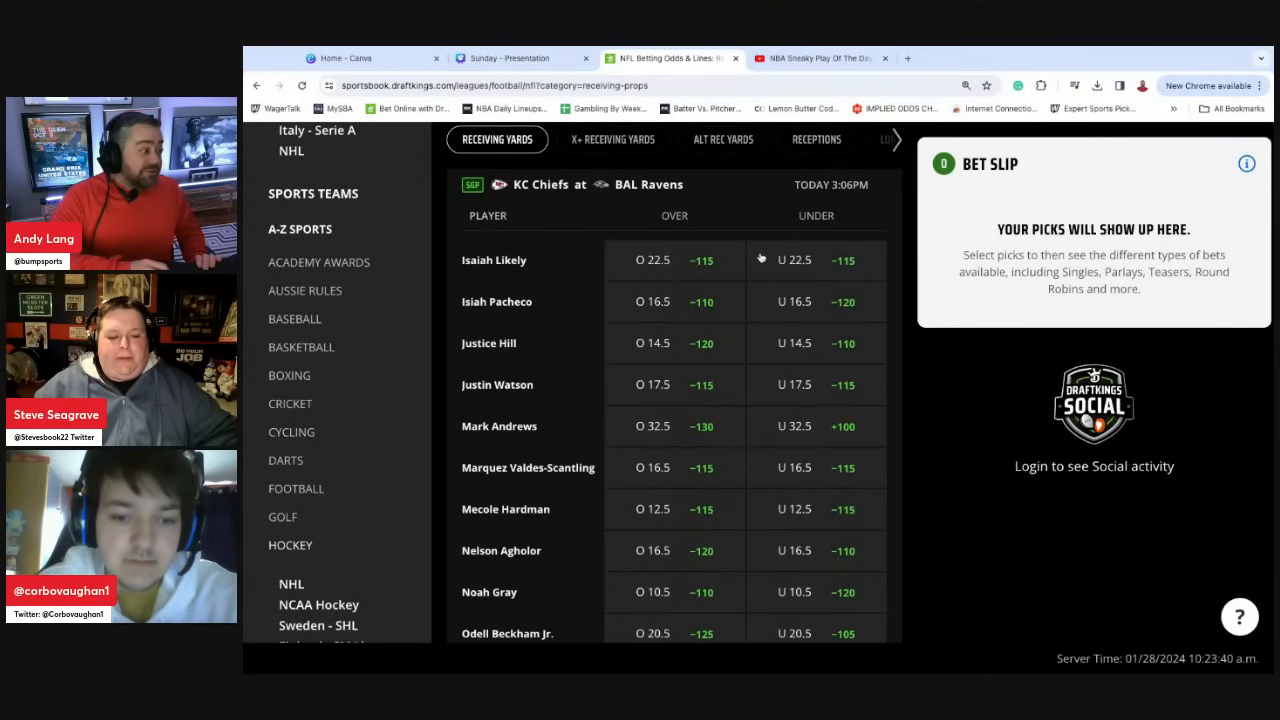
scroll("down", 3)
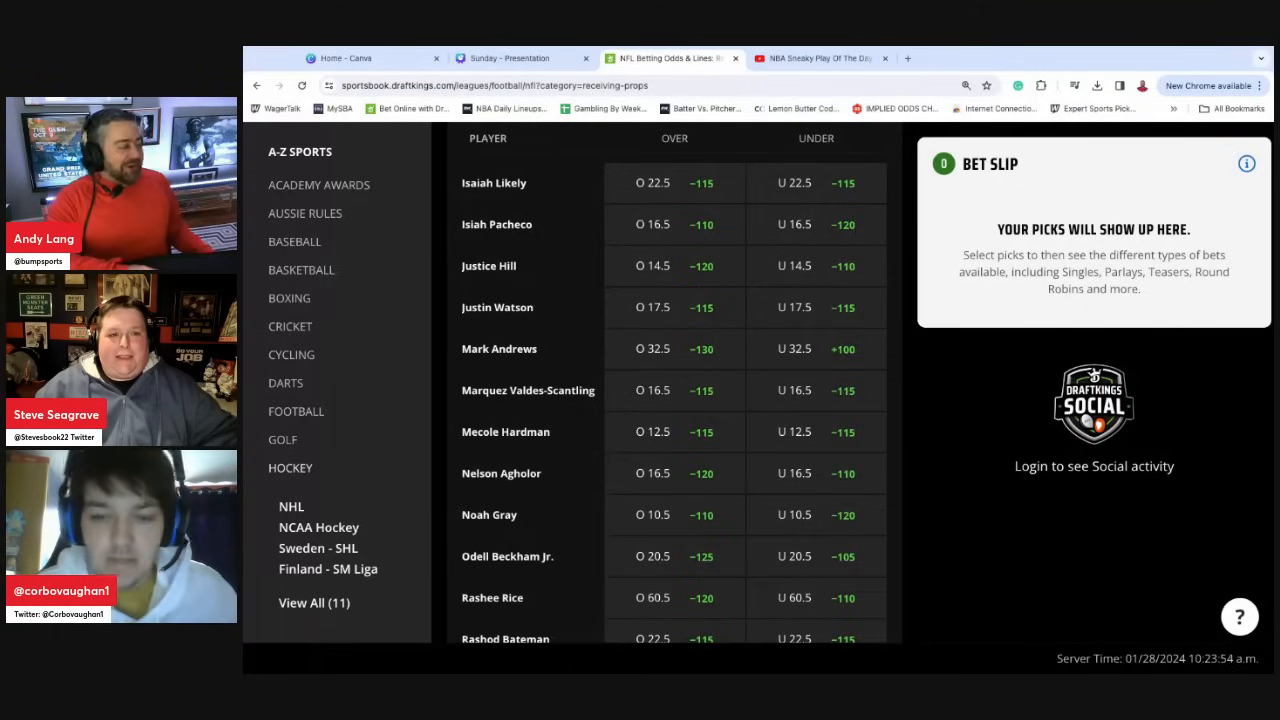
scroll("down", 3)
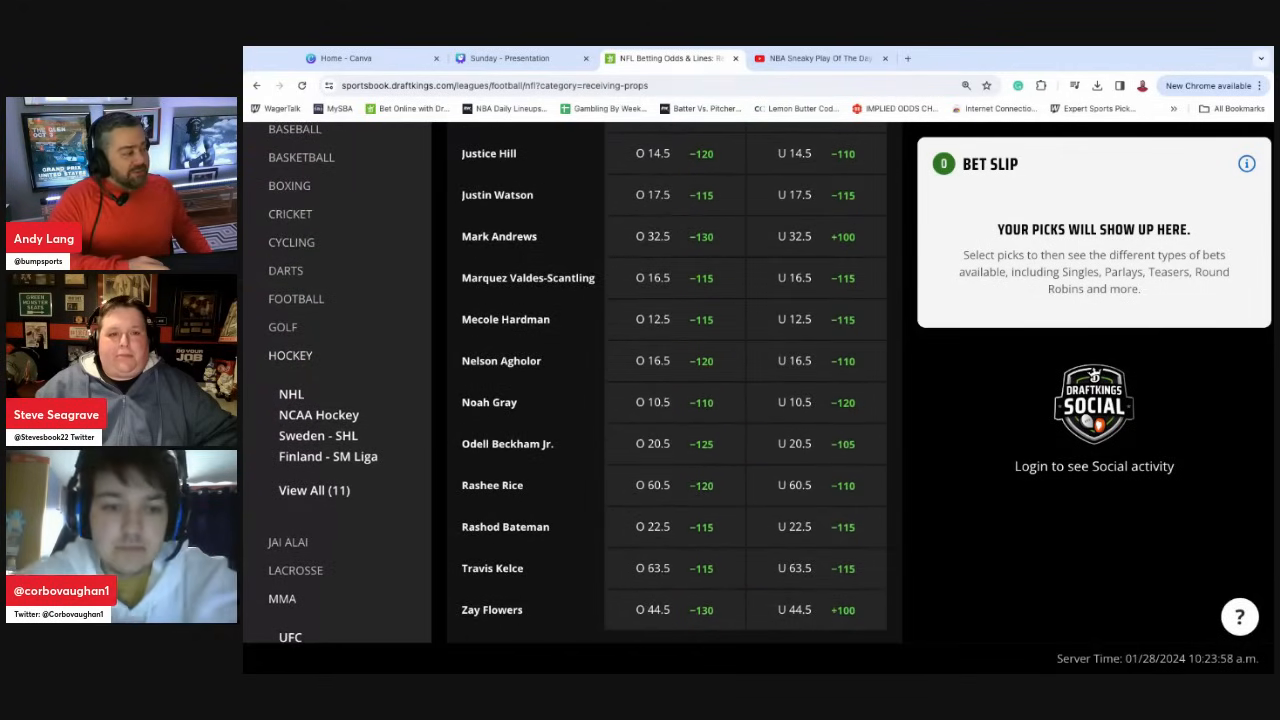
scroll("up", 3)
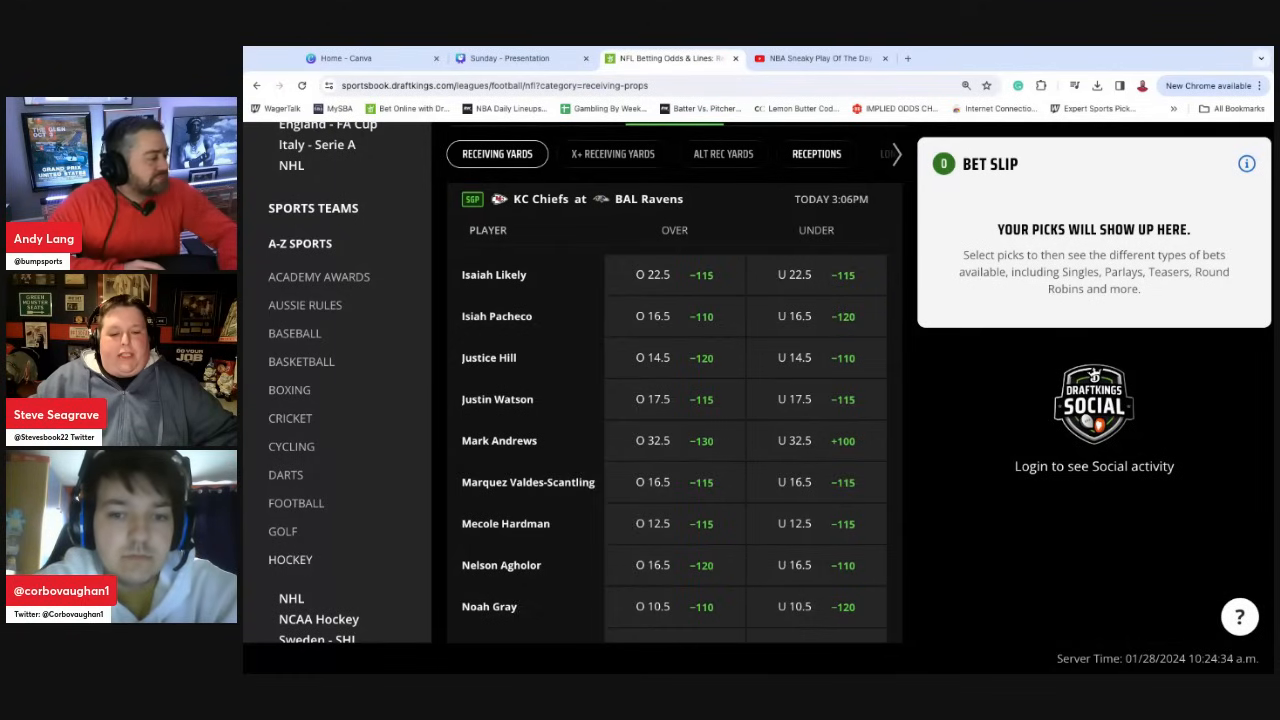
- Scroll through the Chiefs at Ravens receiving-yards lines (Rice 60.5, Beckham 20.5, Flowers 44.5)
scroll("down", 3)
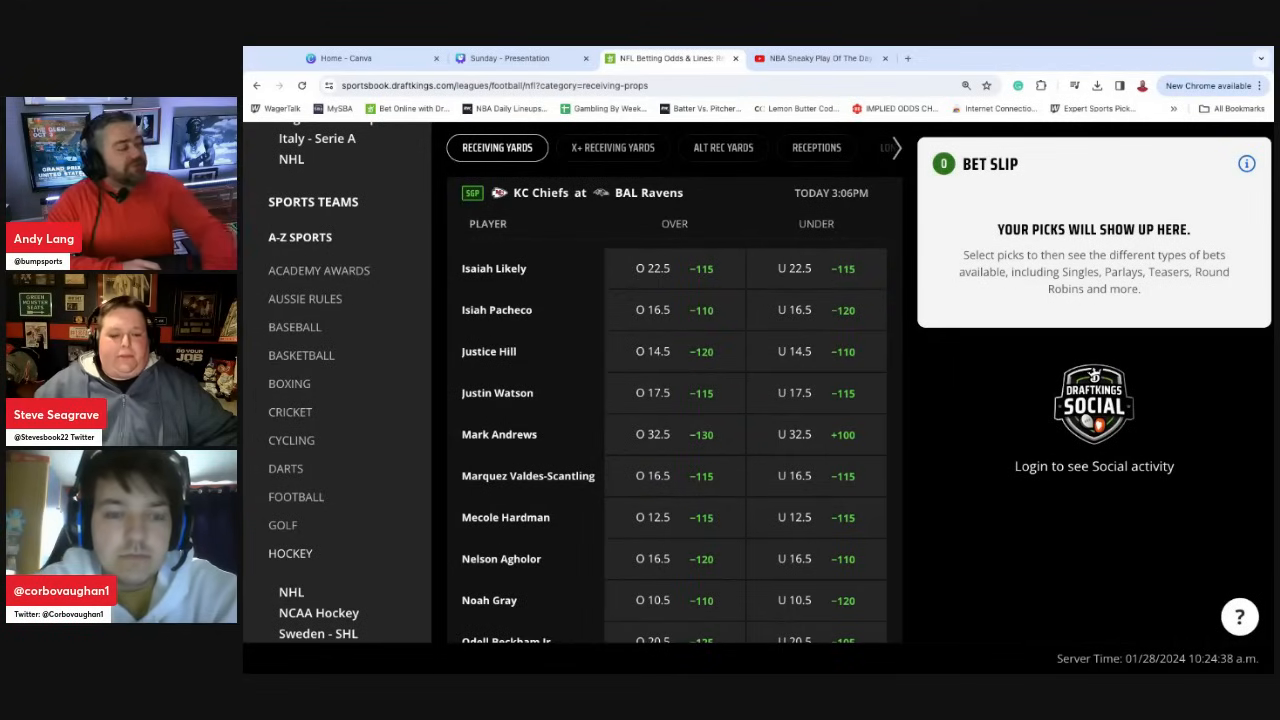
scroll("down", 3)
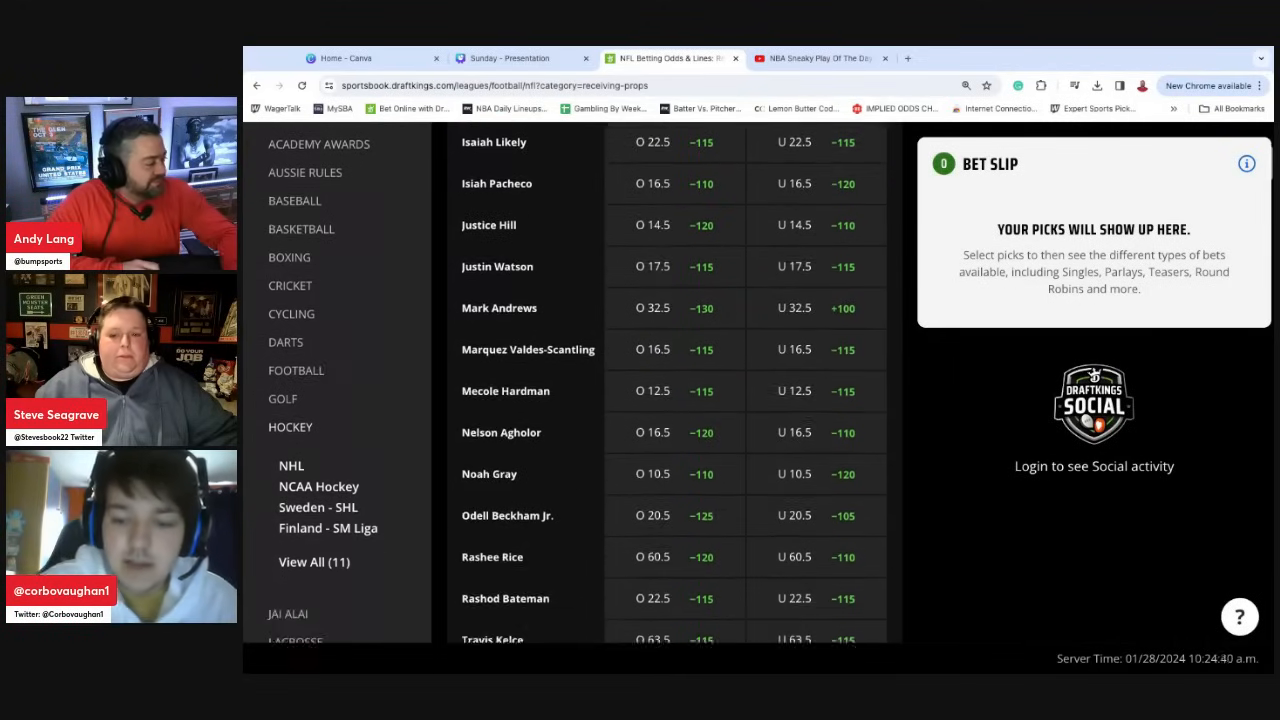
scroll("down", 3)
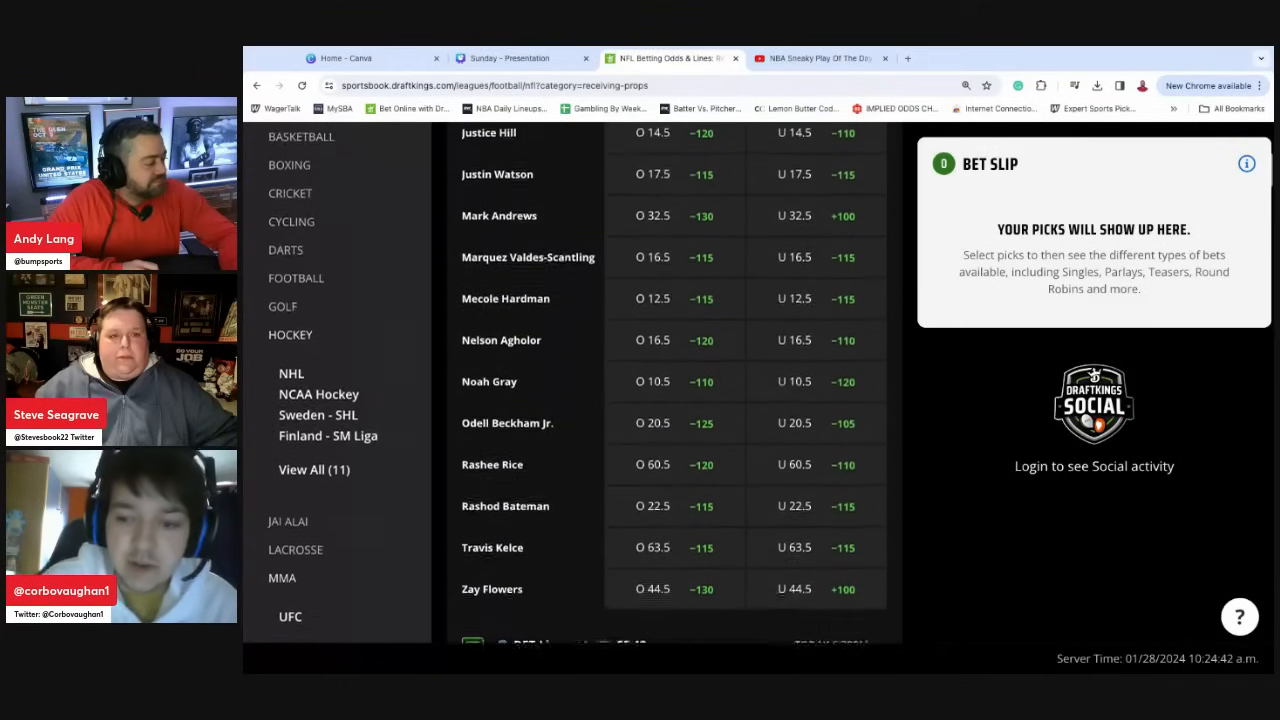
scroll("up", 3)
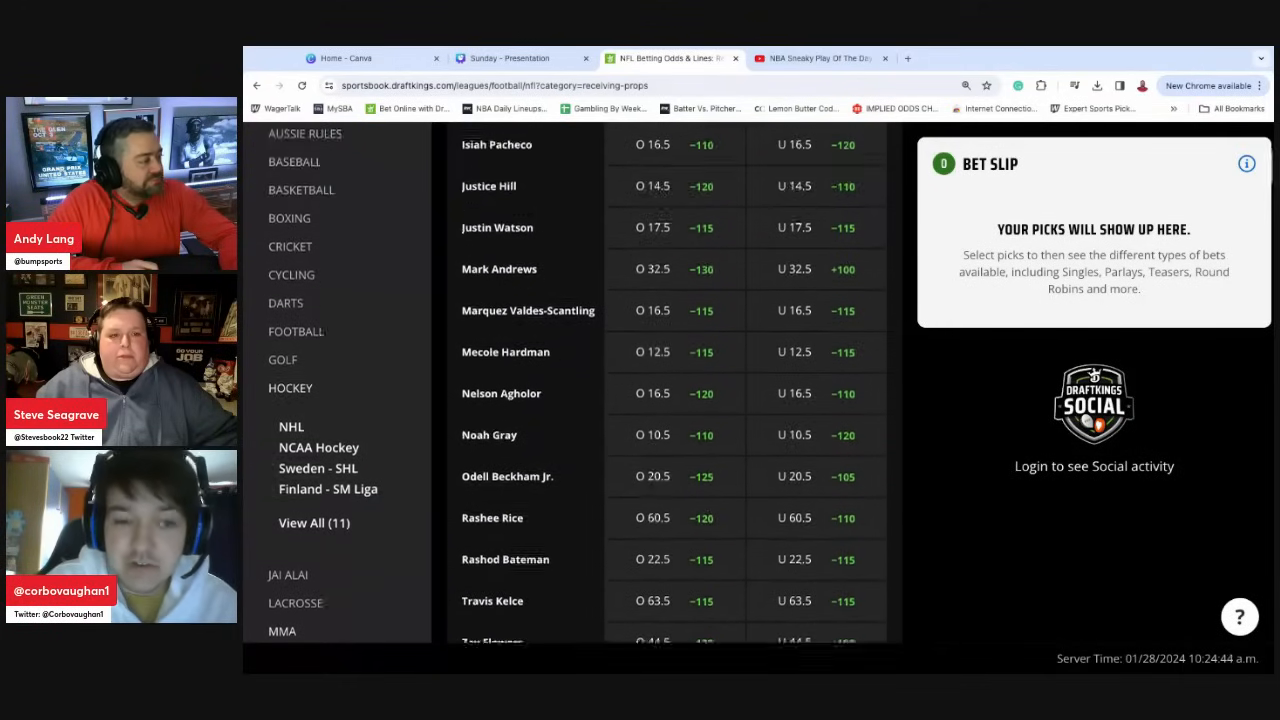
scroll("up", 3)
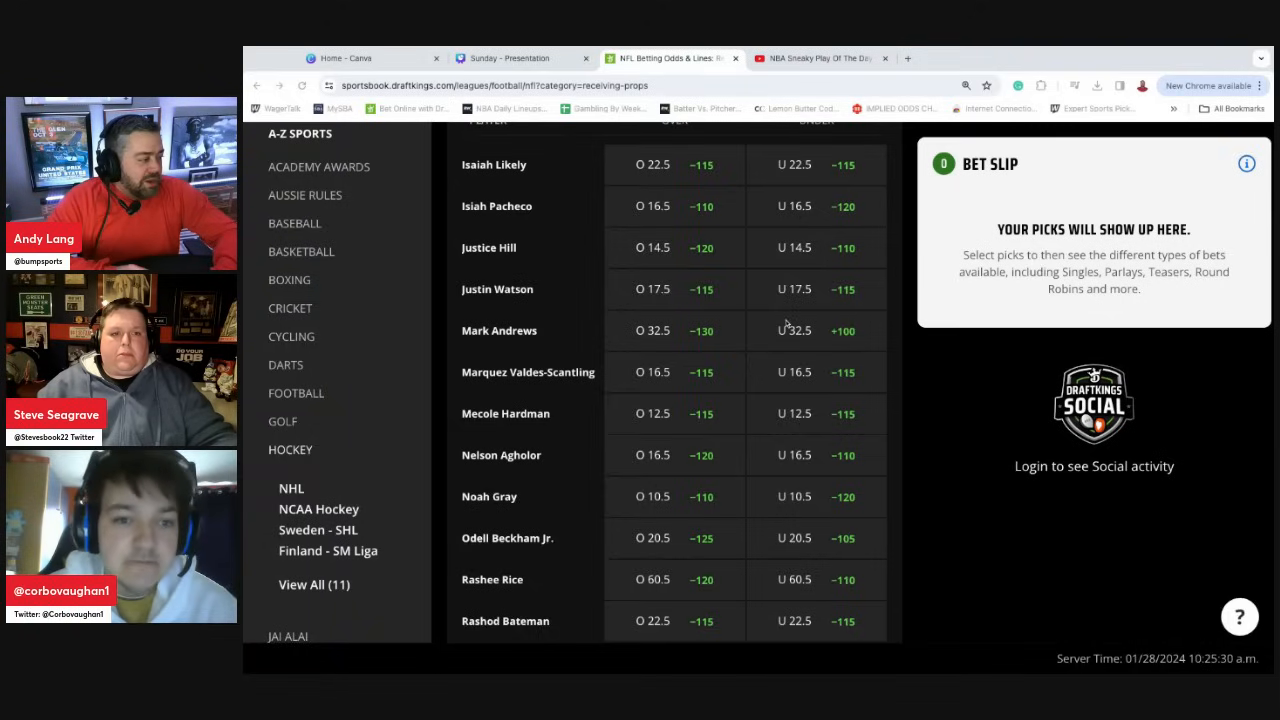
mouse_move(782, 322)
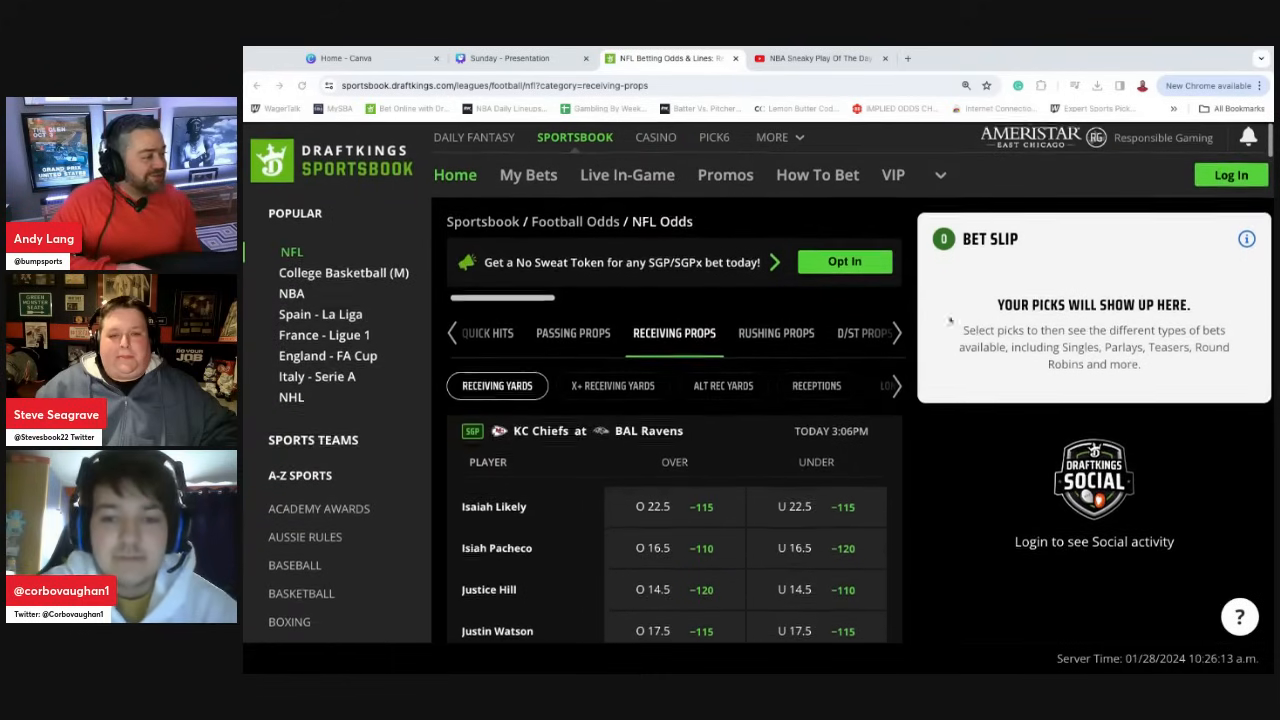
scroll("down", 3)
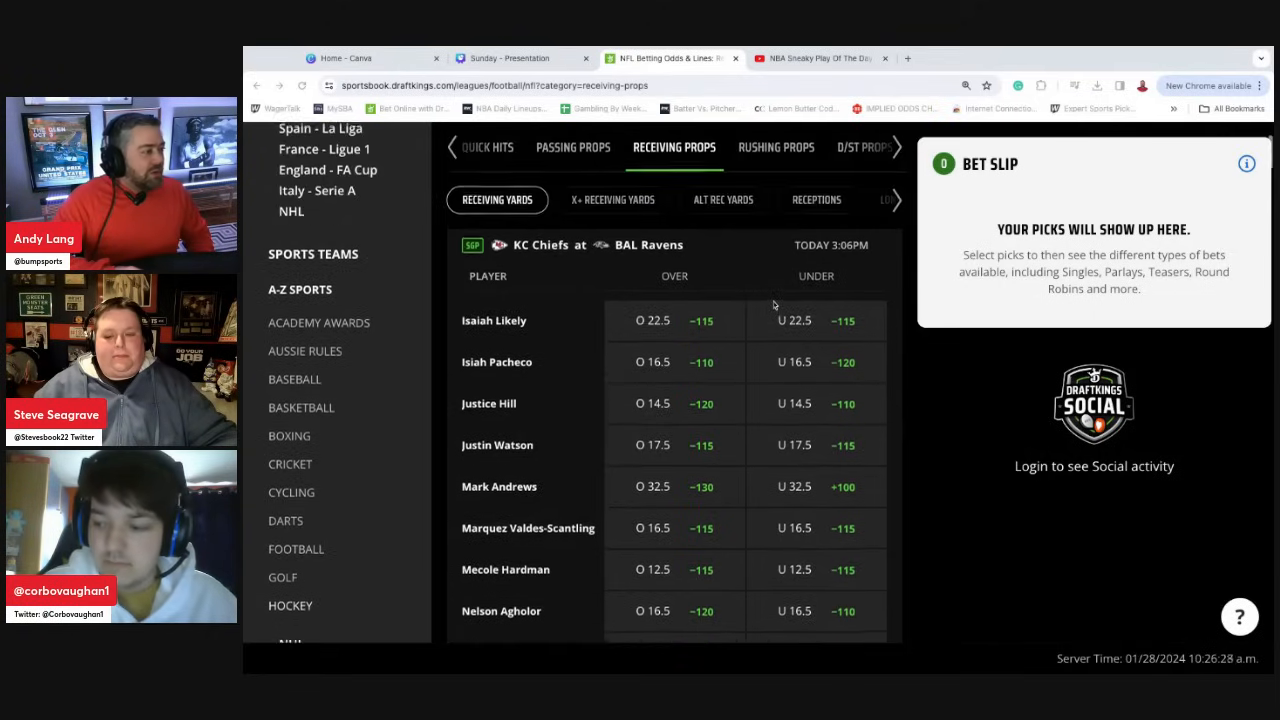
scroll("down", 3)
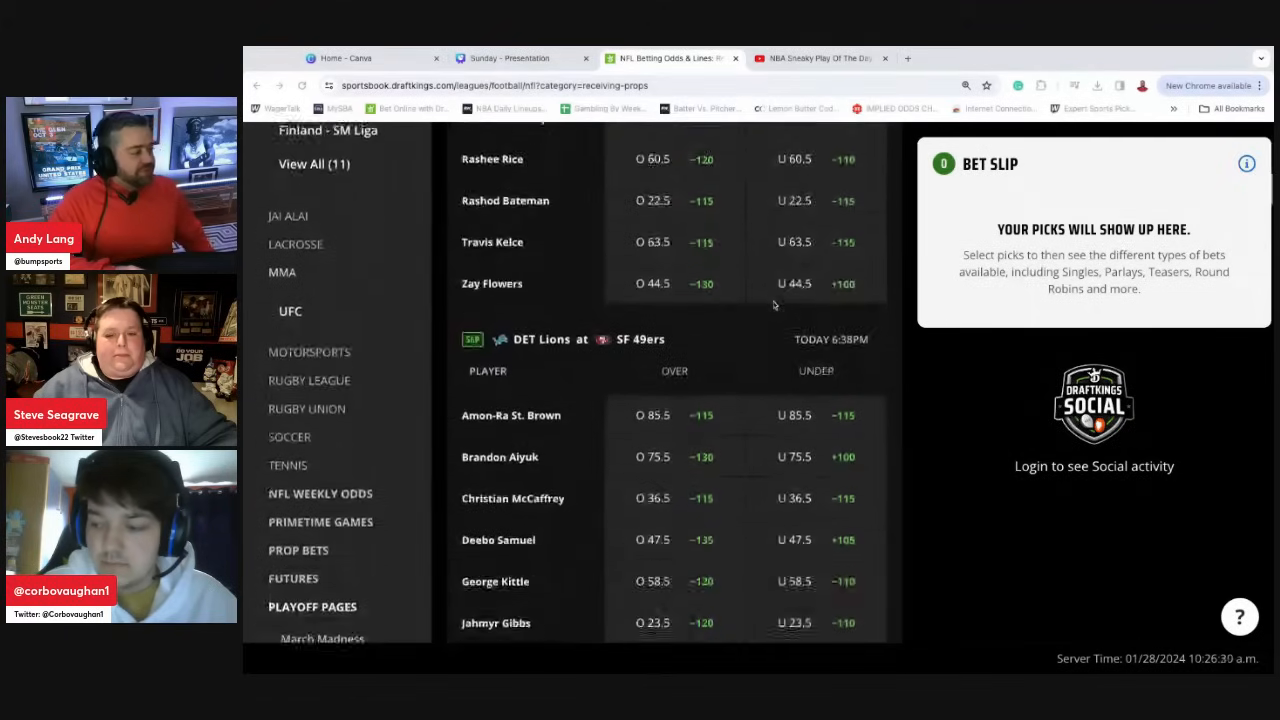
scroll("down", 3)
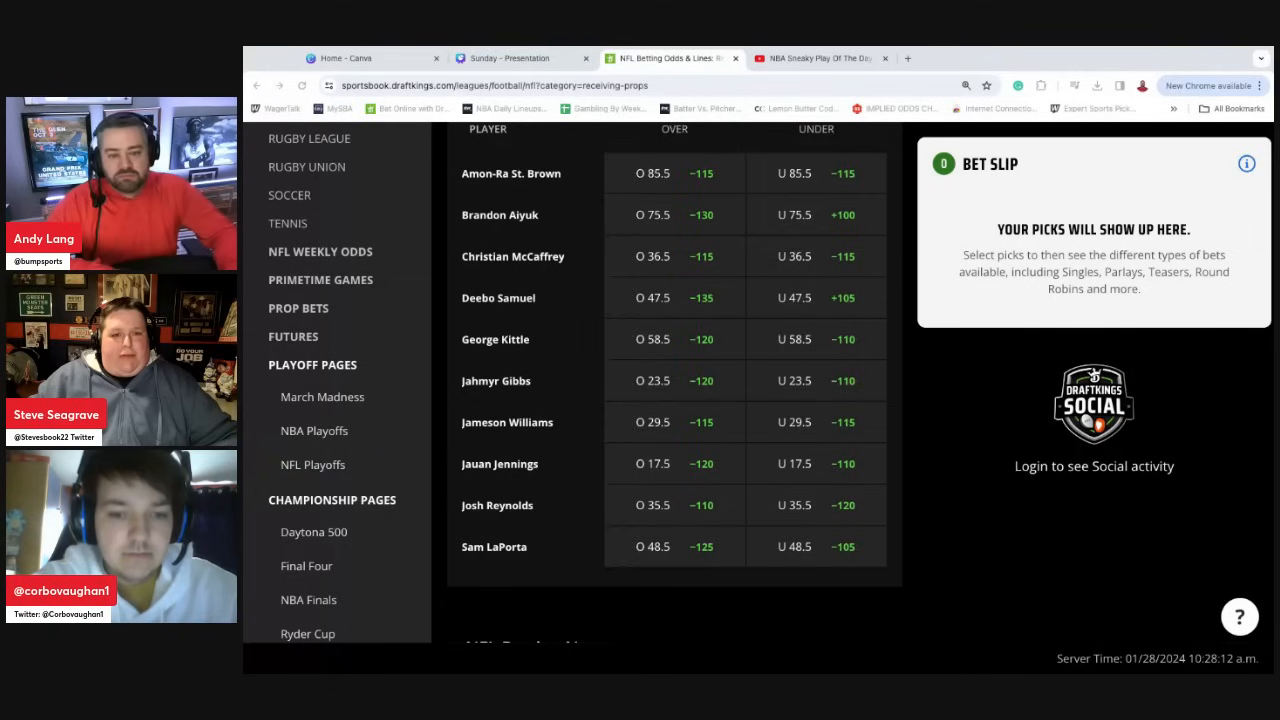
scroll("up", 3)
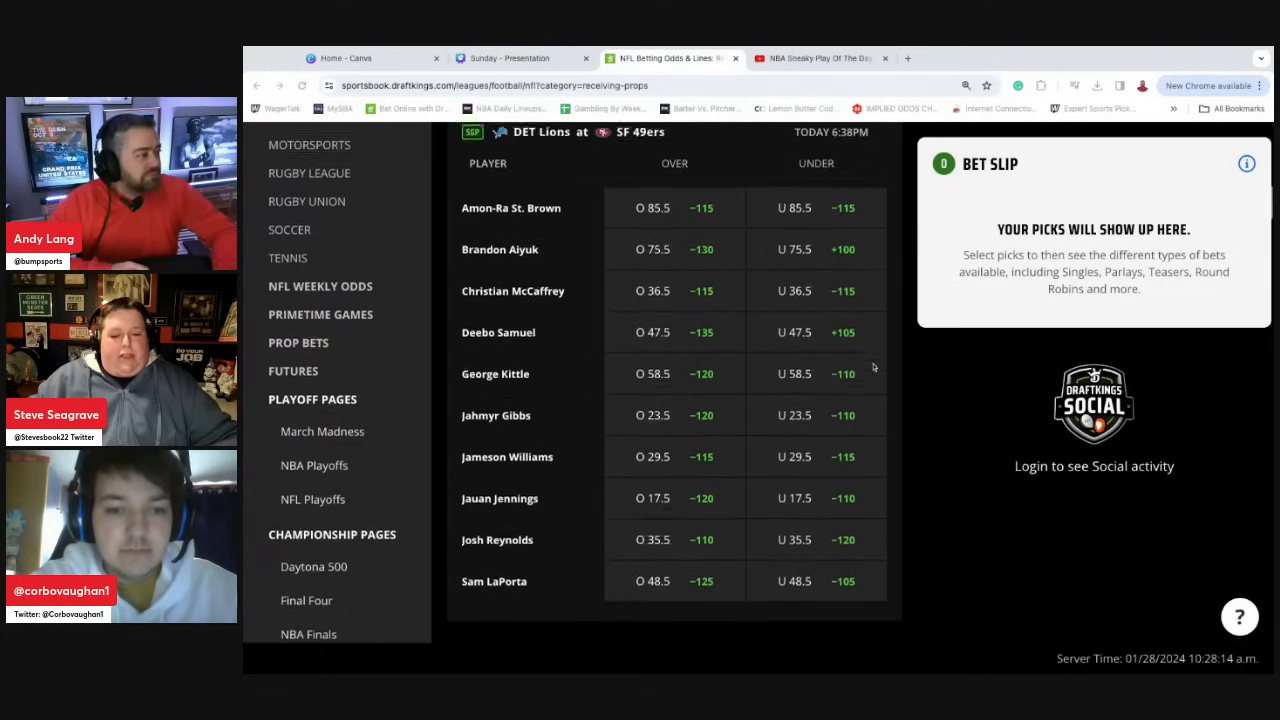
scroll("up", 3)
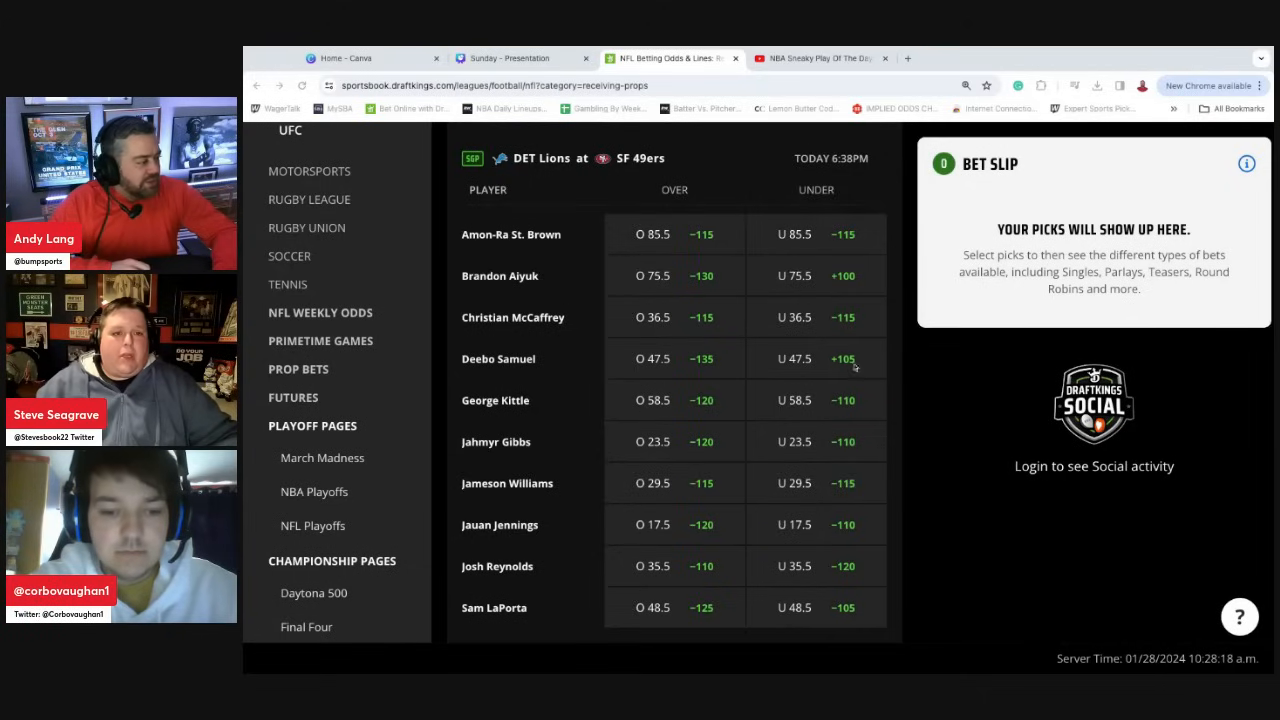
scroll("up", 3)
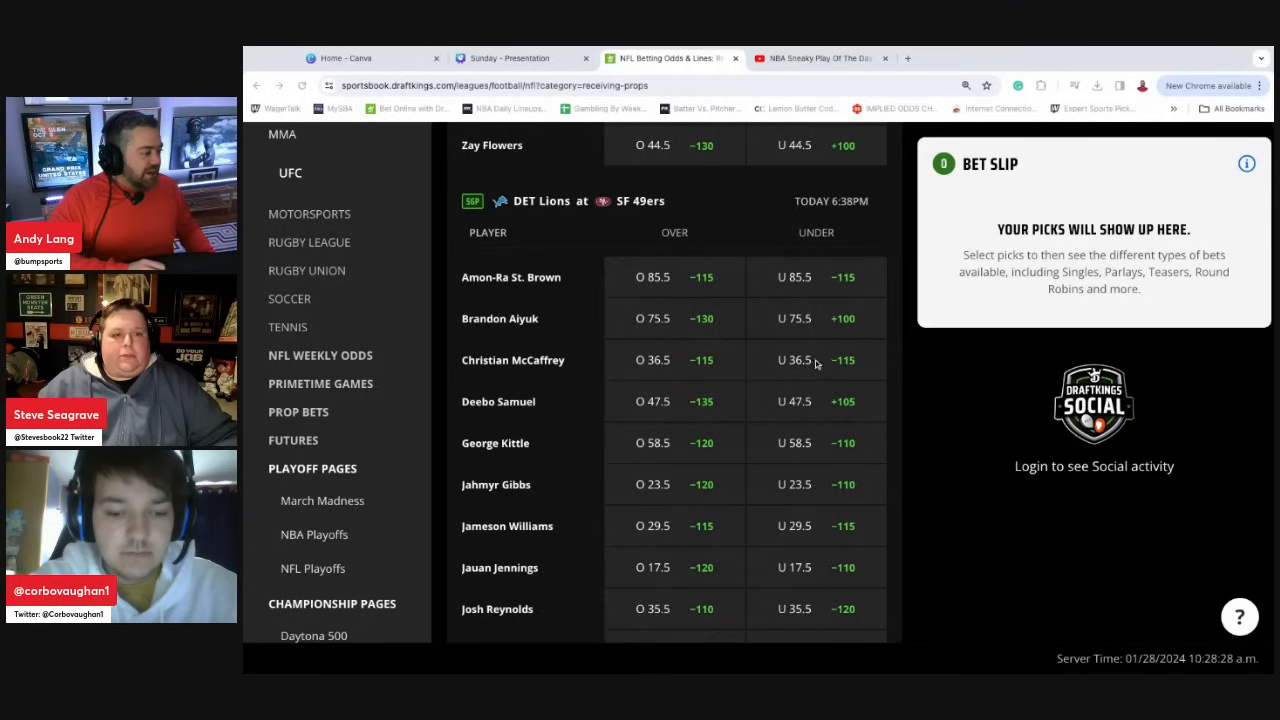
scroll("up", 3)
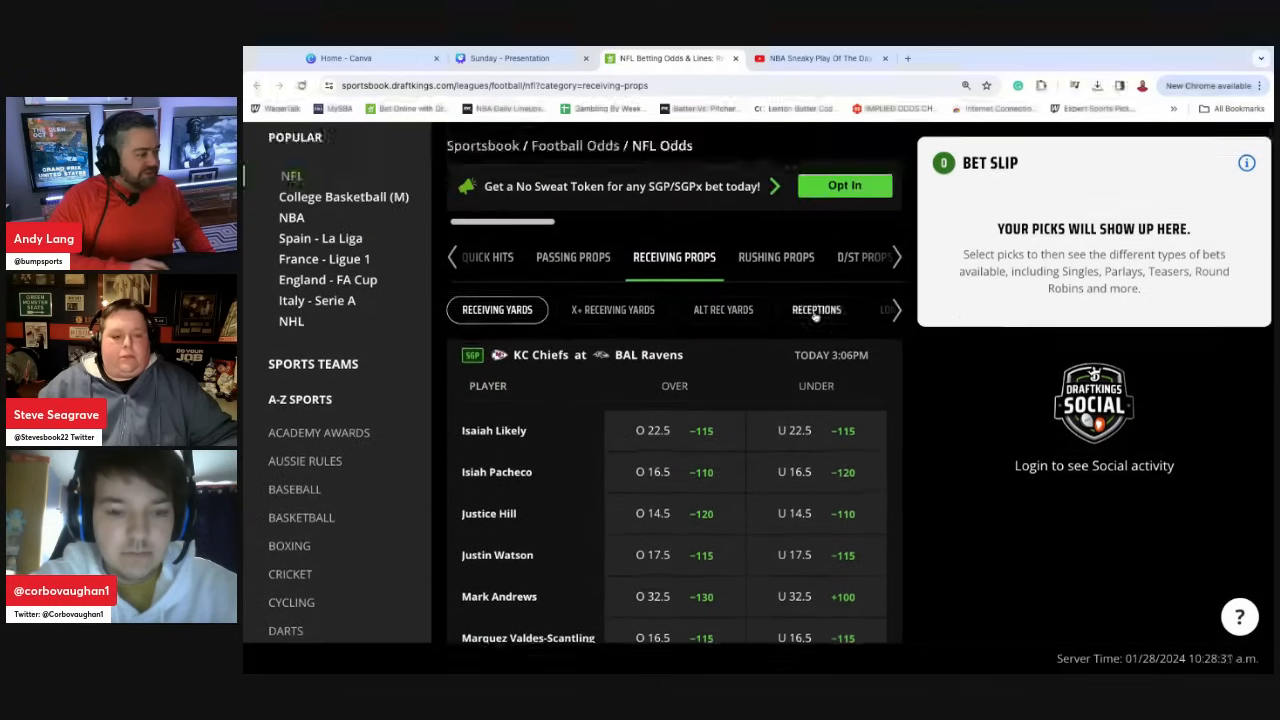
- Show the Receptions props and review lines such as Kelce 5.5 and Rice 6.5
left_click(816, 308)
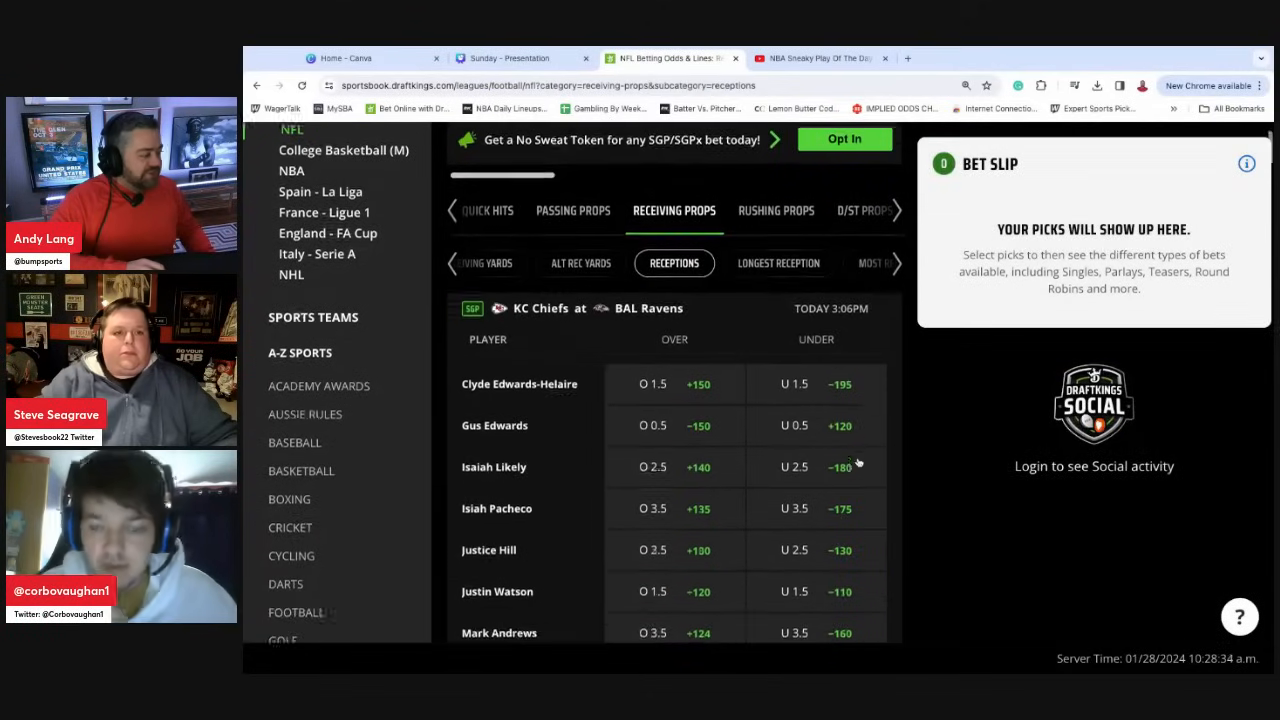
scroll("down", 3)
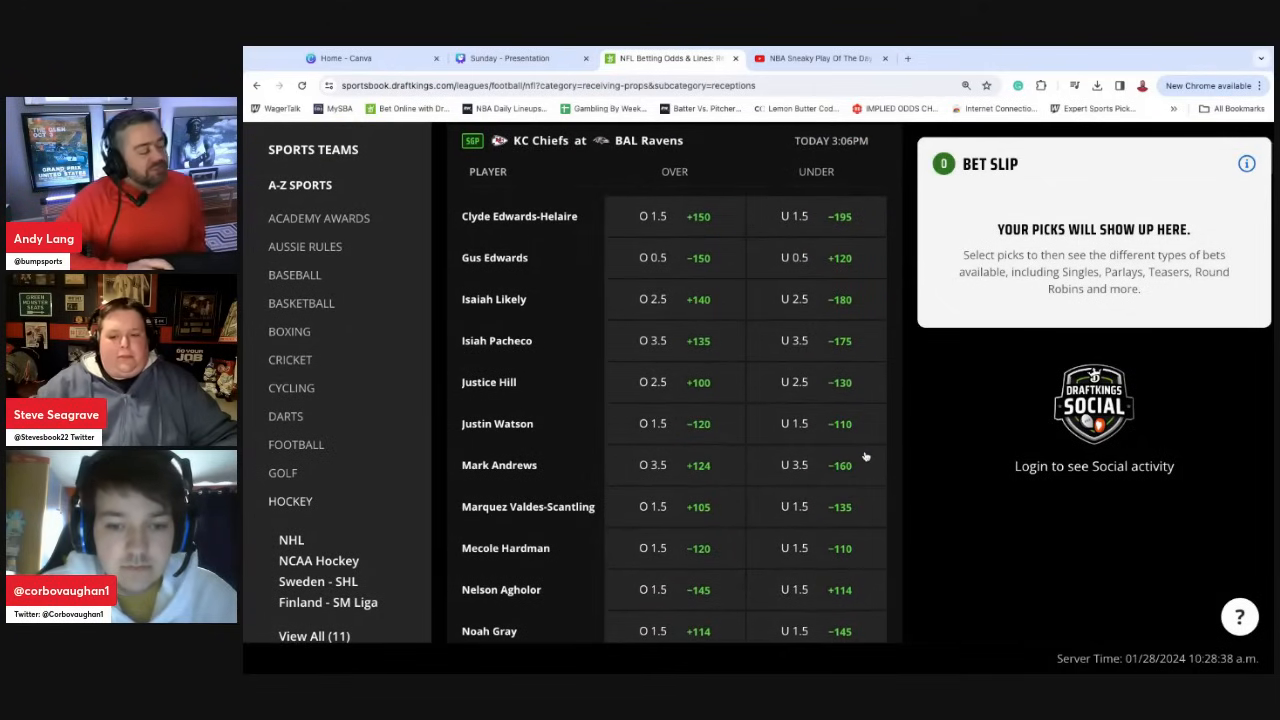
mouse_move(866, 458)
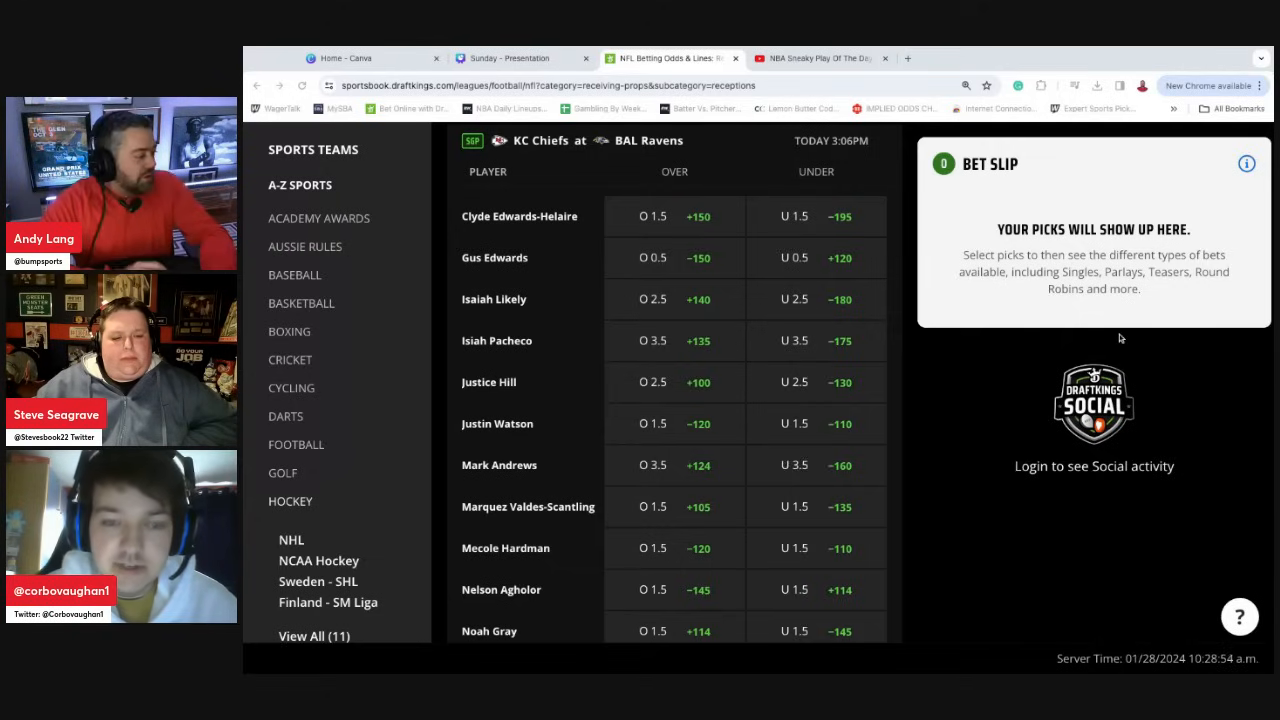
mouse_move(570, 536)
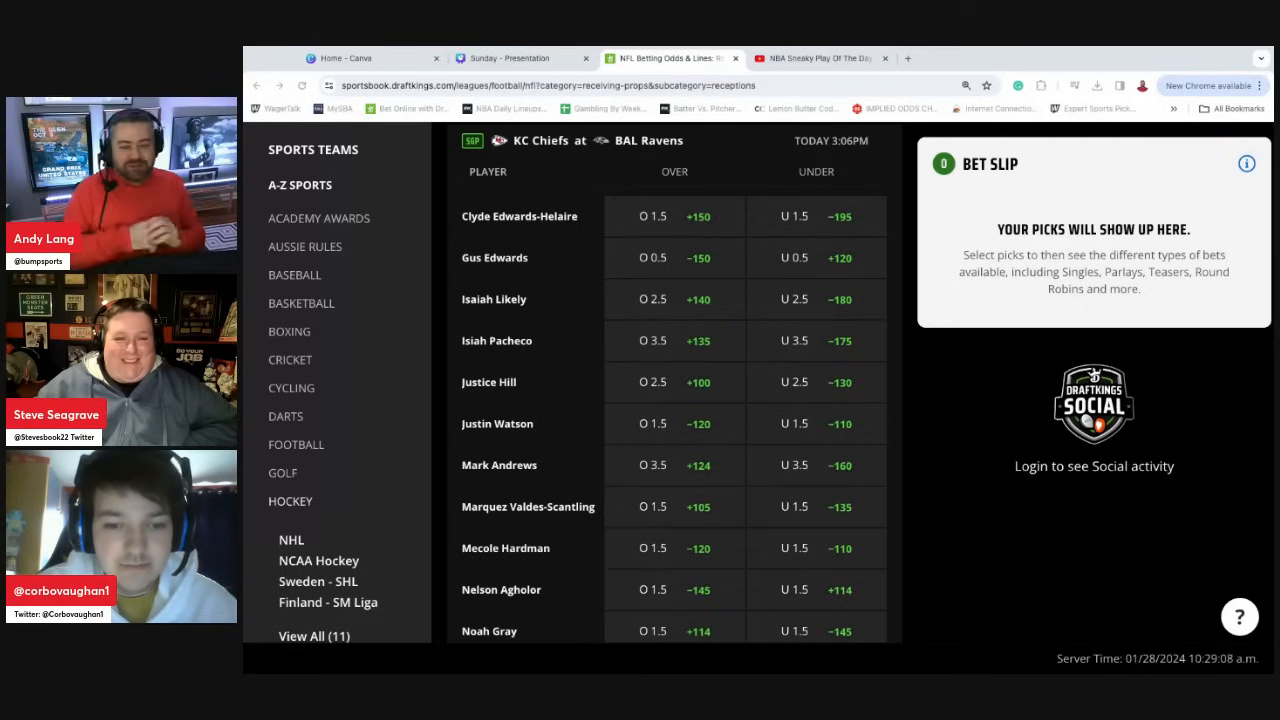
scroll("up", 3)
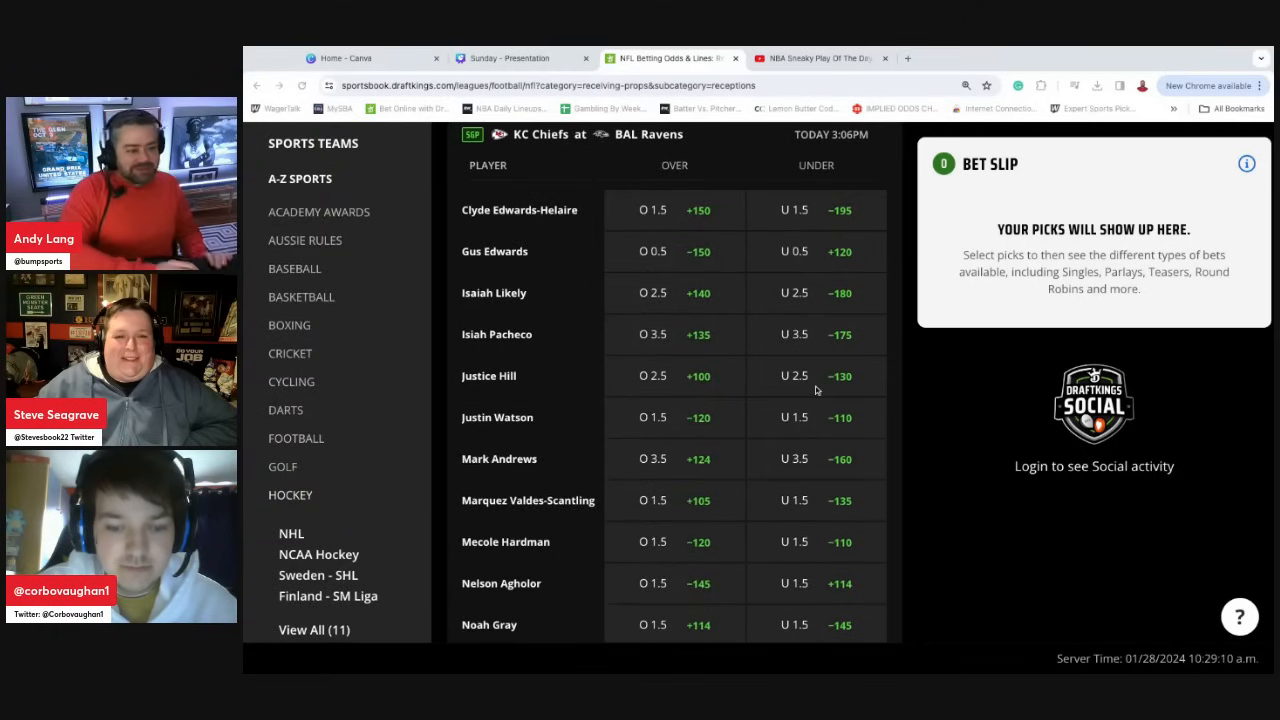
scroll("down", 3)
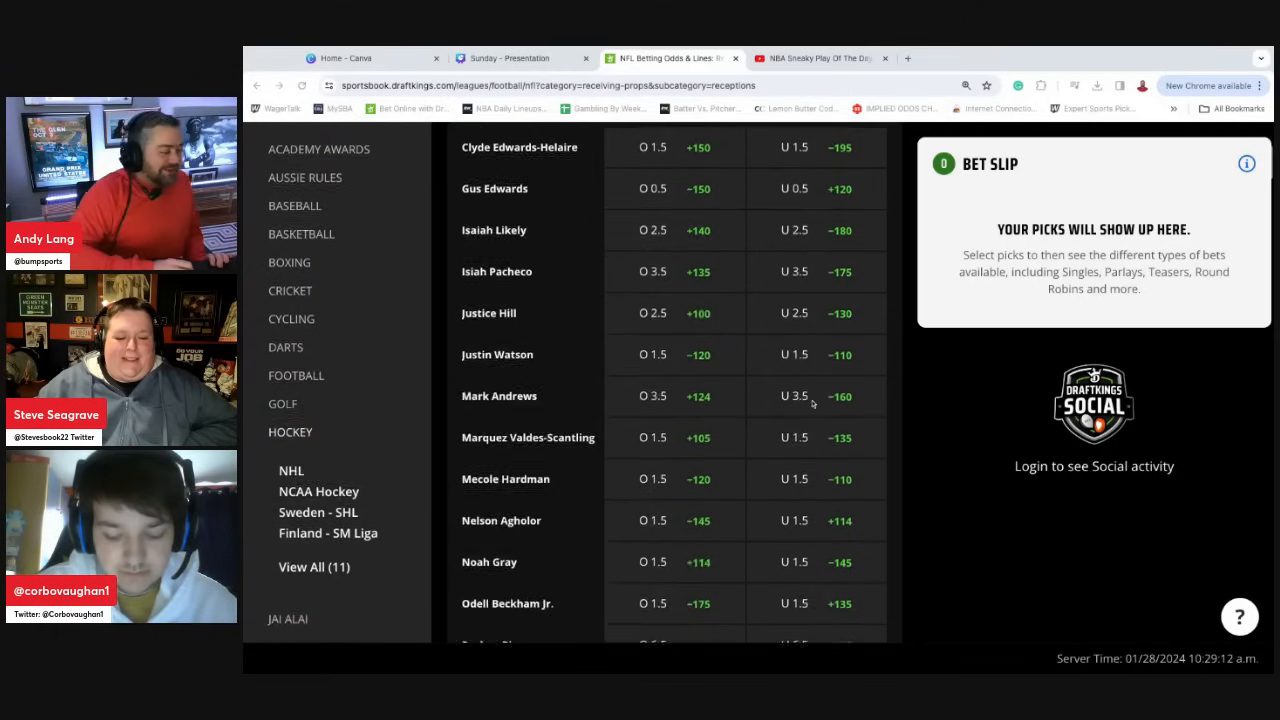
scroll("up", 3)
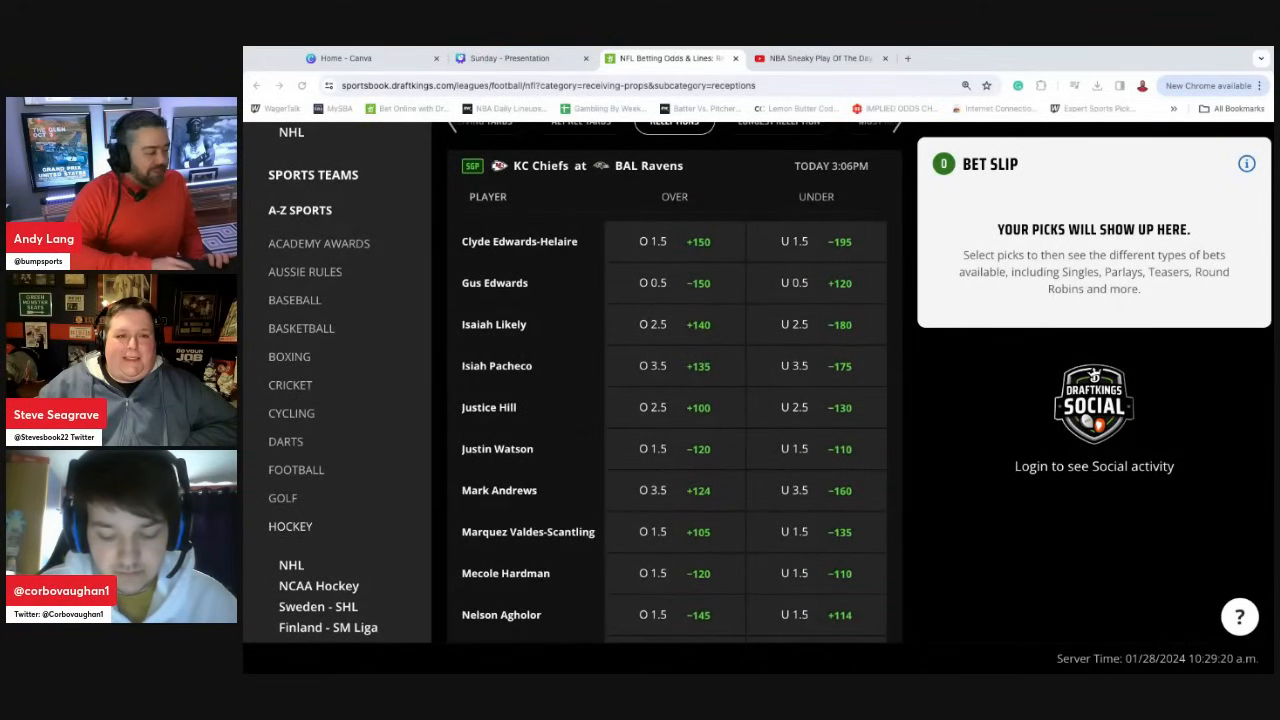
- Scroll through the rest of the list to the longest-reception odds, Mark Andrews +275
scroll("down", 3)
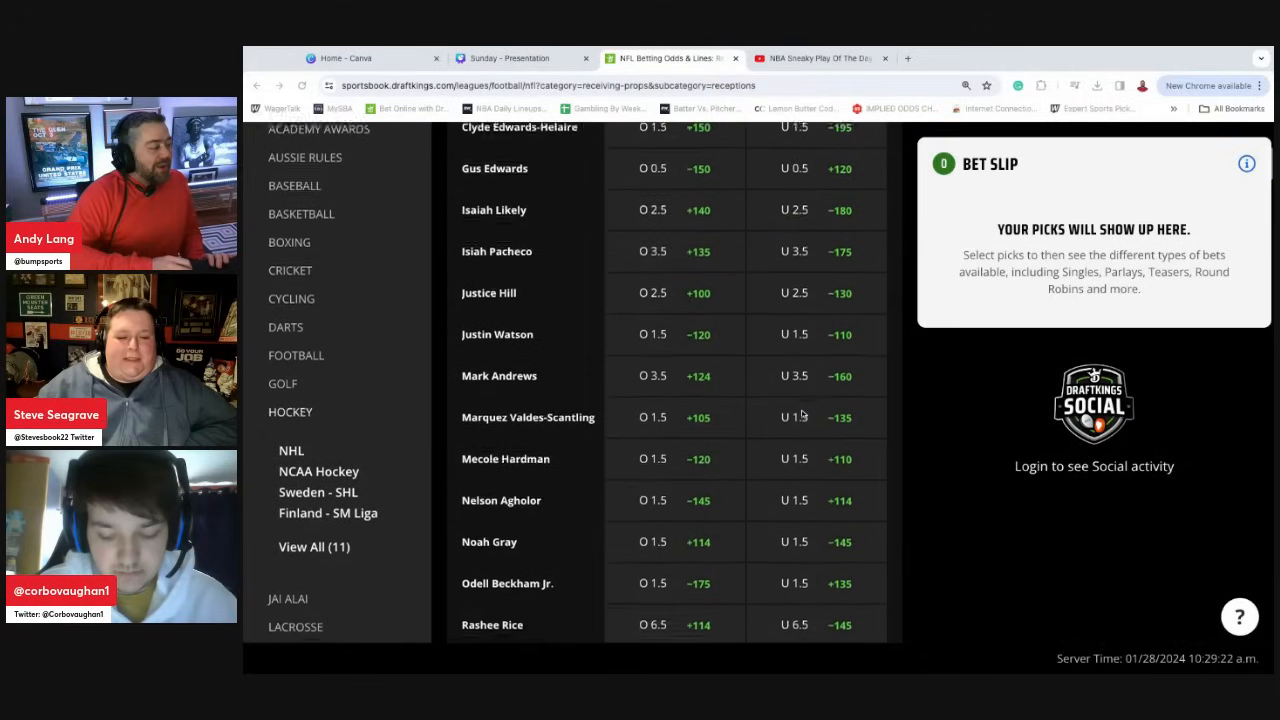
scroll("down", 3)
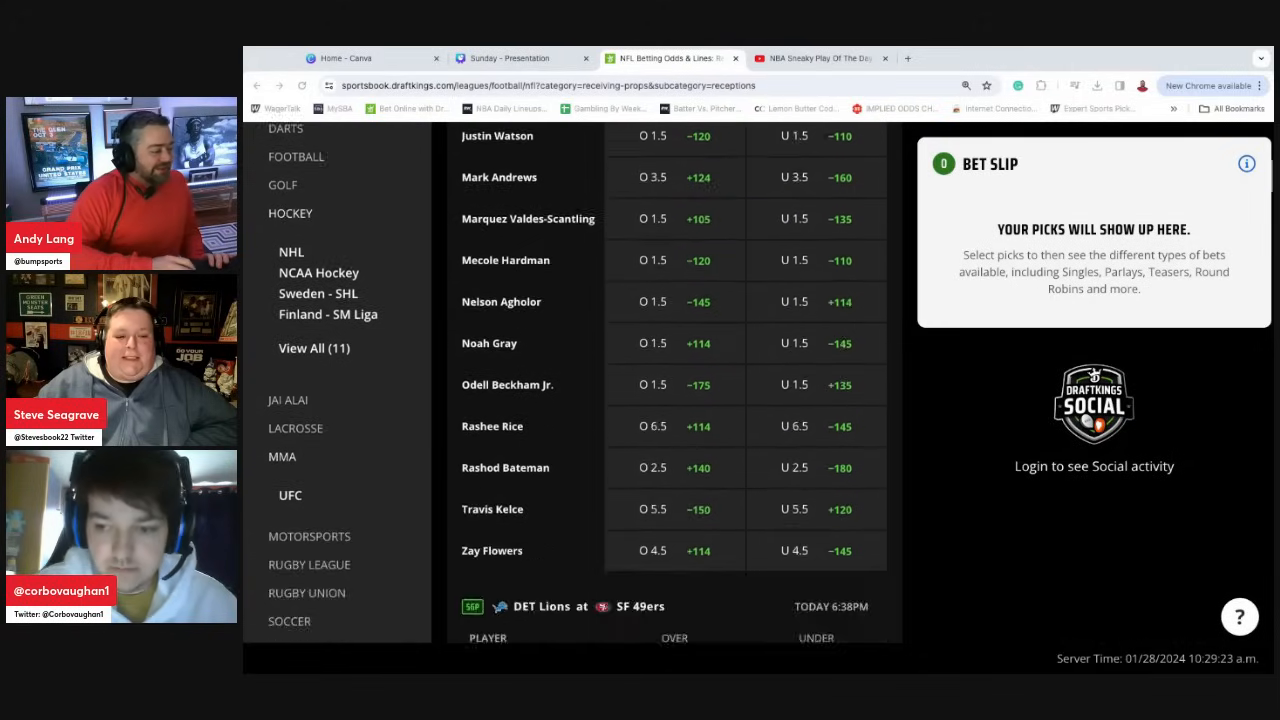
scroll("down", 3)
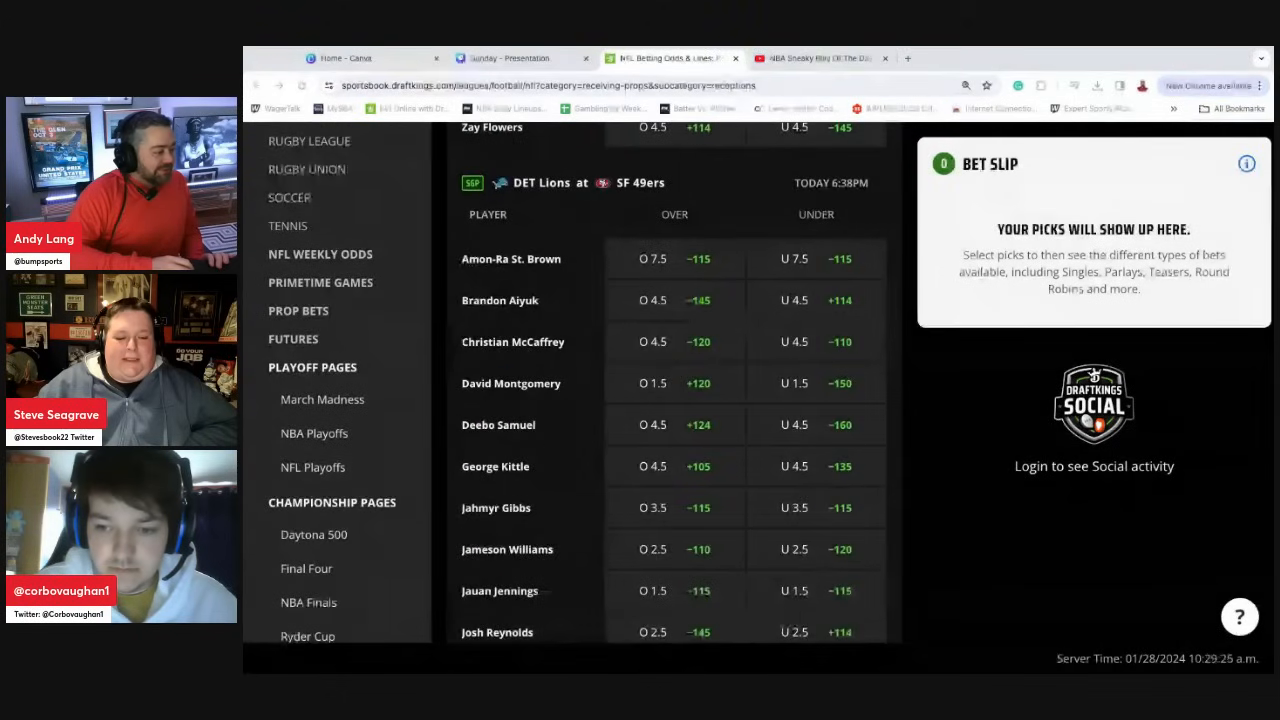
scroll("up", 3)
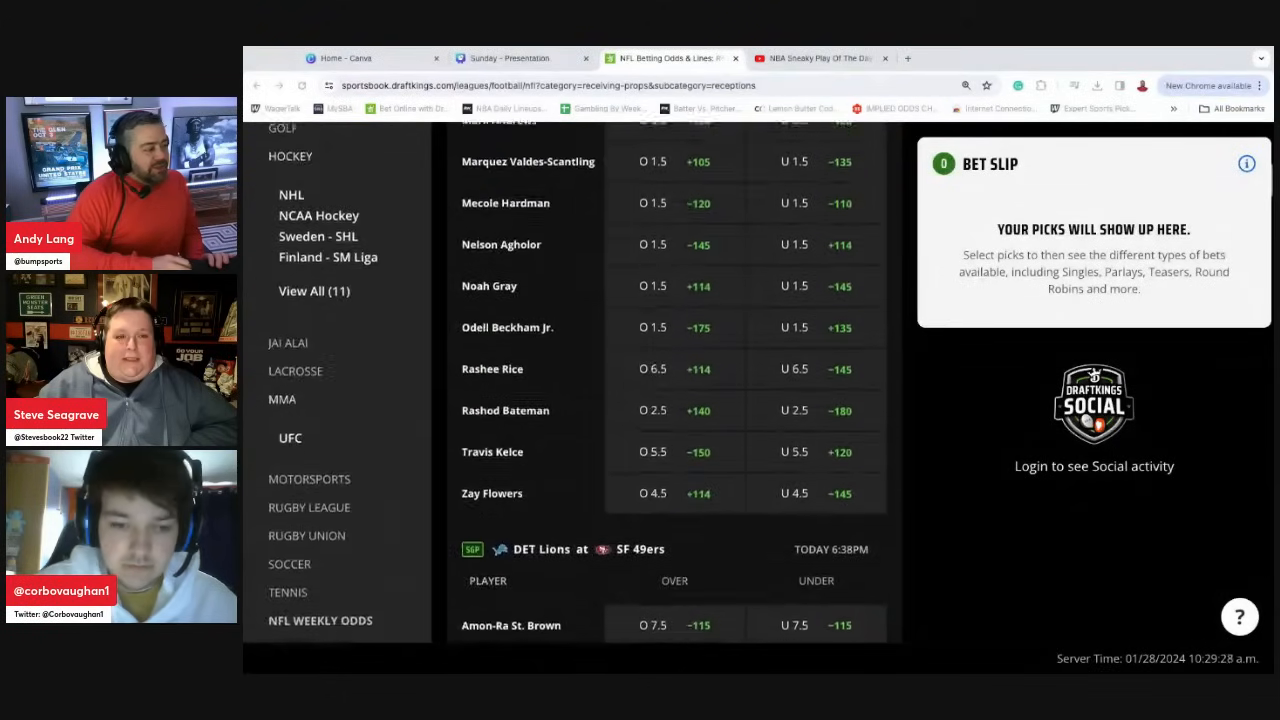
scroll("up", 3)
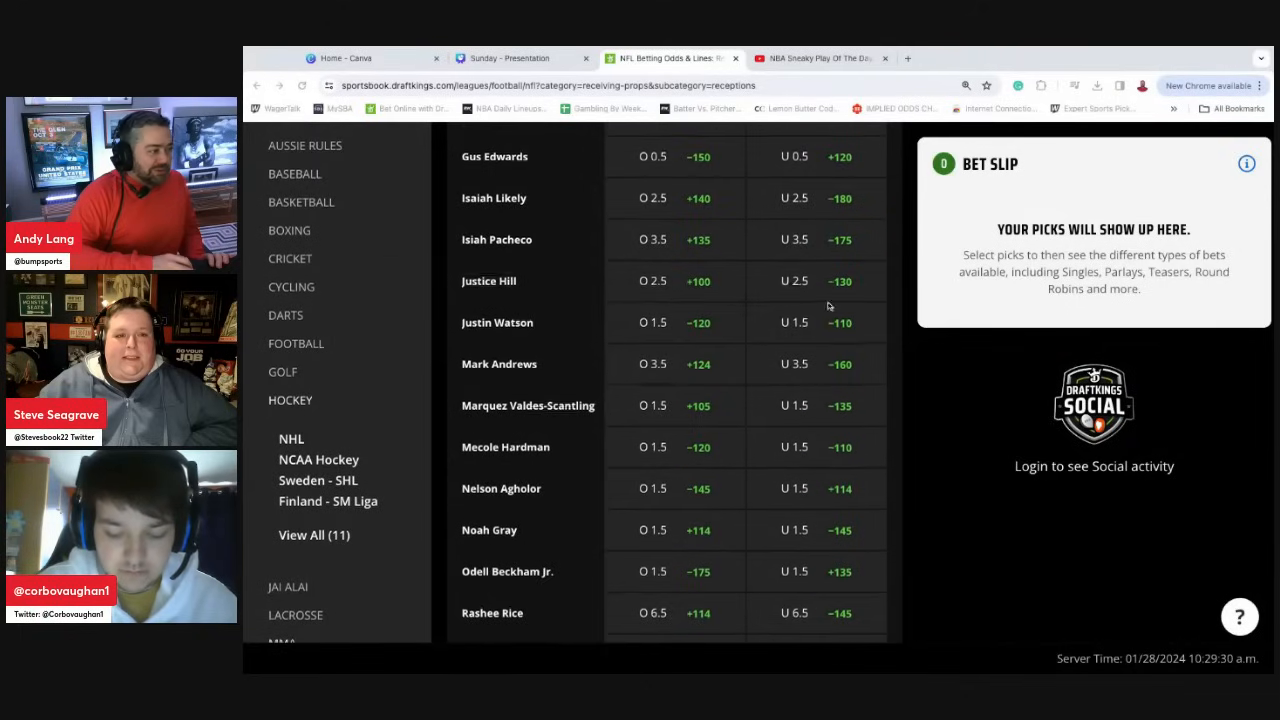
scroll("up", 3)
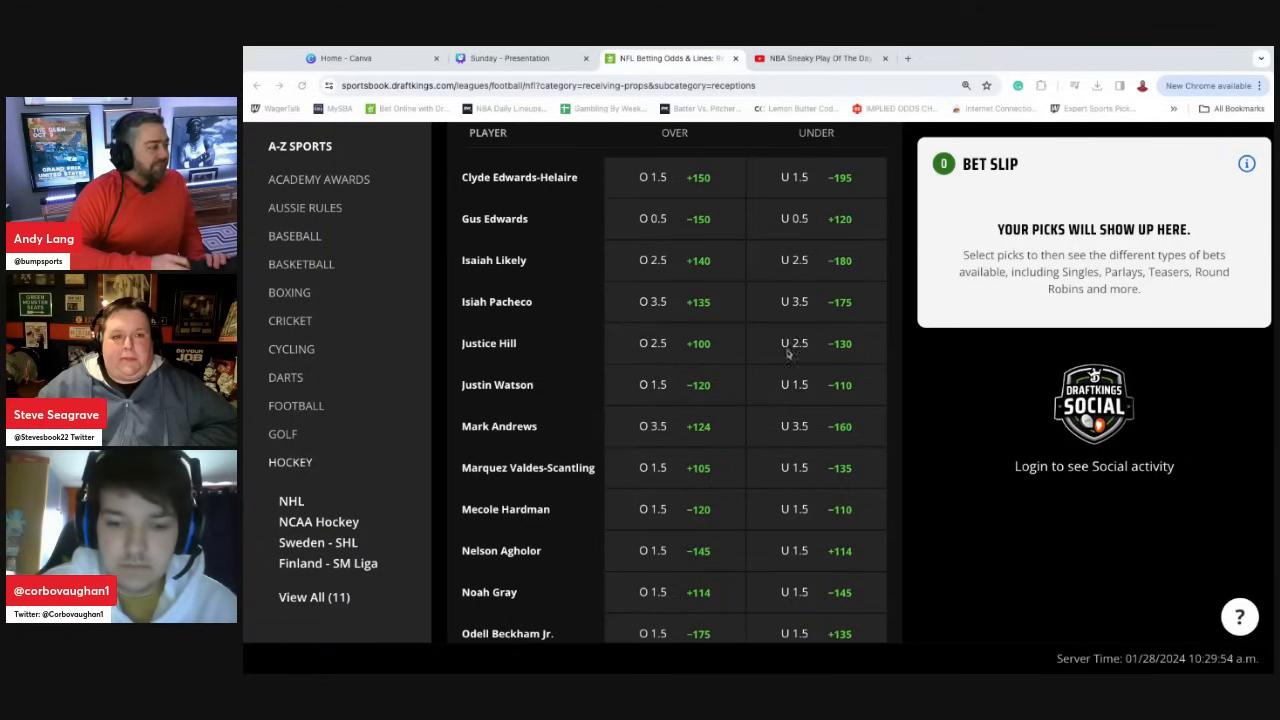
scroll("up", 3)
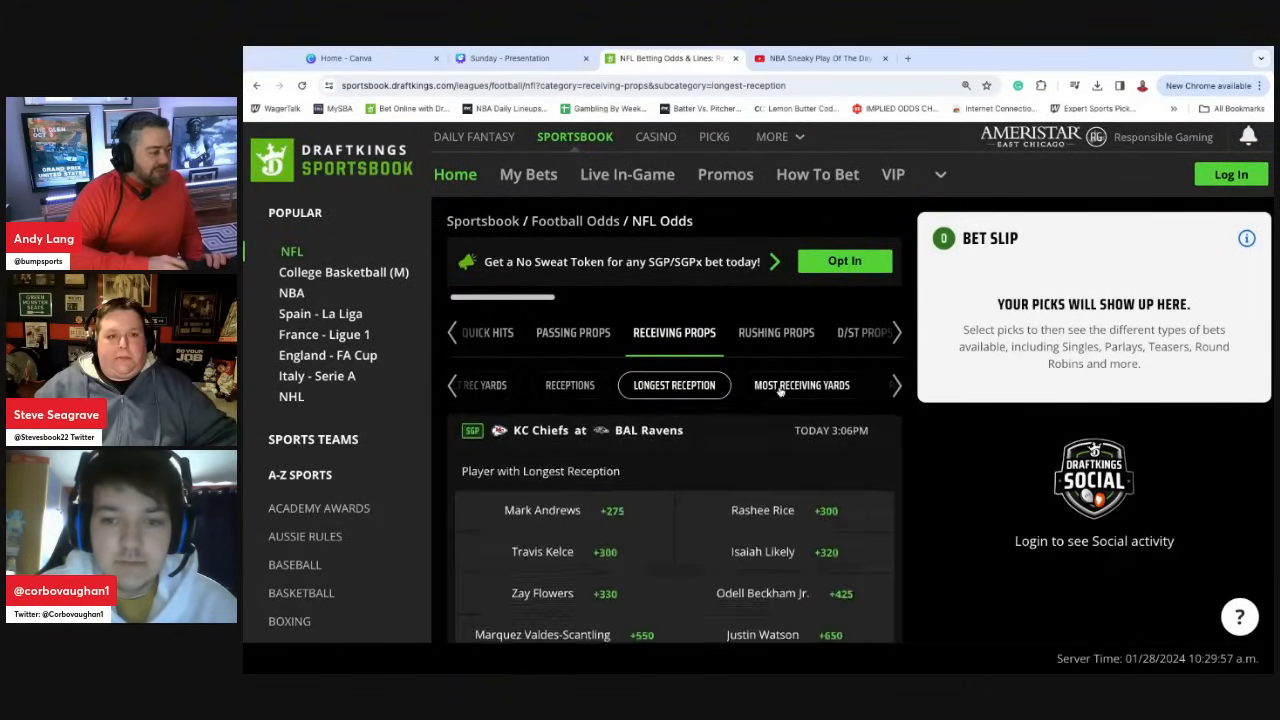
scroll("down", 3)
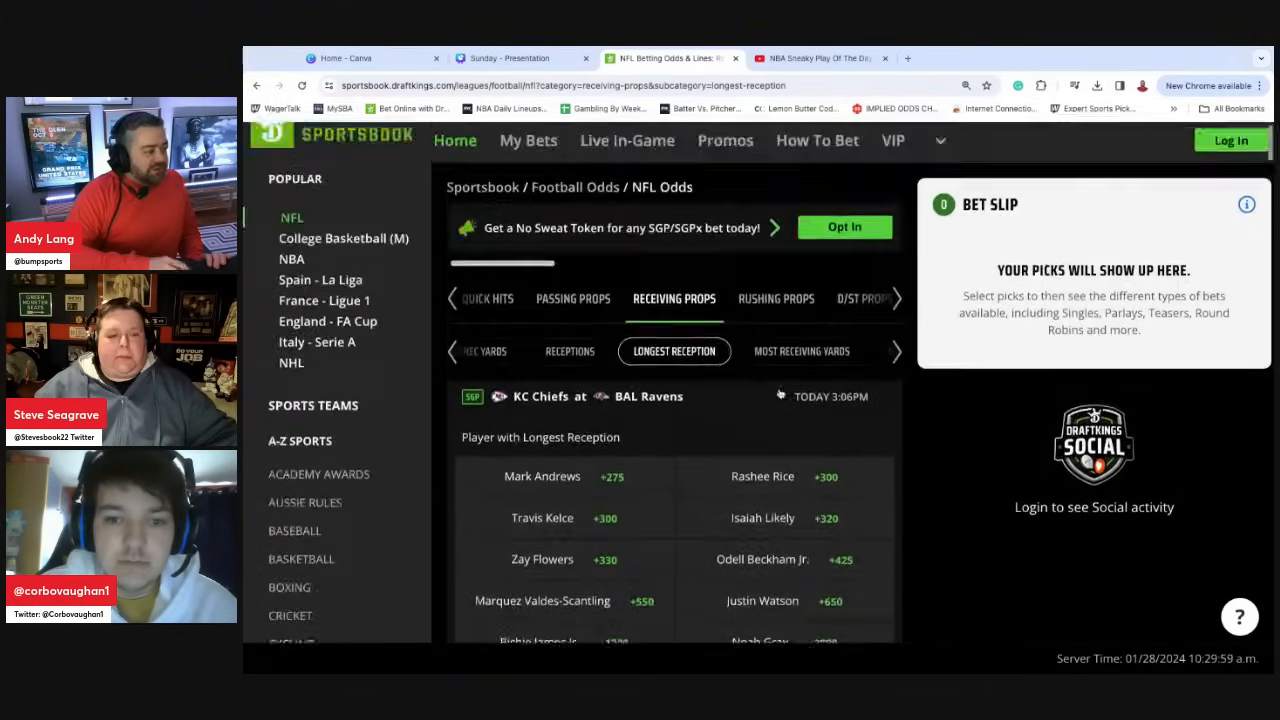
left_click(896, 352)
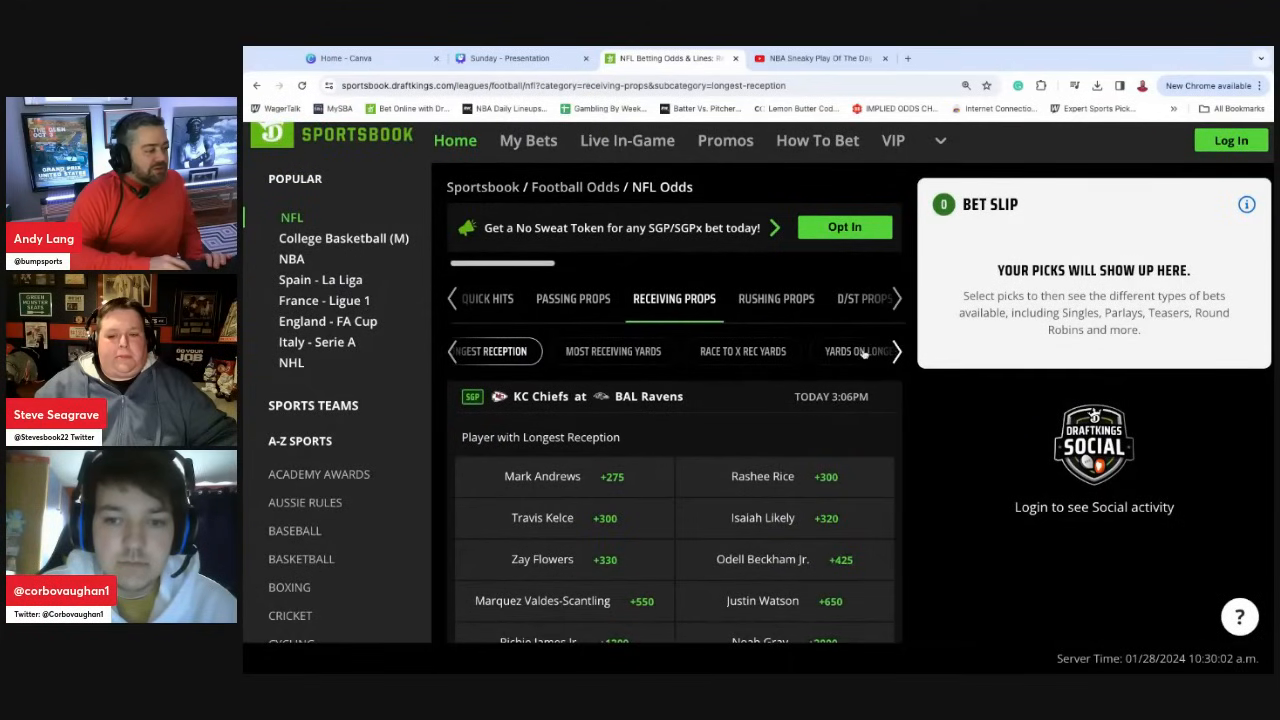
left_click(856, 352)
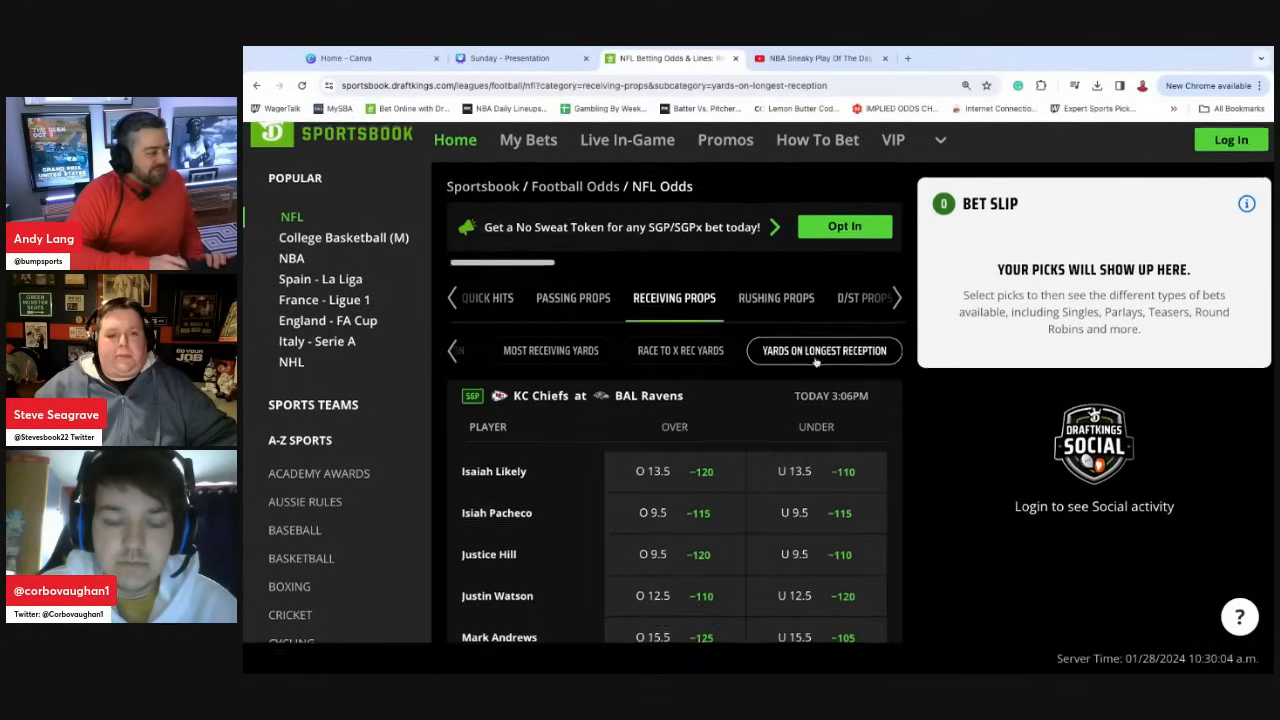
scroll("down", 3)
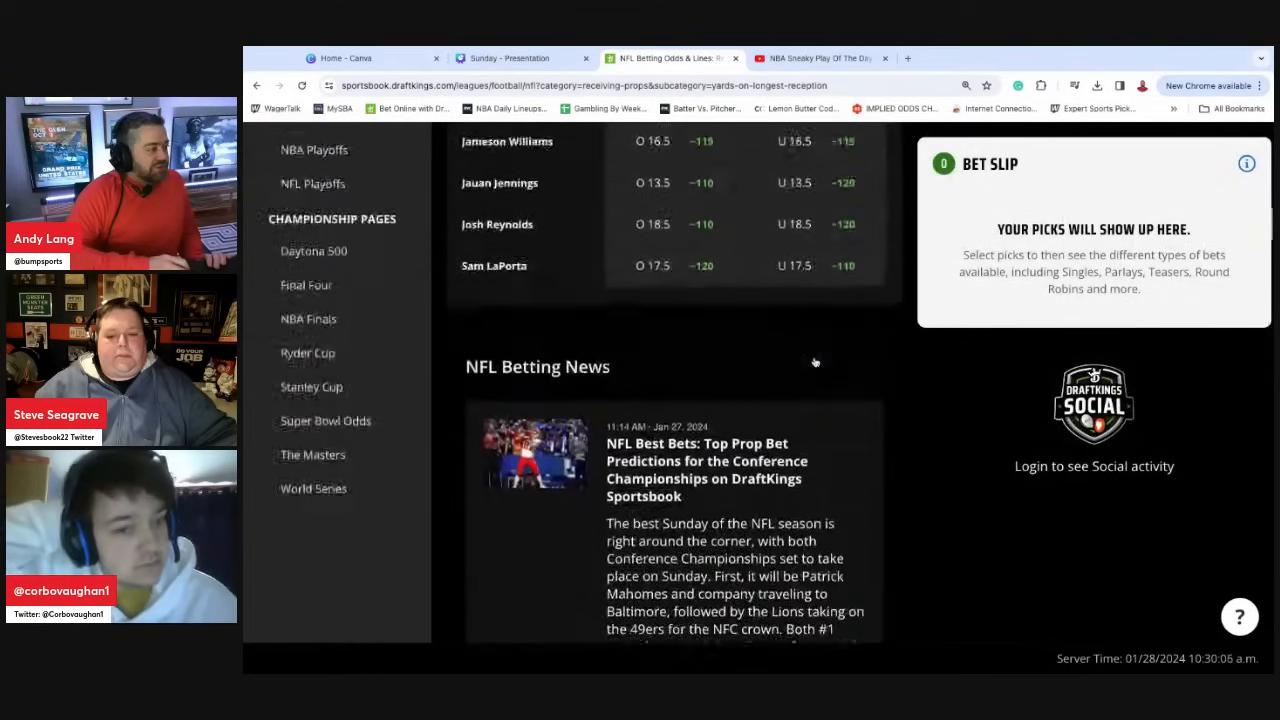
scroll("up", 3)
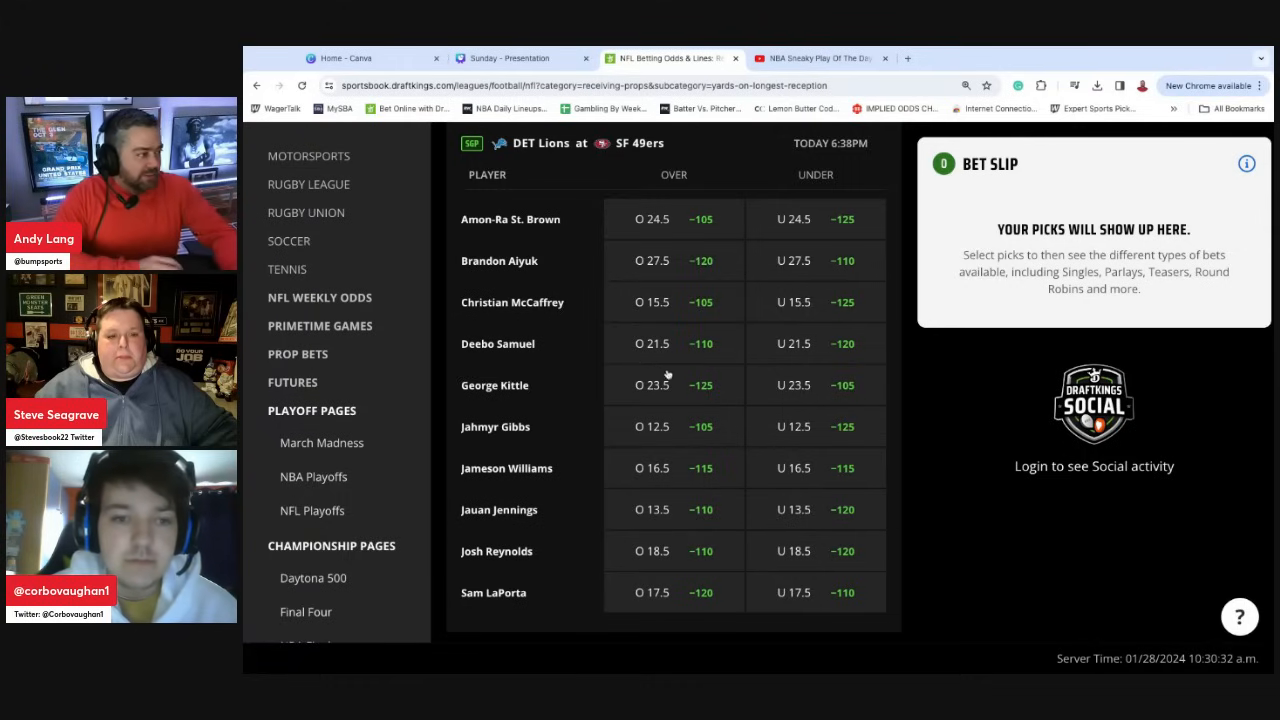
scroll("up", 3)
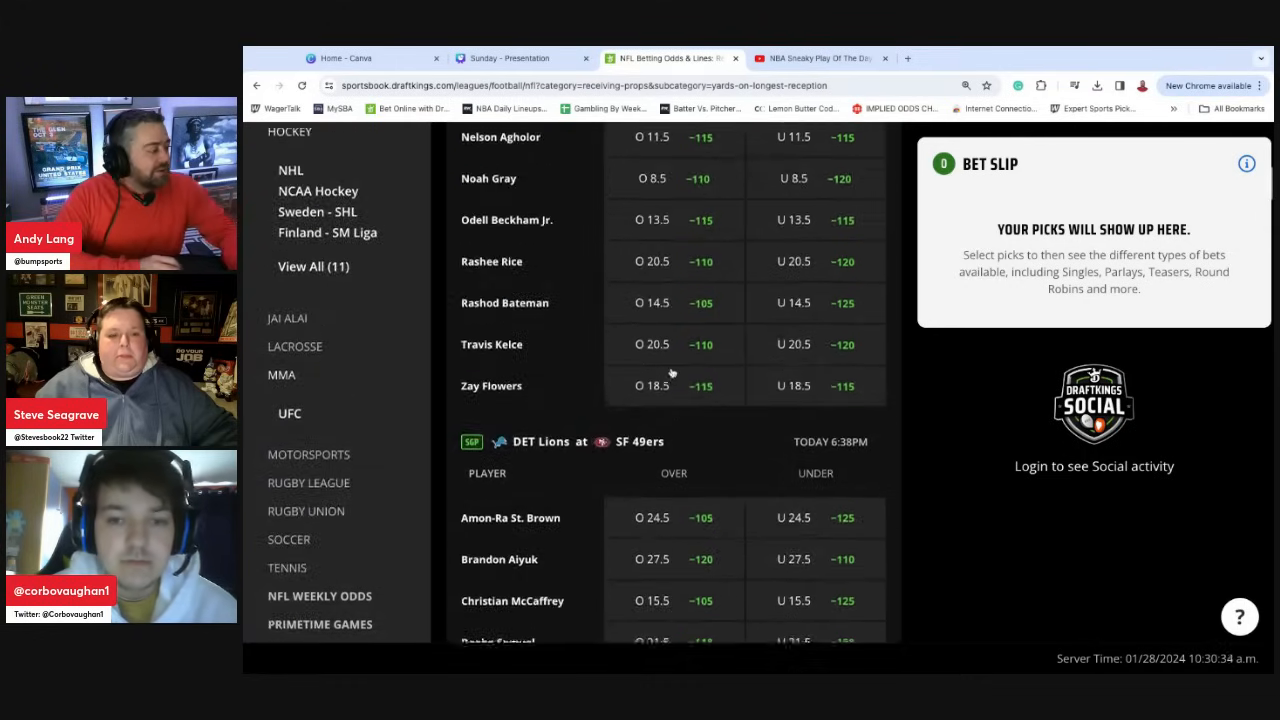
scroll("up", 3)
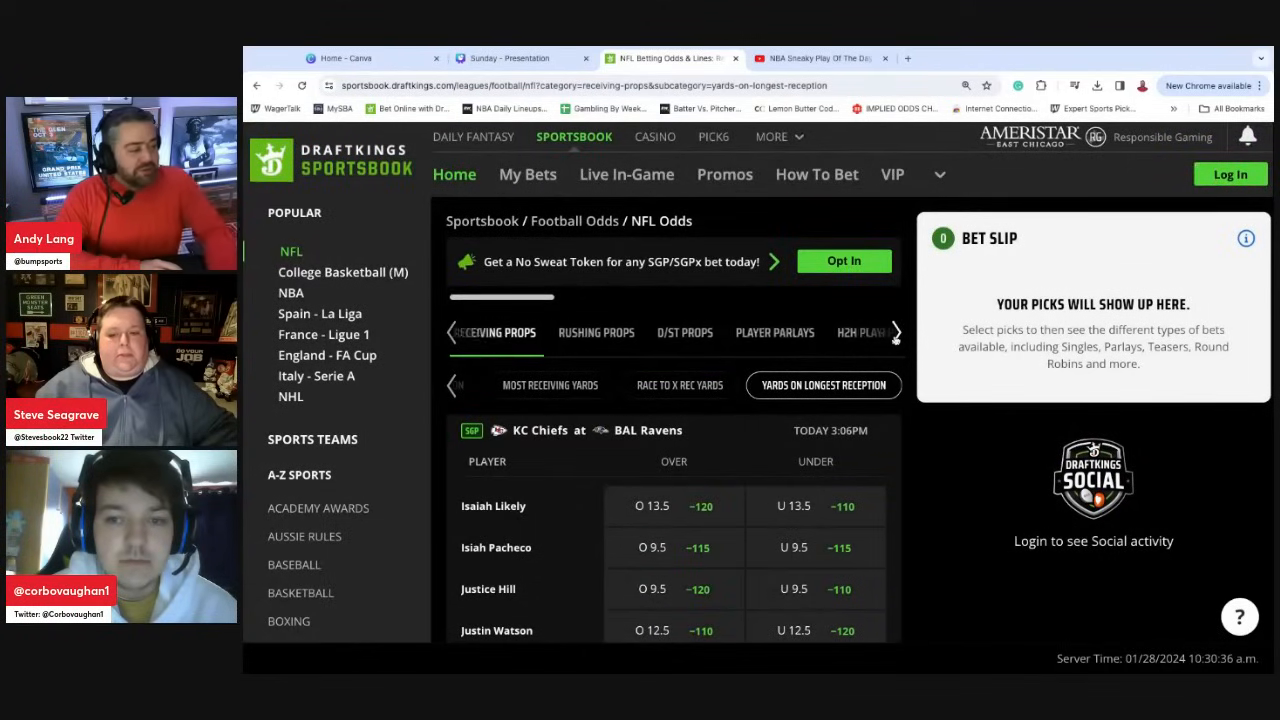
- Bring up D/ST Props and the Tackles + Ast odds for Chiefs at Ravens, reviewing the player list
left_click(684, 332)
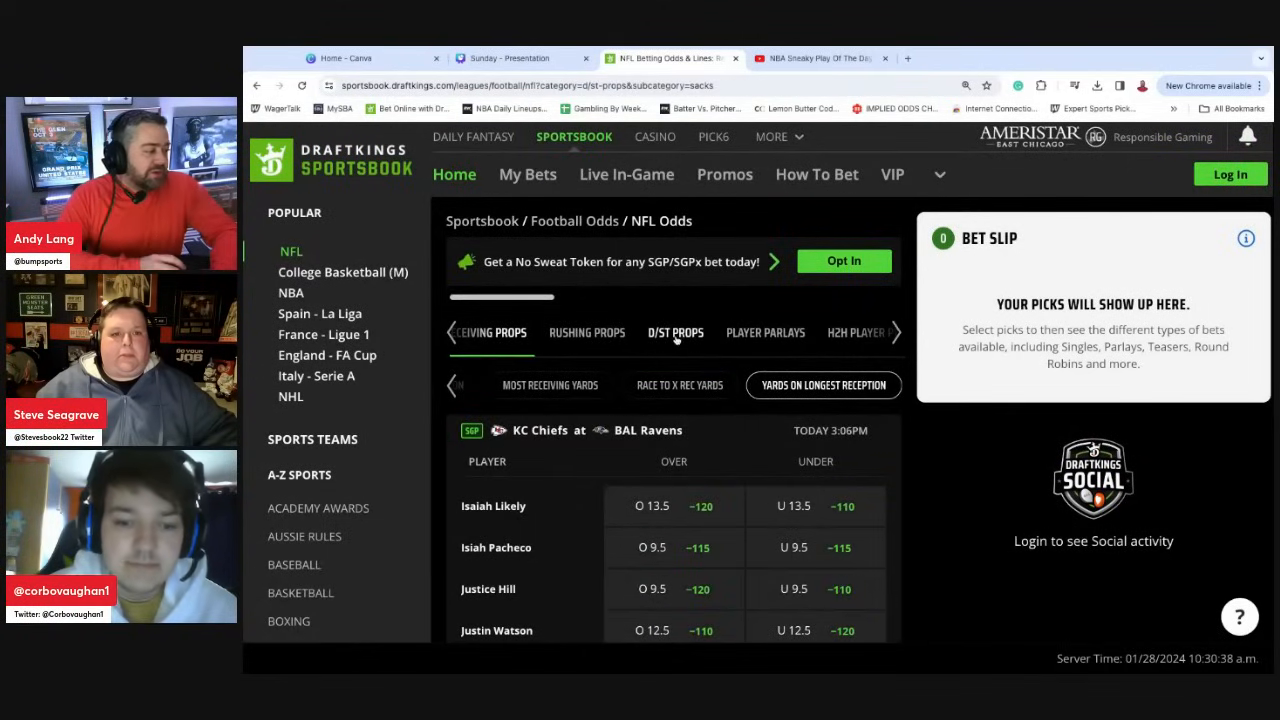
left_click(676, 332)
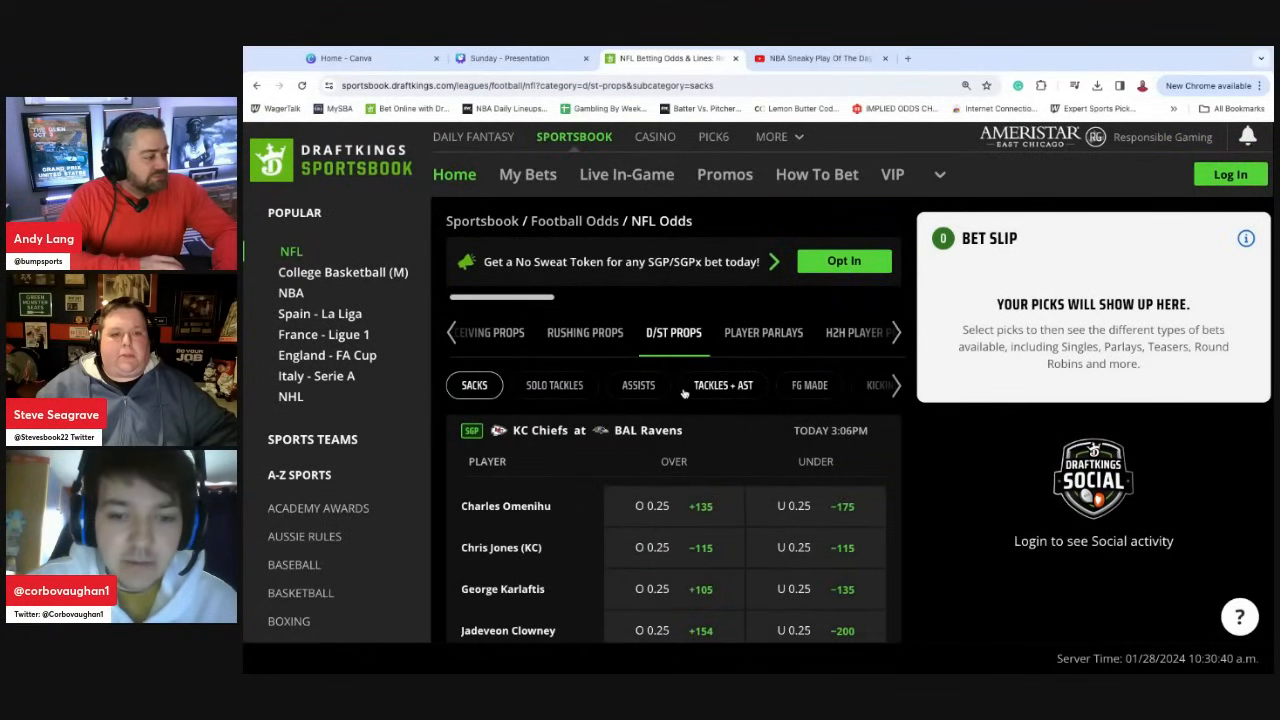
mouse_move(838, 390)
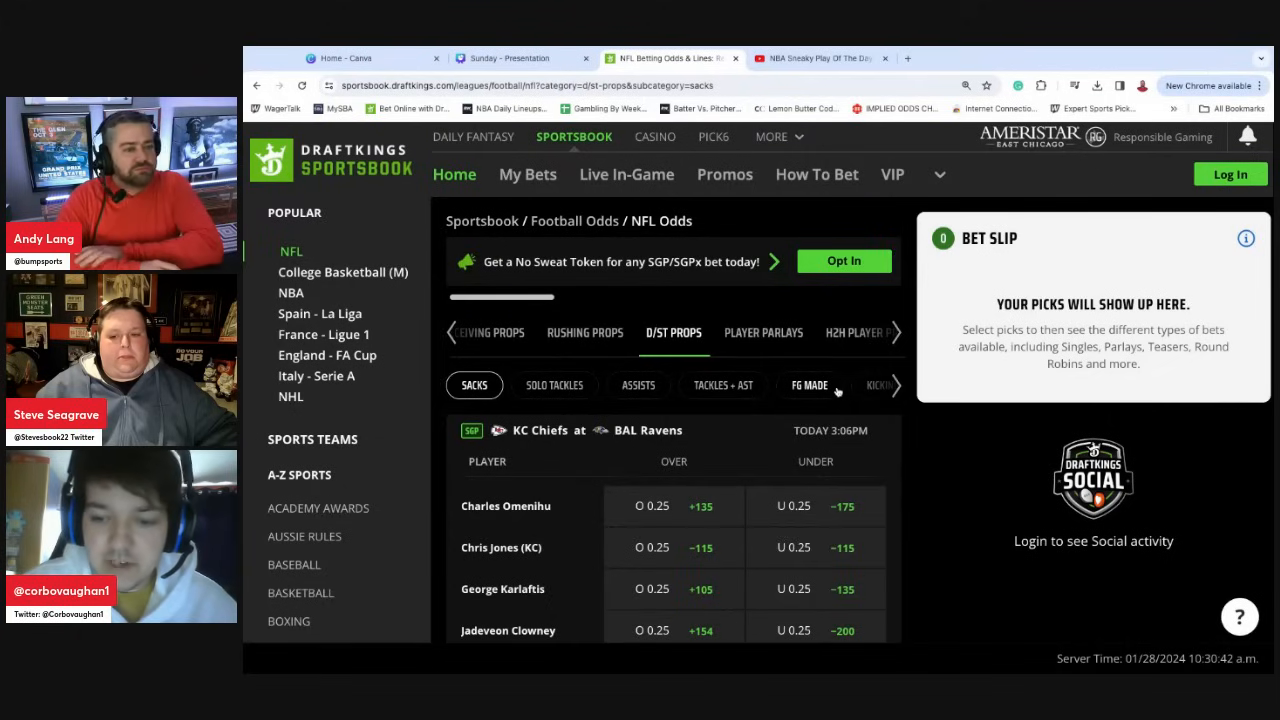
mouse_move(608, 404)
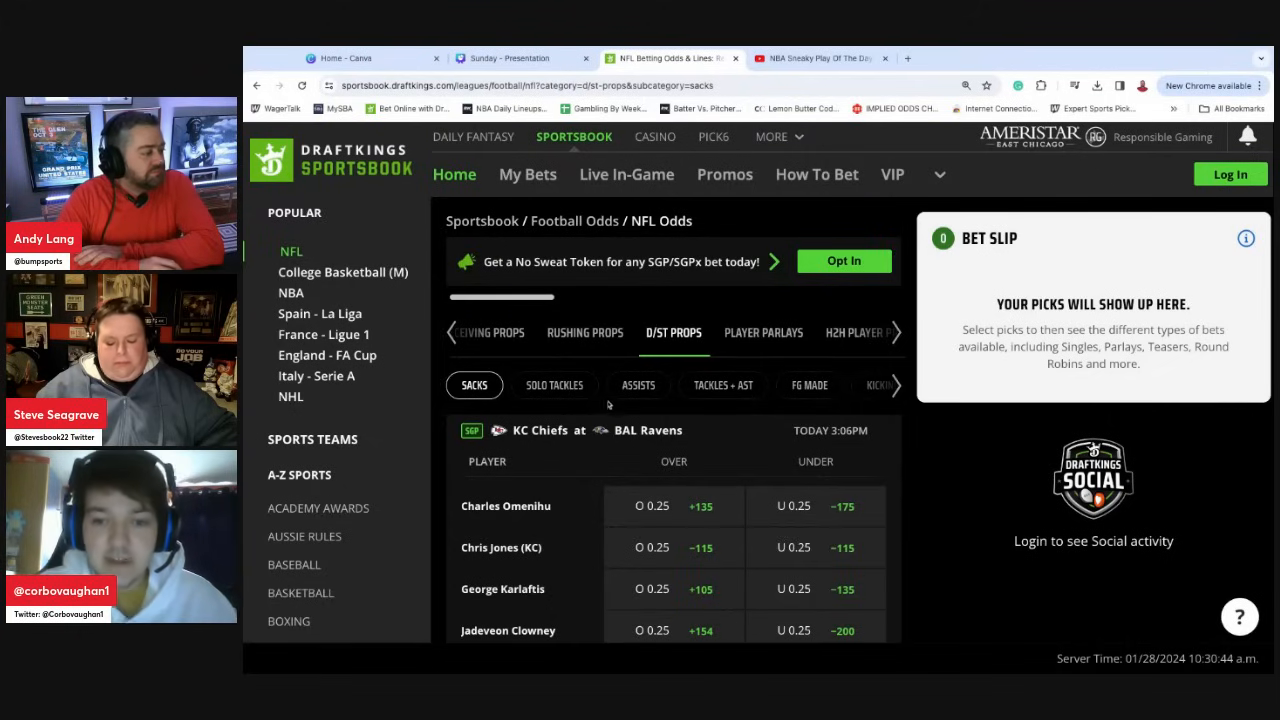
mouse_move(724, 390)
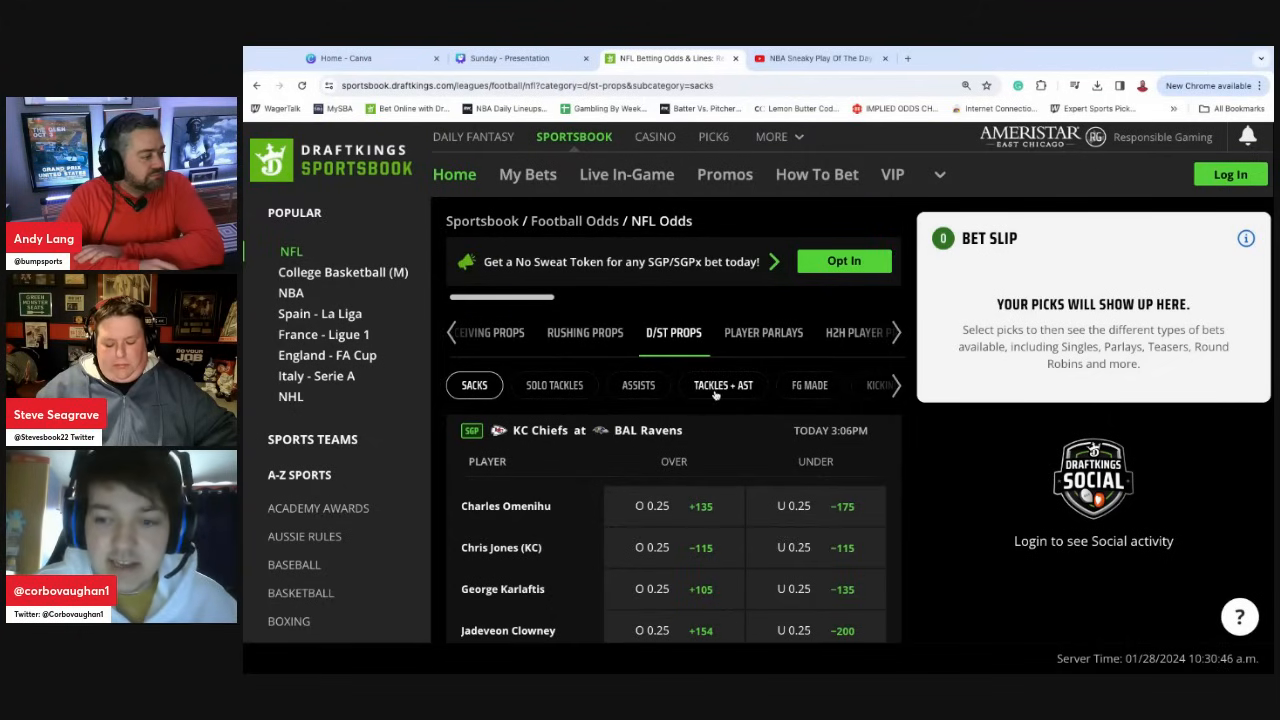
left_click(722, 384)
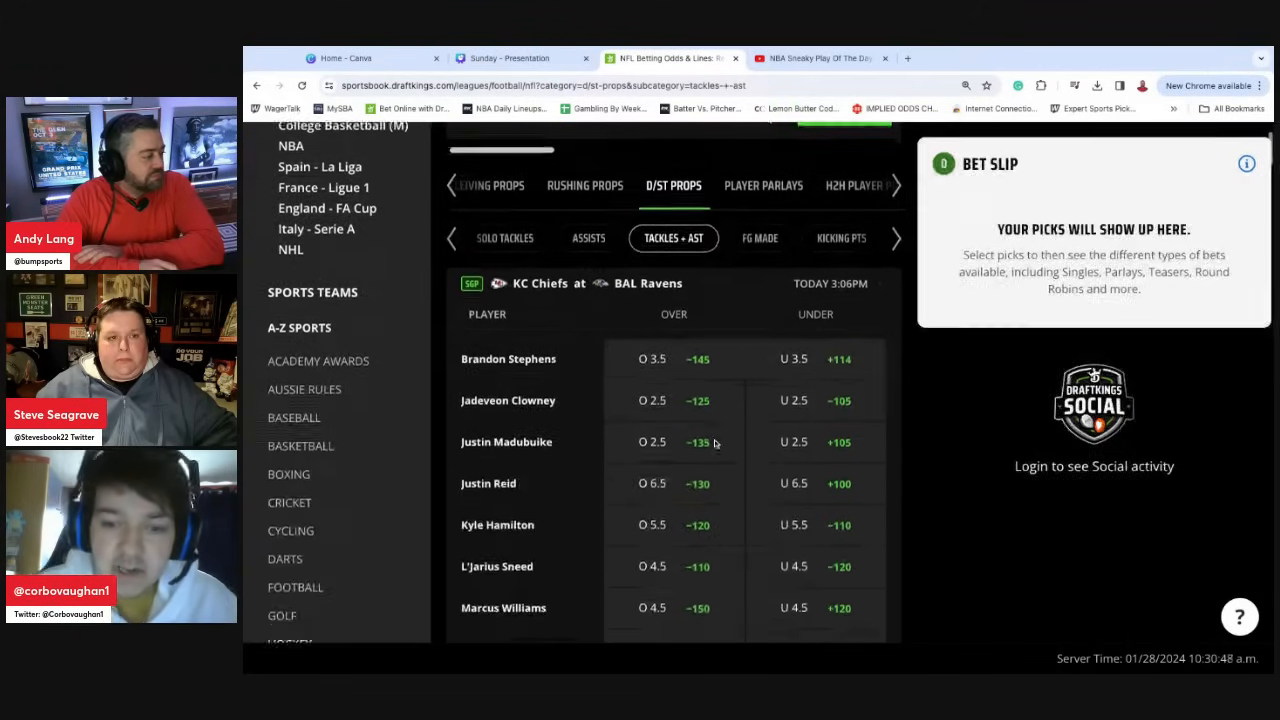
scroll("down", 3)
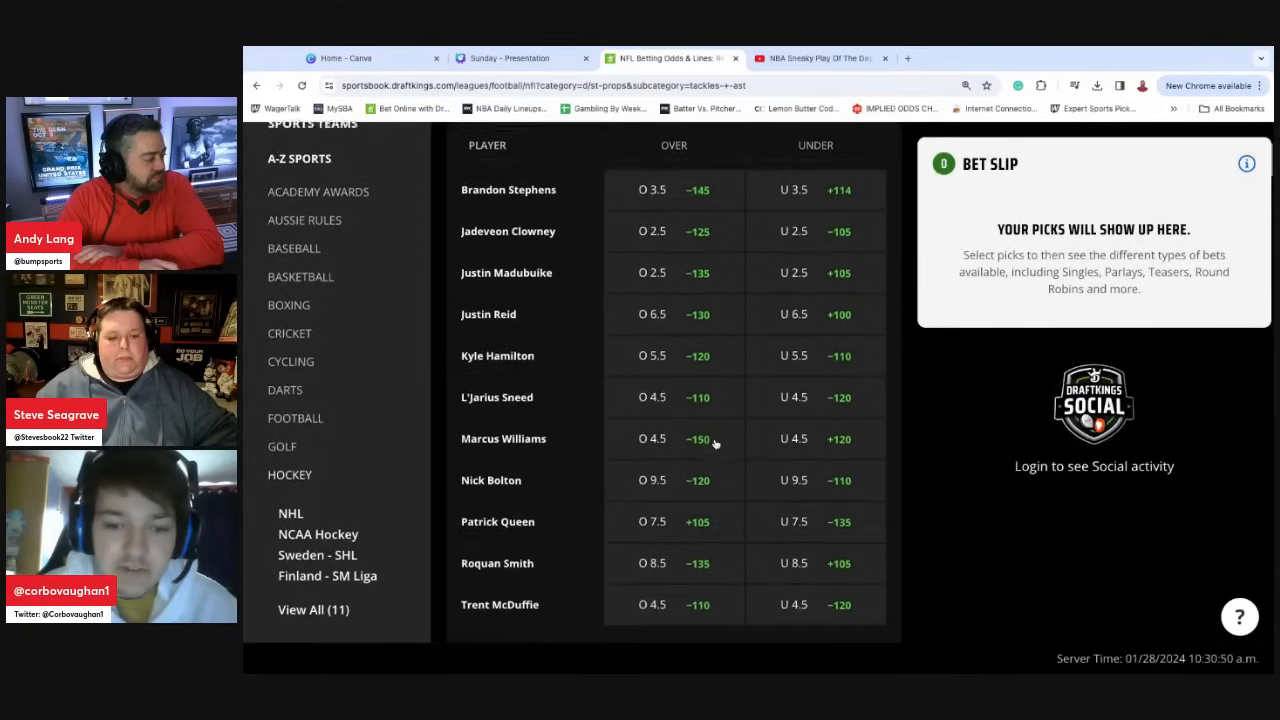
scroll("down", 3)
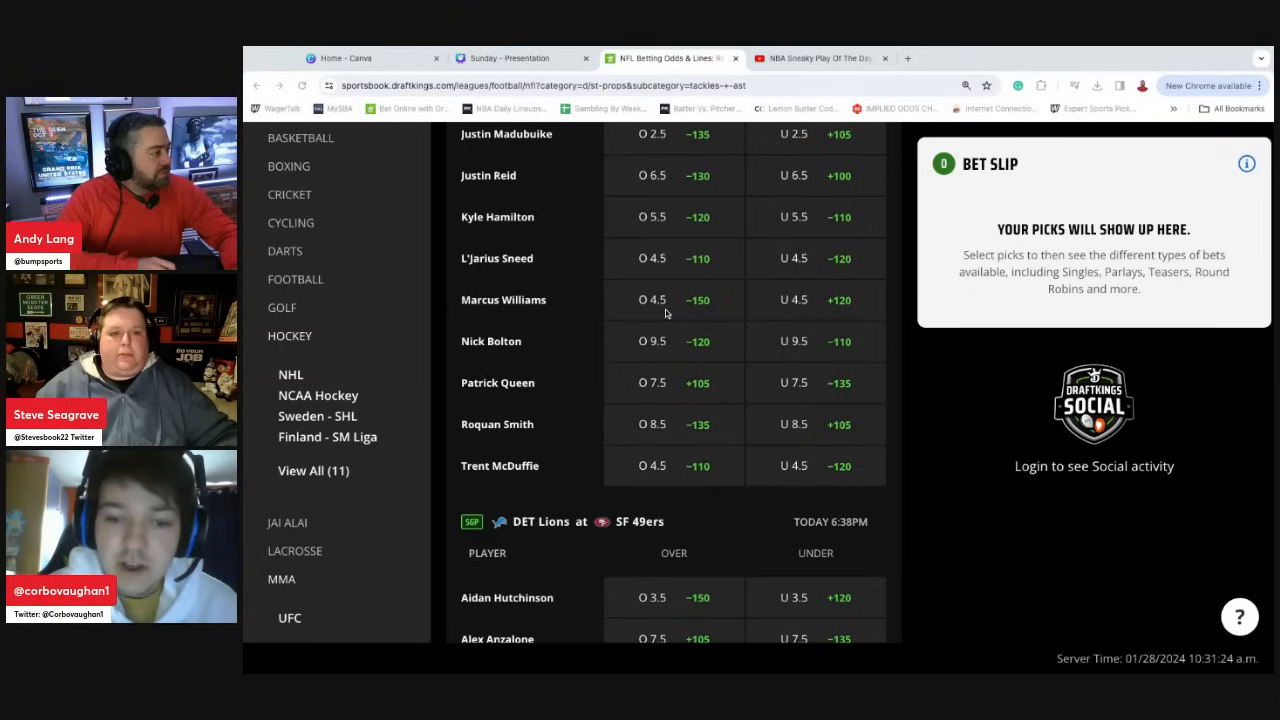
scroll("up", 3)
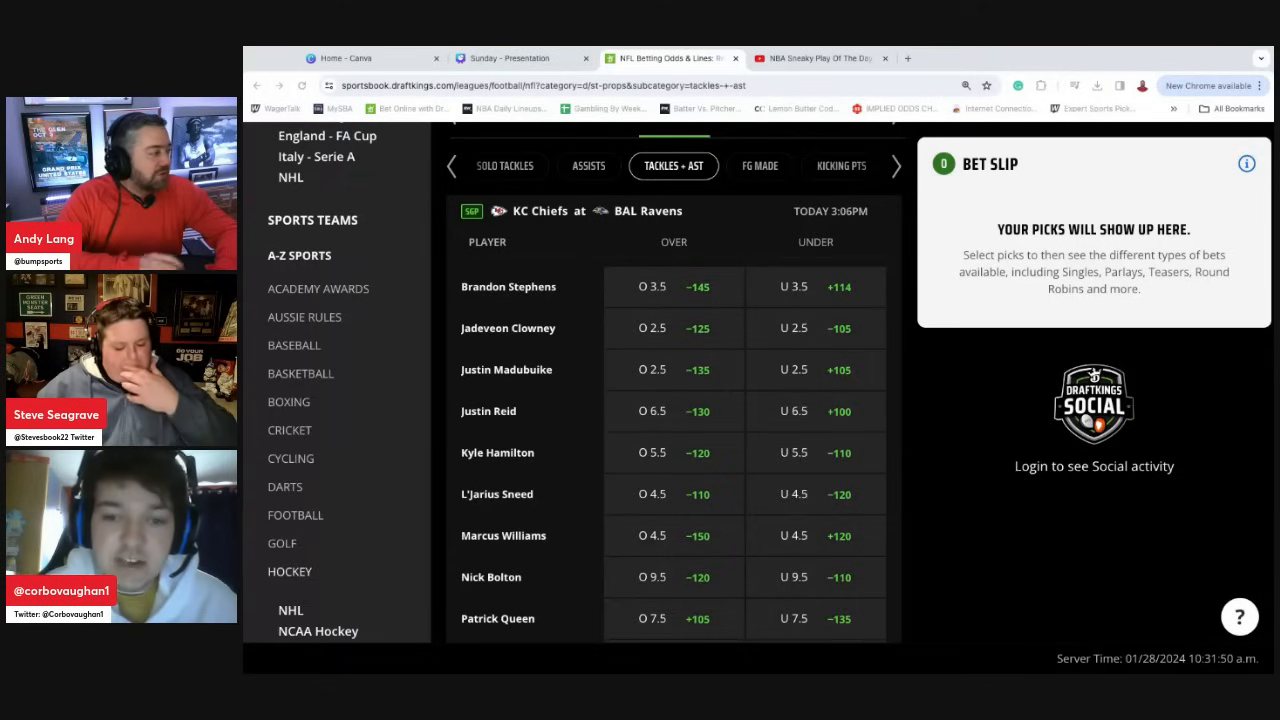
scroll("down", 3)
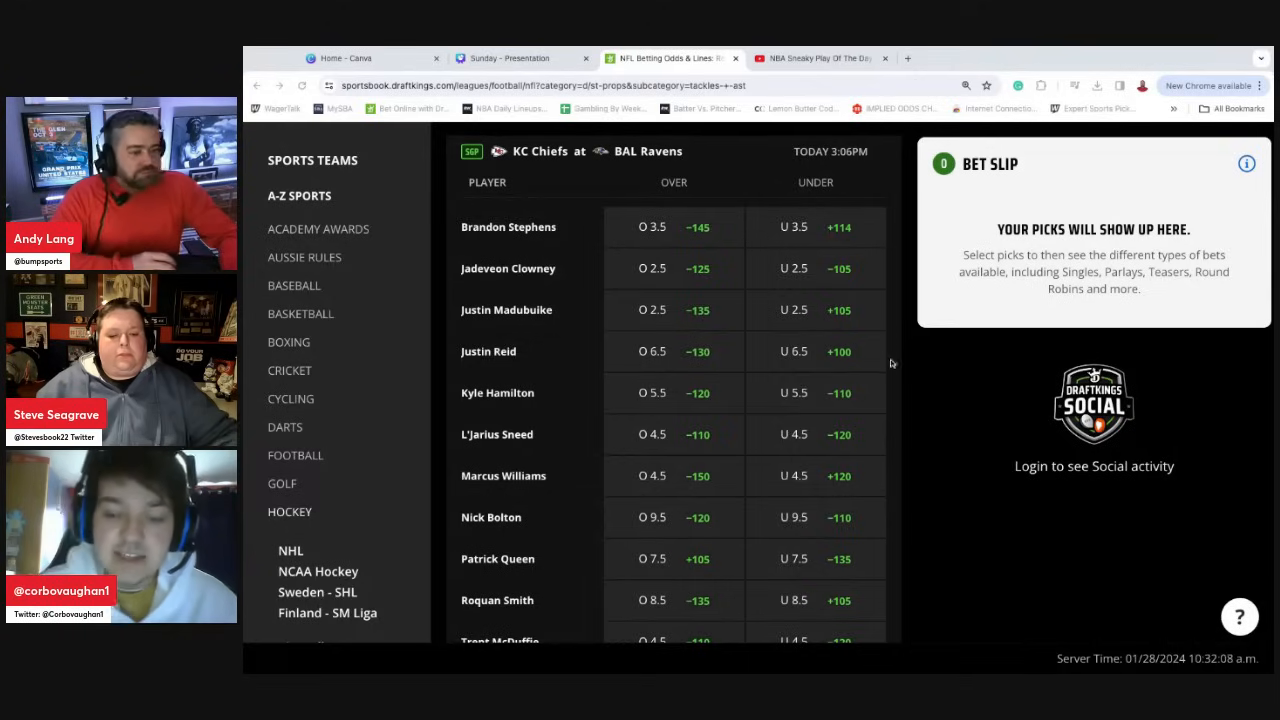
scroll("up", 3)
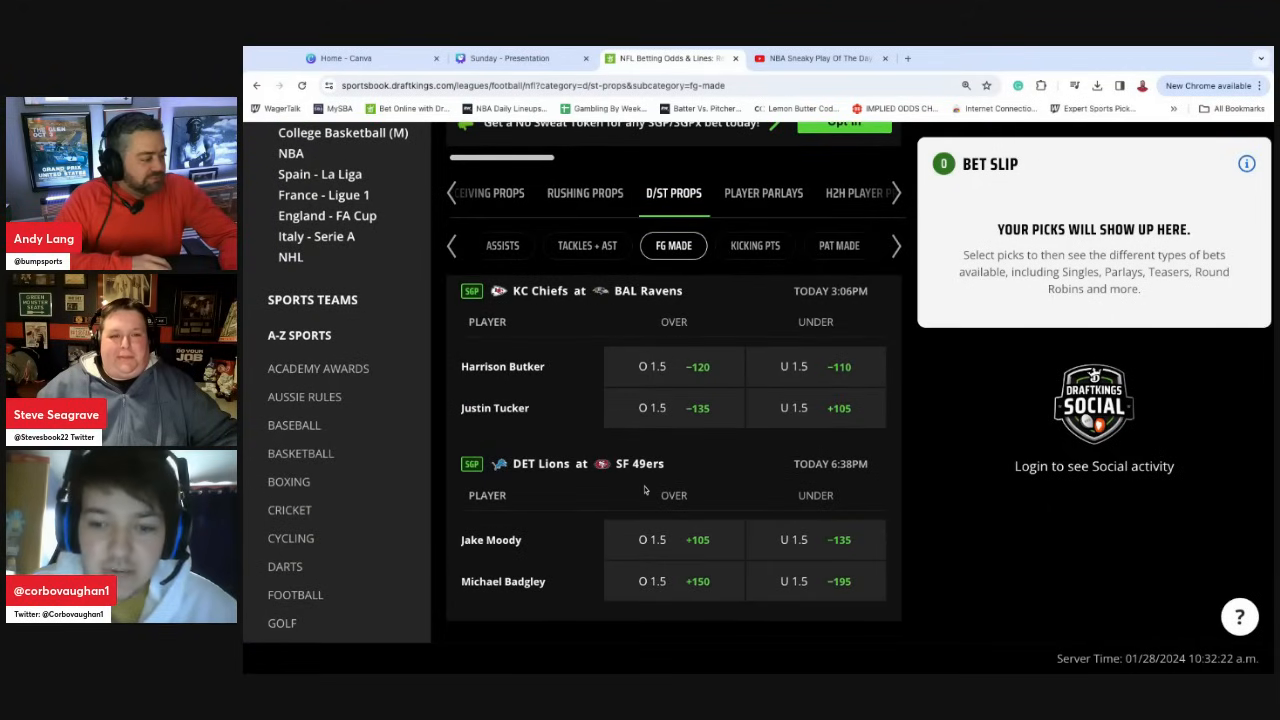
mouse_move(880, 580)
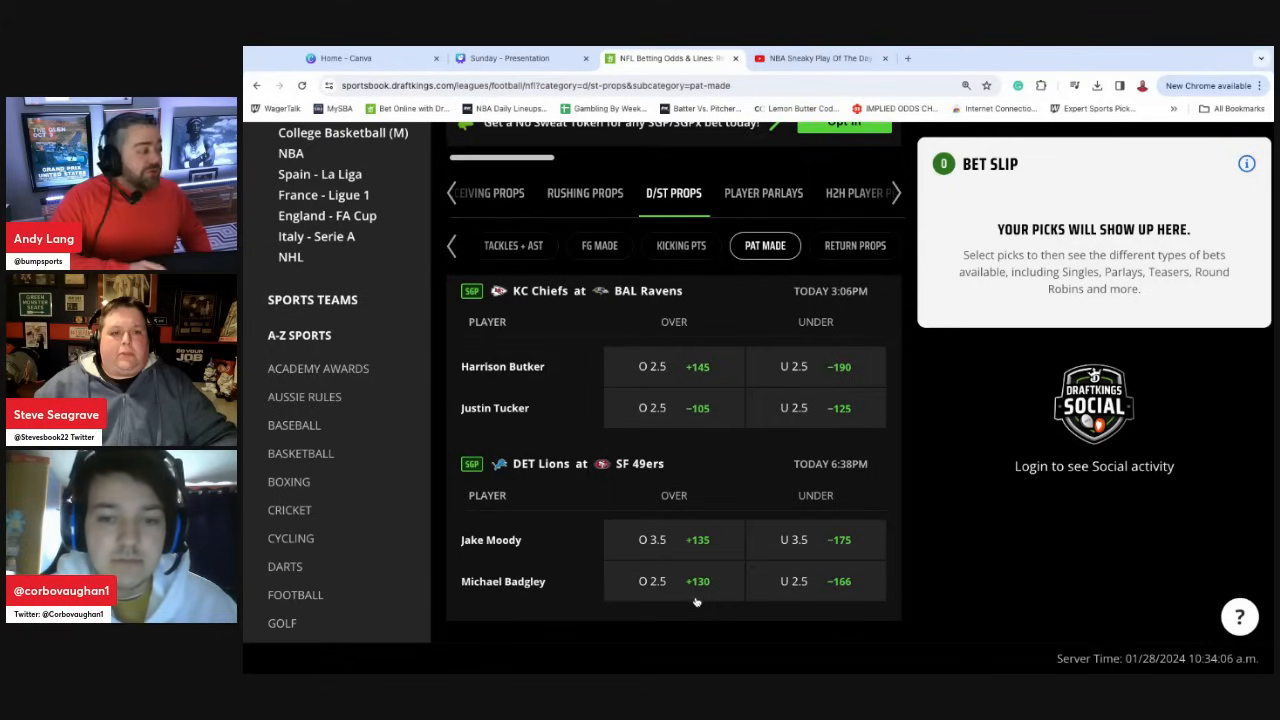
mouse_move(584, 600)
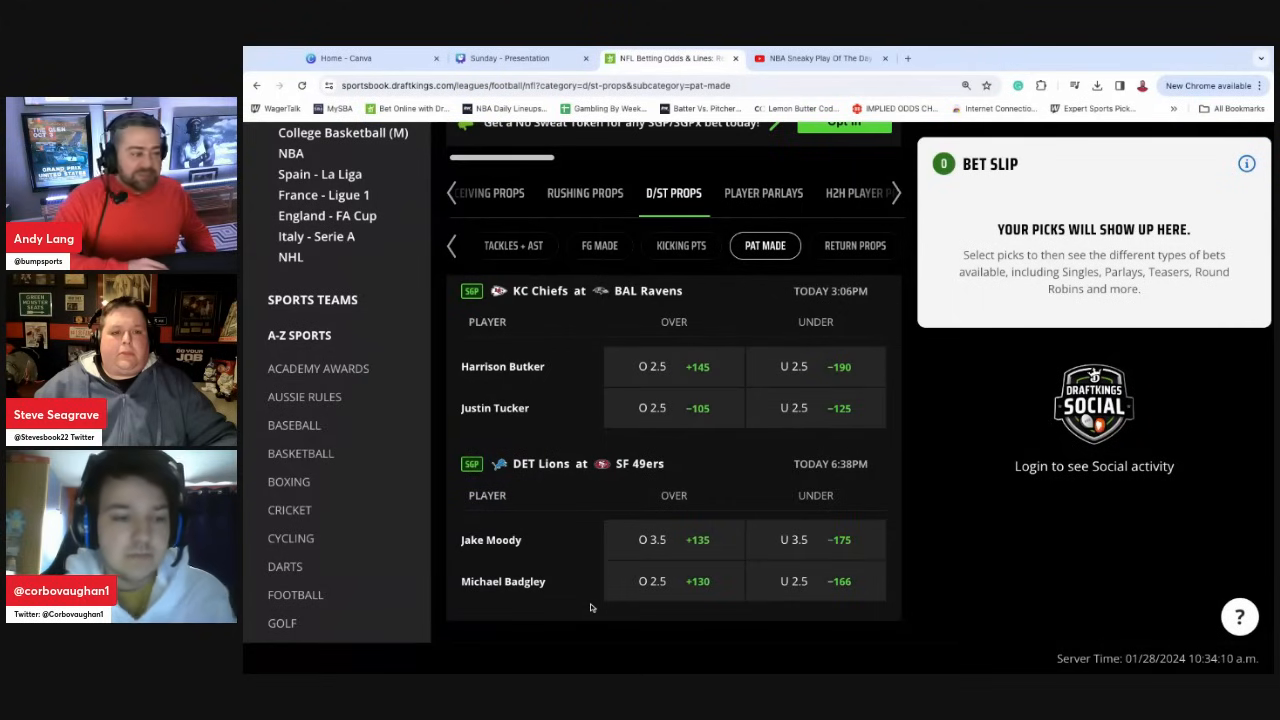
mouse_move(700, 598)
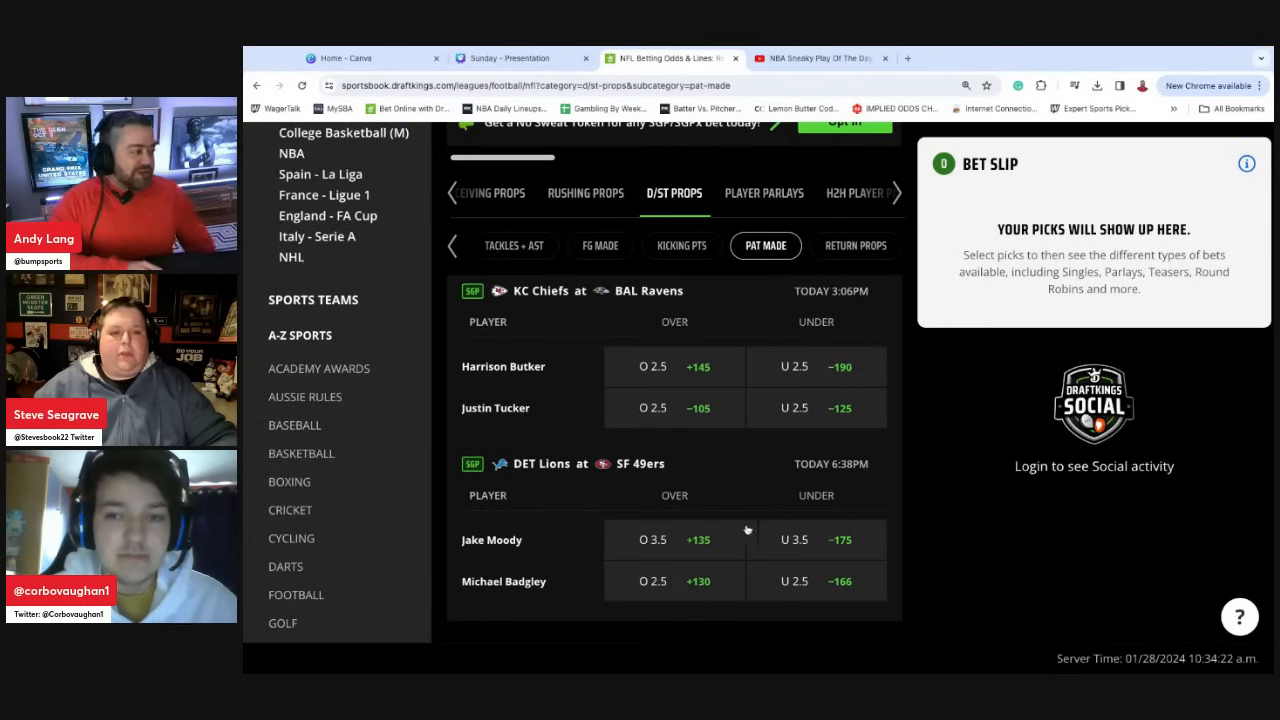
mouse_move(850, 486)
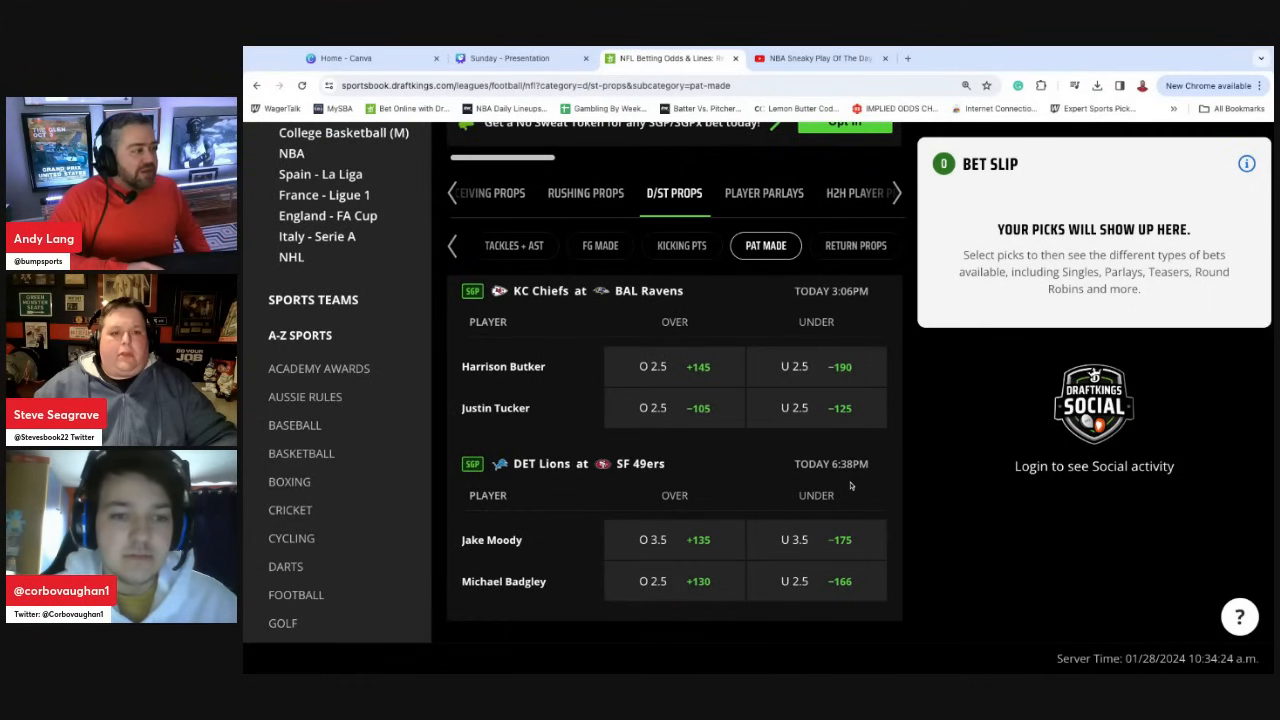
mouse_move(762, 316)
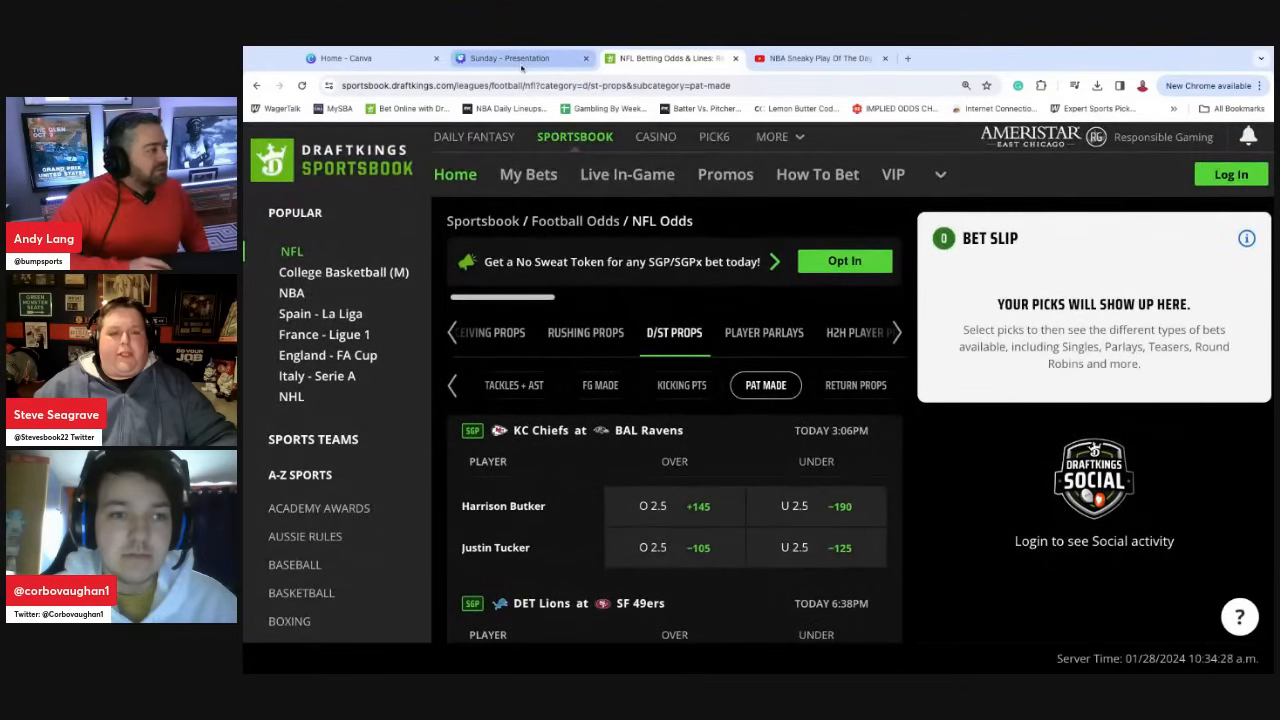
mouse_move(536, 338)
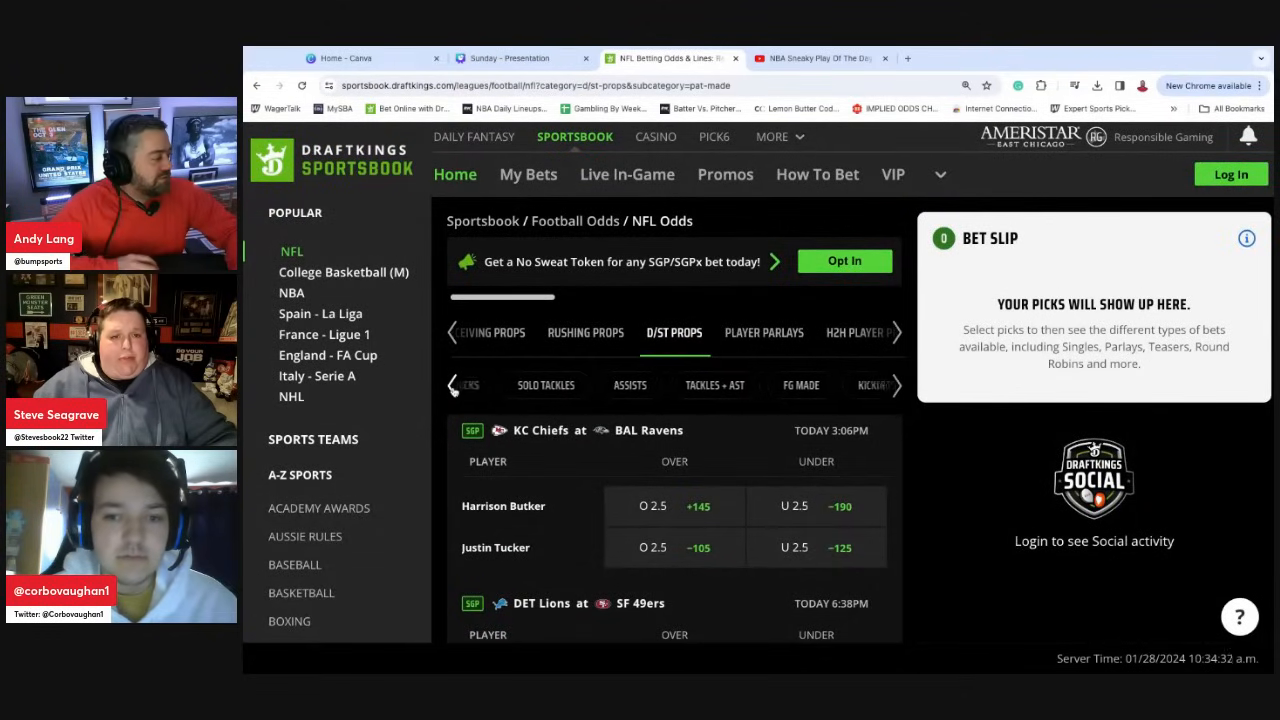
- Return to the sacks odds and scroll through the player lines
left_click(452, 384)
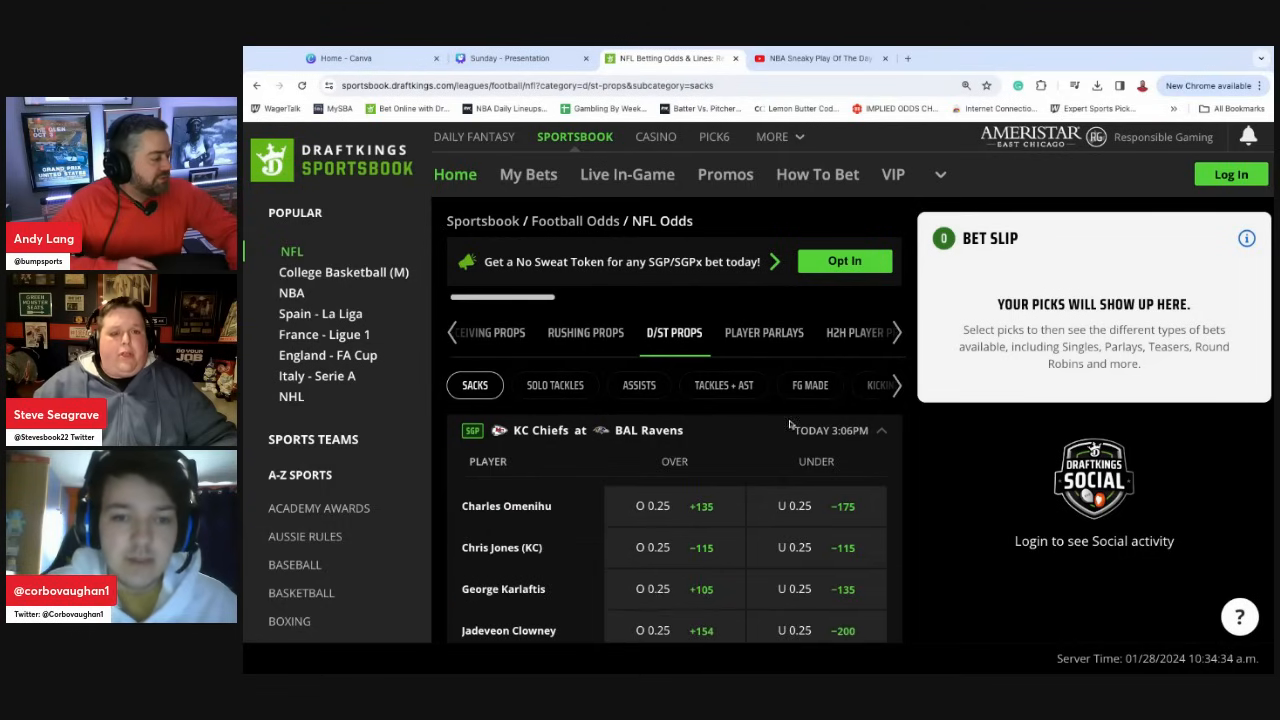
scroll("down", 3)
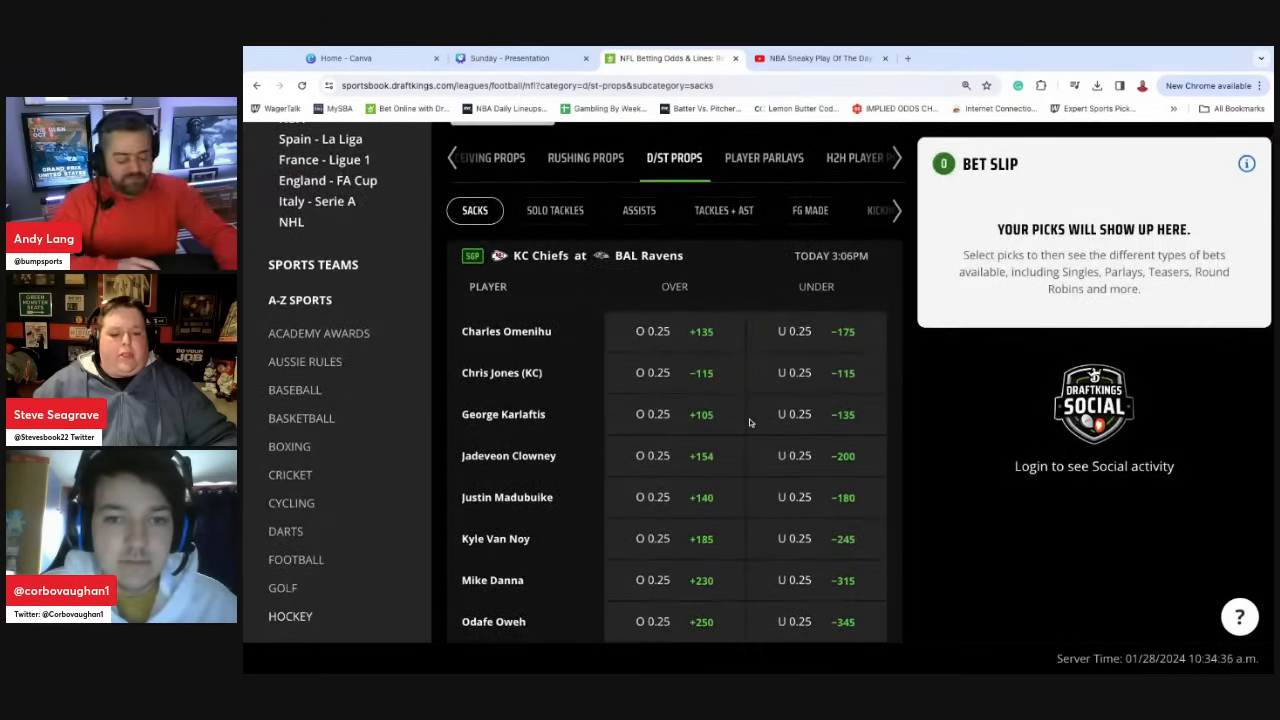
scroll("down", 3)
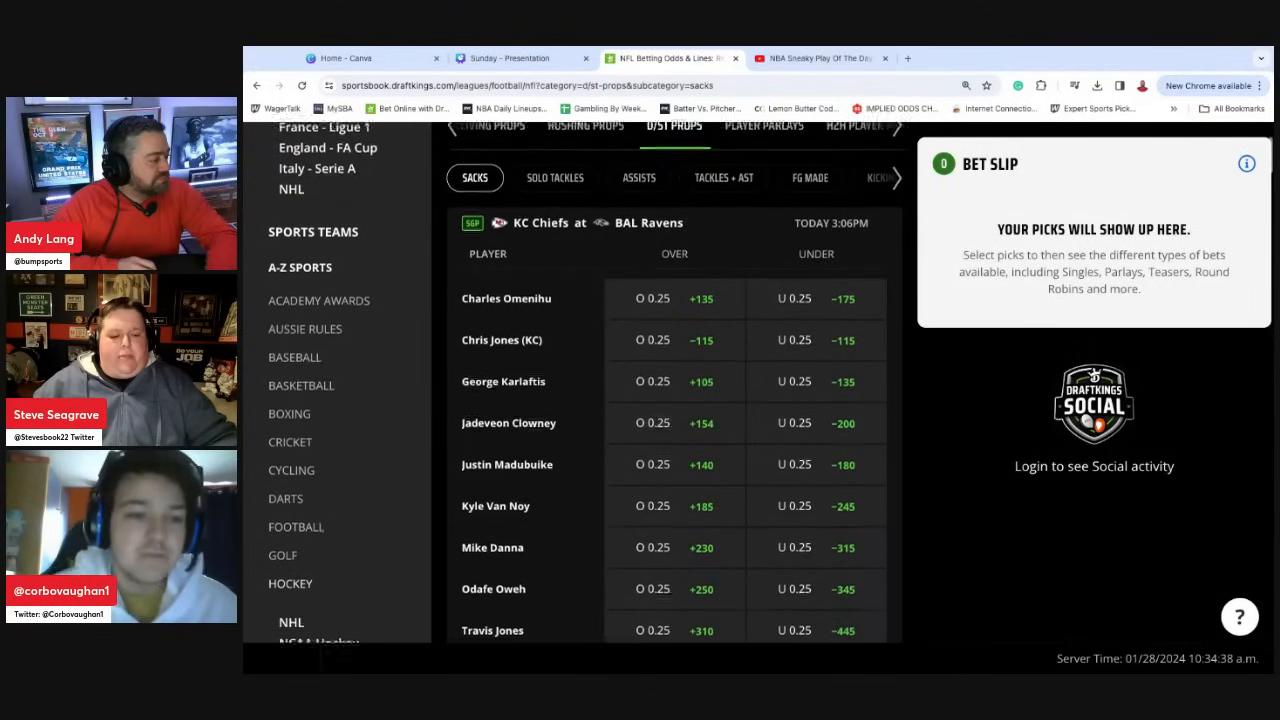
scroll("down", 3)
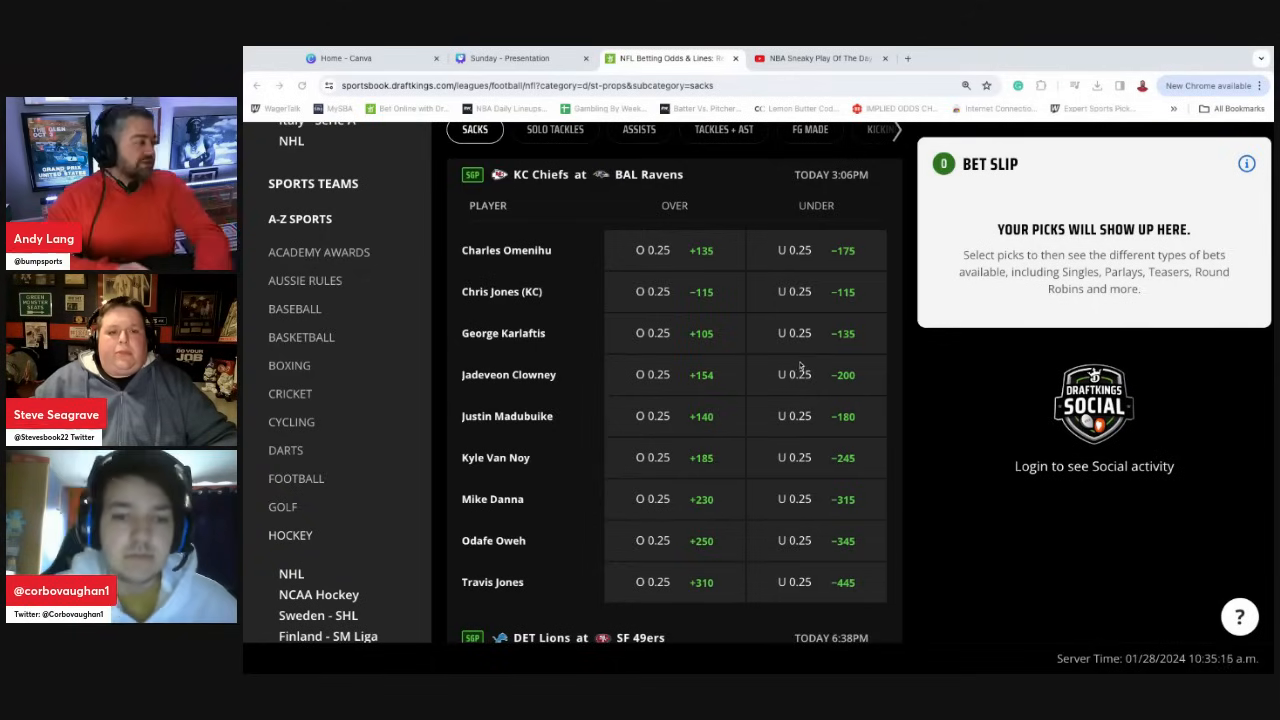
scroll("up", 3)
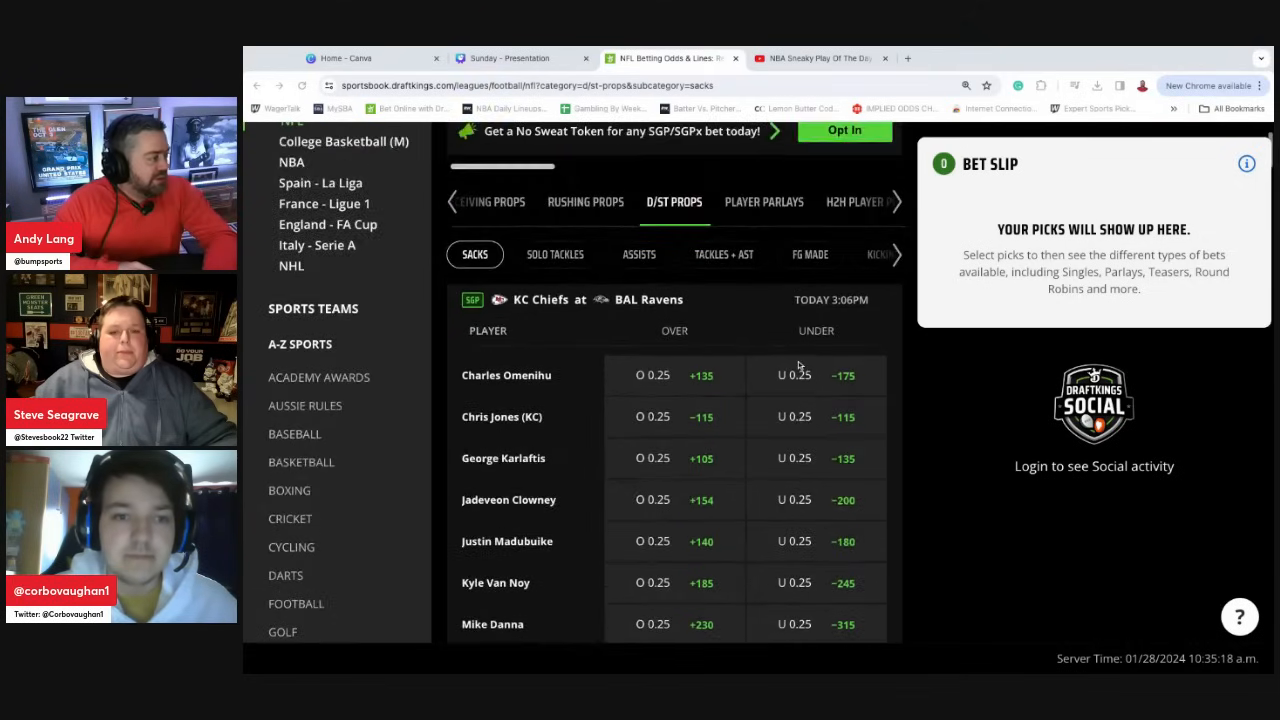
scroll("down", 3)
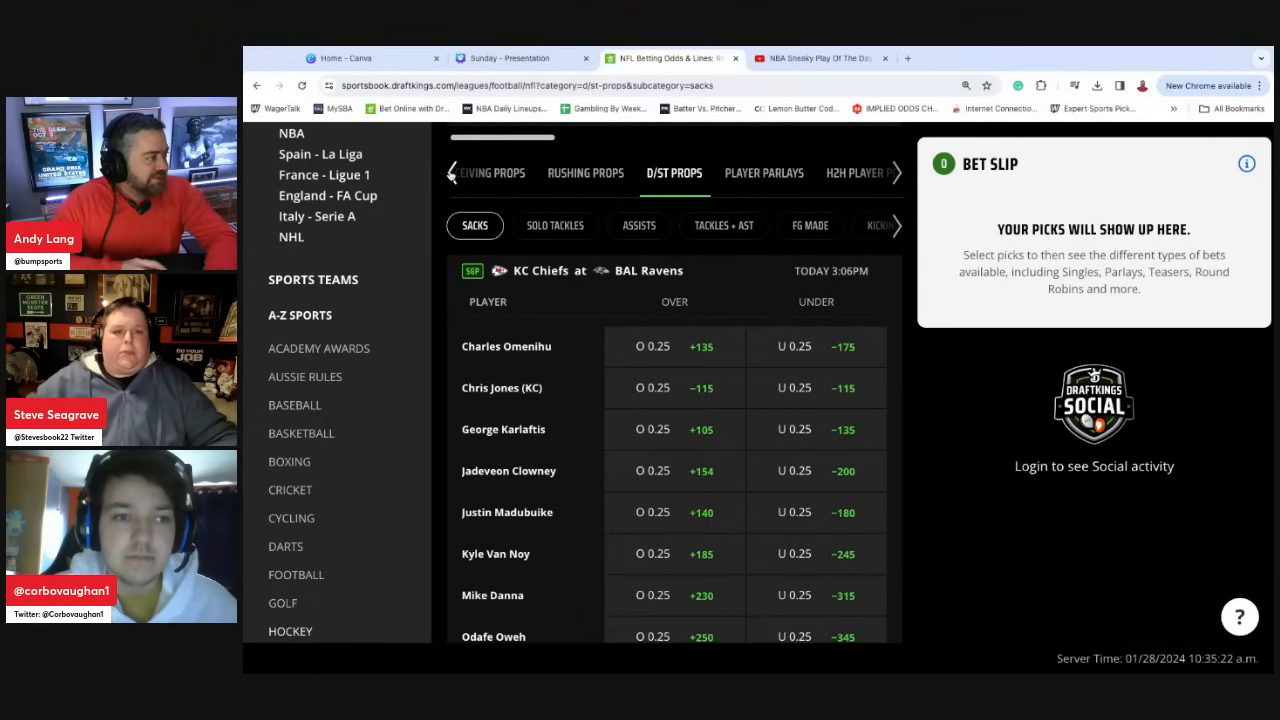
- After a glance at the Canva slides, bring up the Rushing Props rush-yards lines
left_click(452, 172)
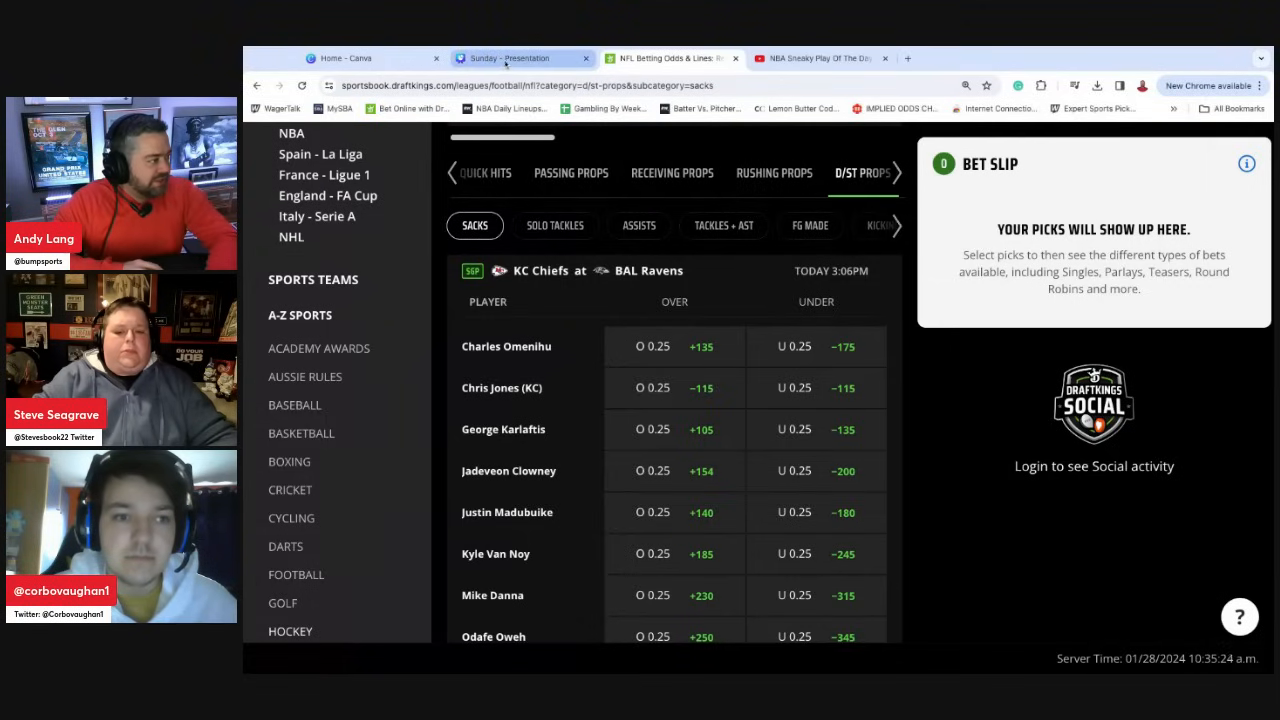
left_click(520, 58)
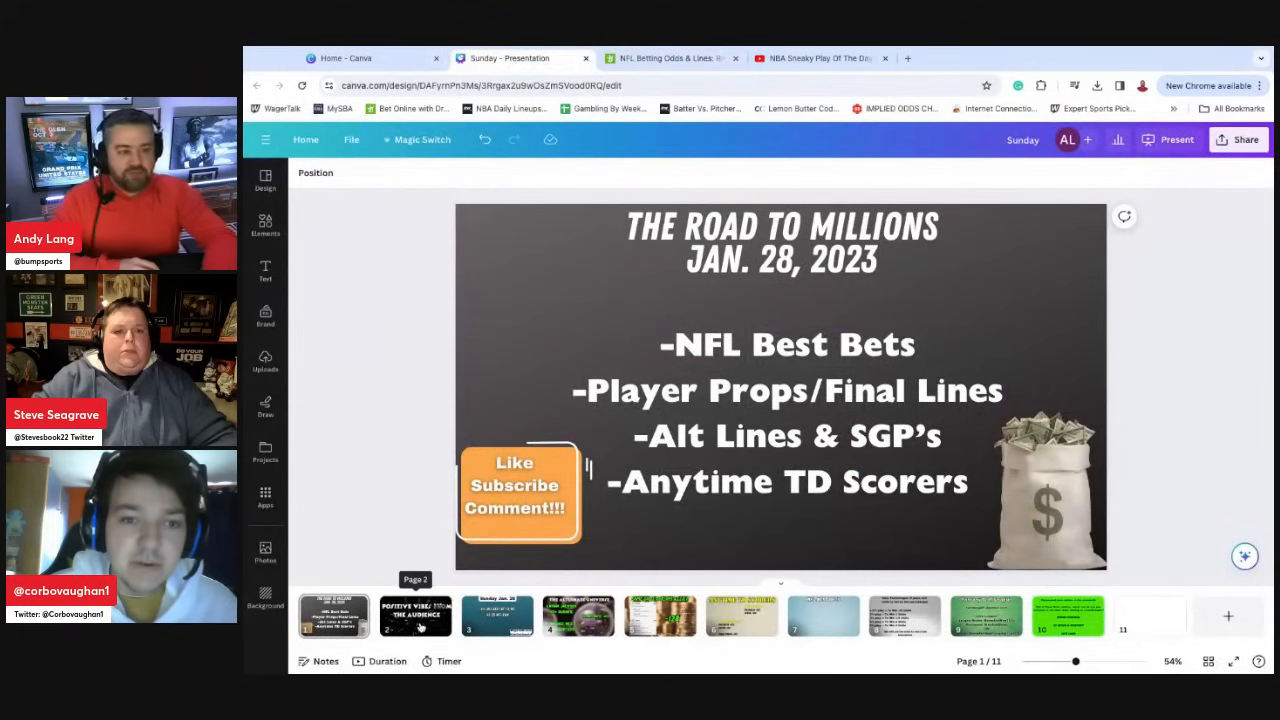
left_click(668, 58)
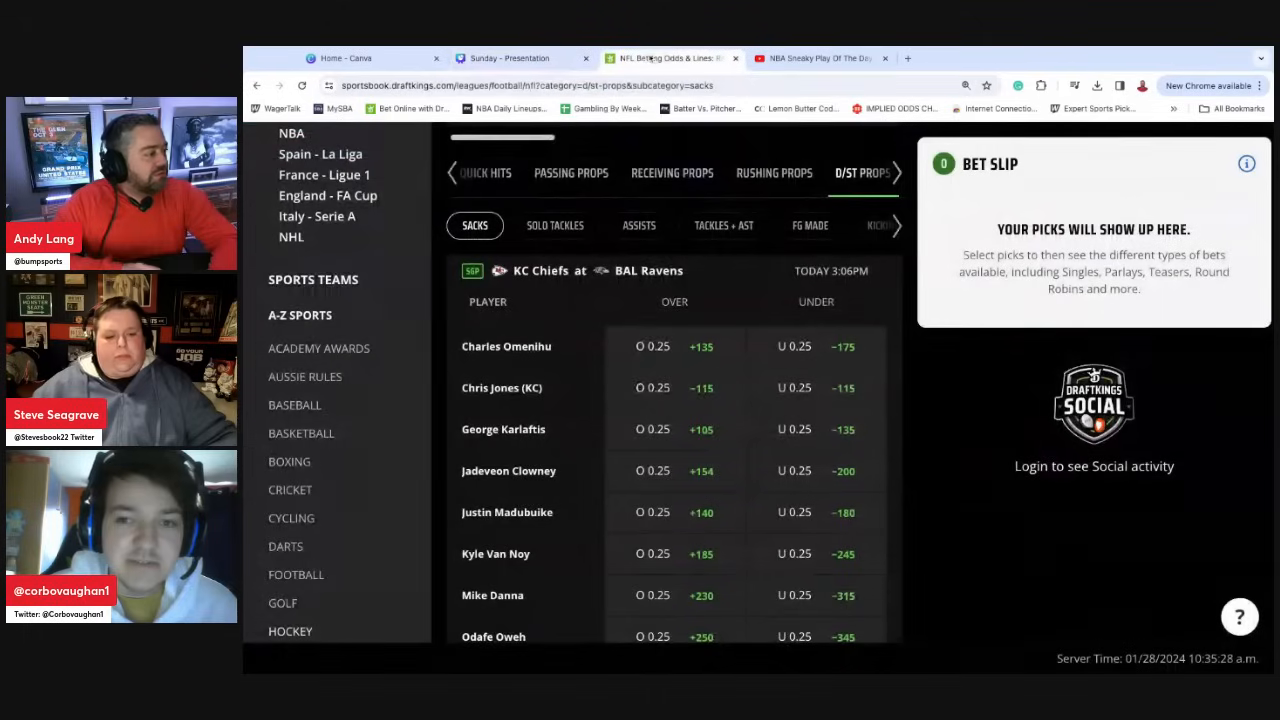
left_click(674, 244)
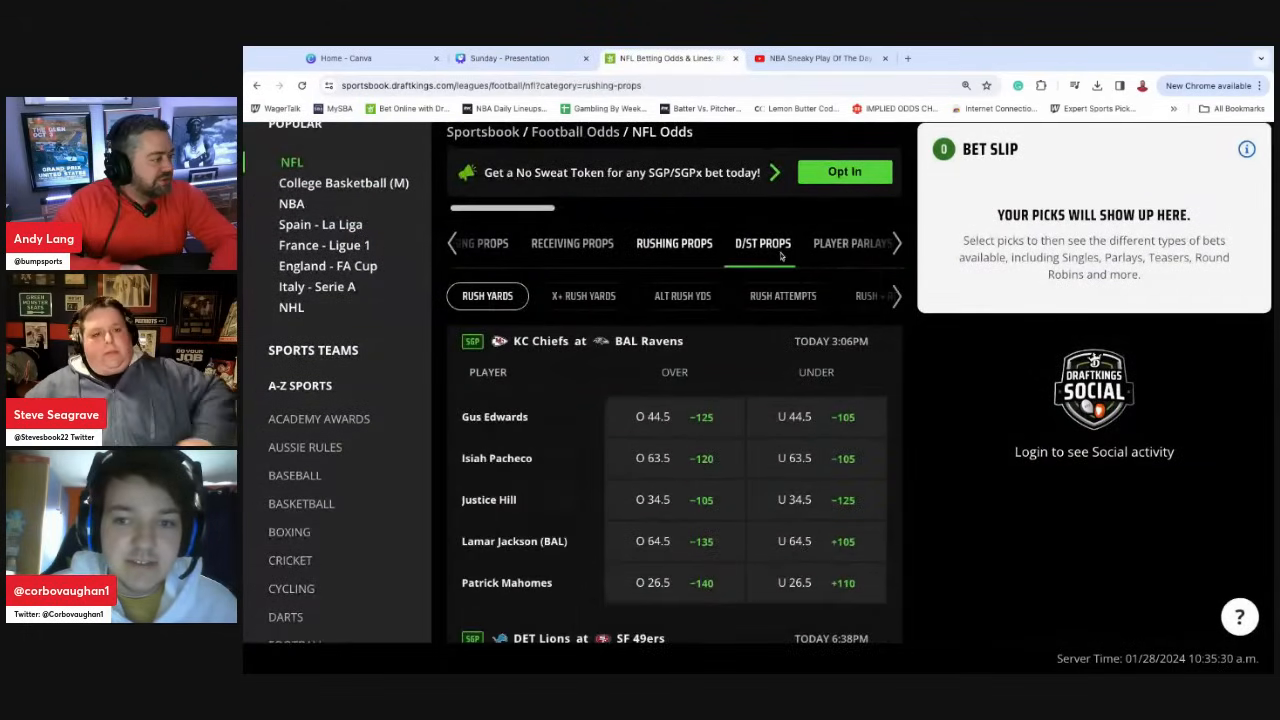
- Switch to Rush Attempts lines: Edwards 10.5, Pacheco 15.5, Jackson 10.5
scroll("down", 3)
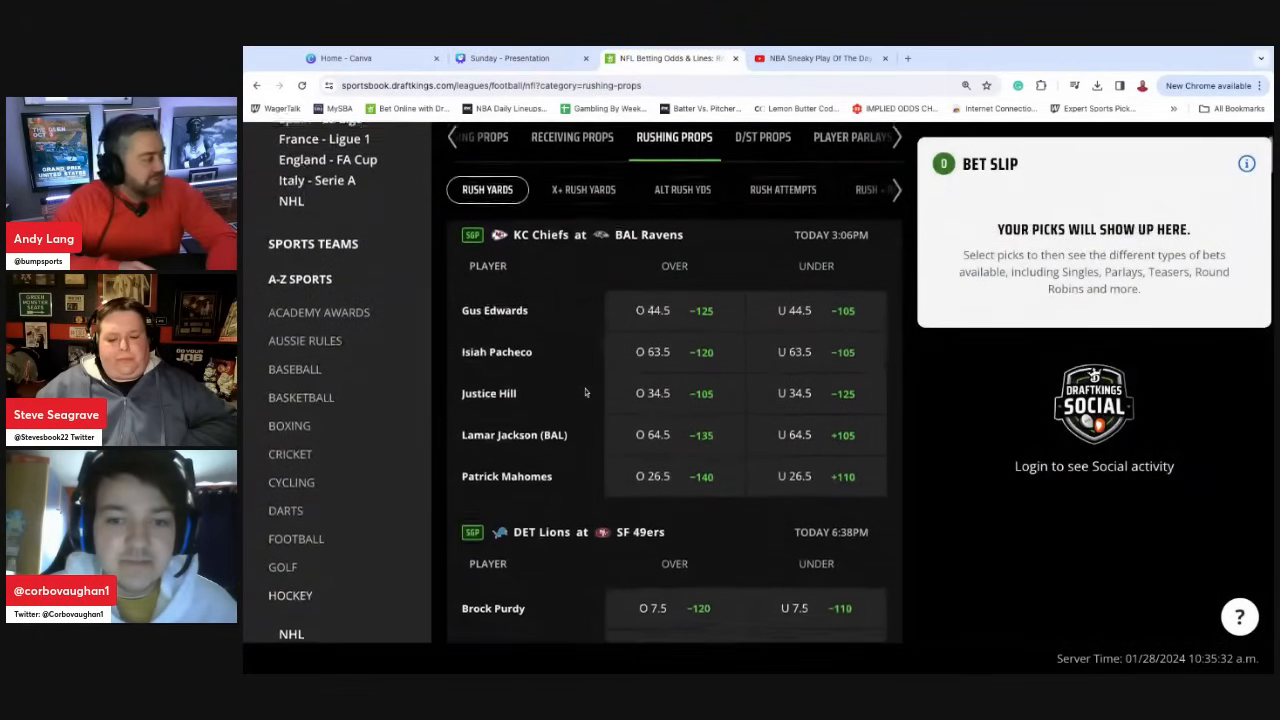
scroll("down", 3)
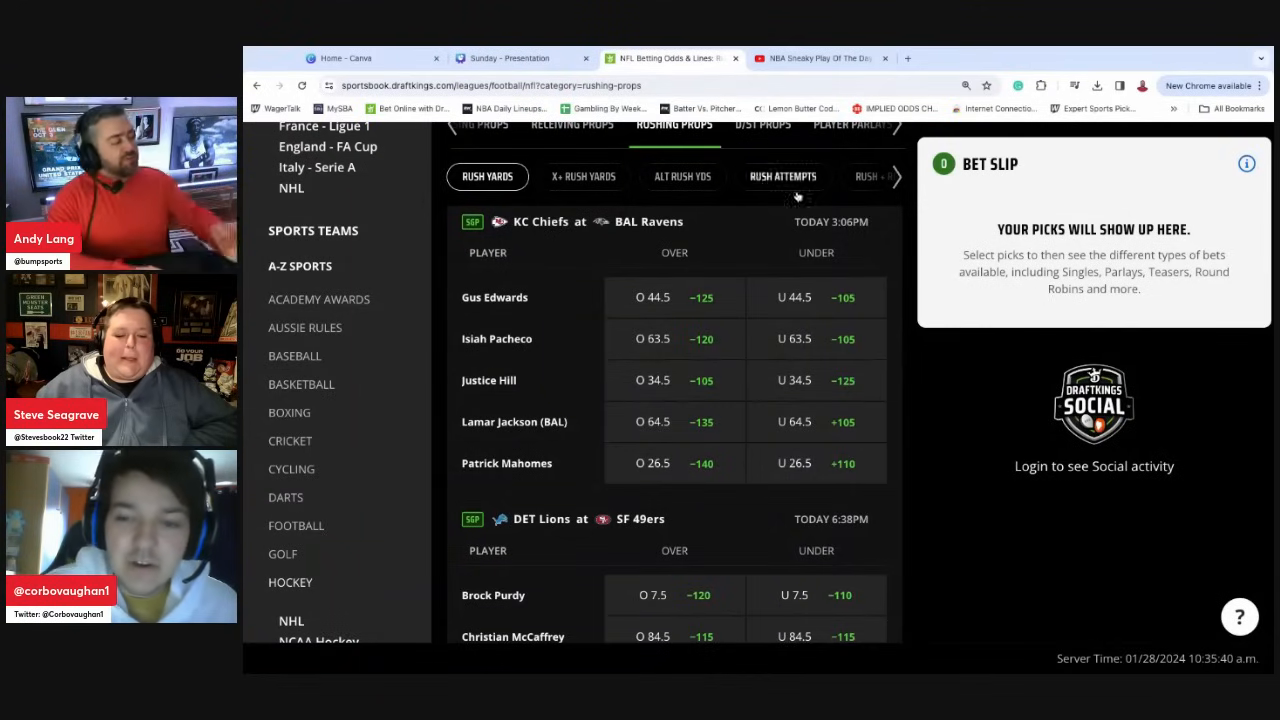
scroll("down", 3)
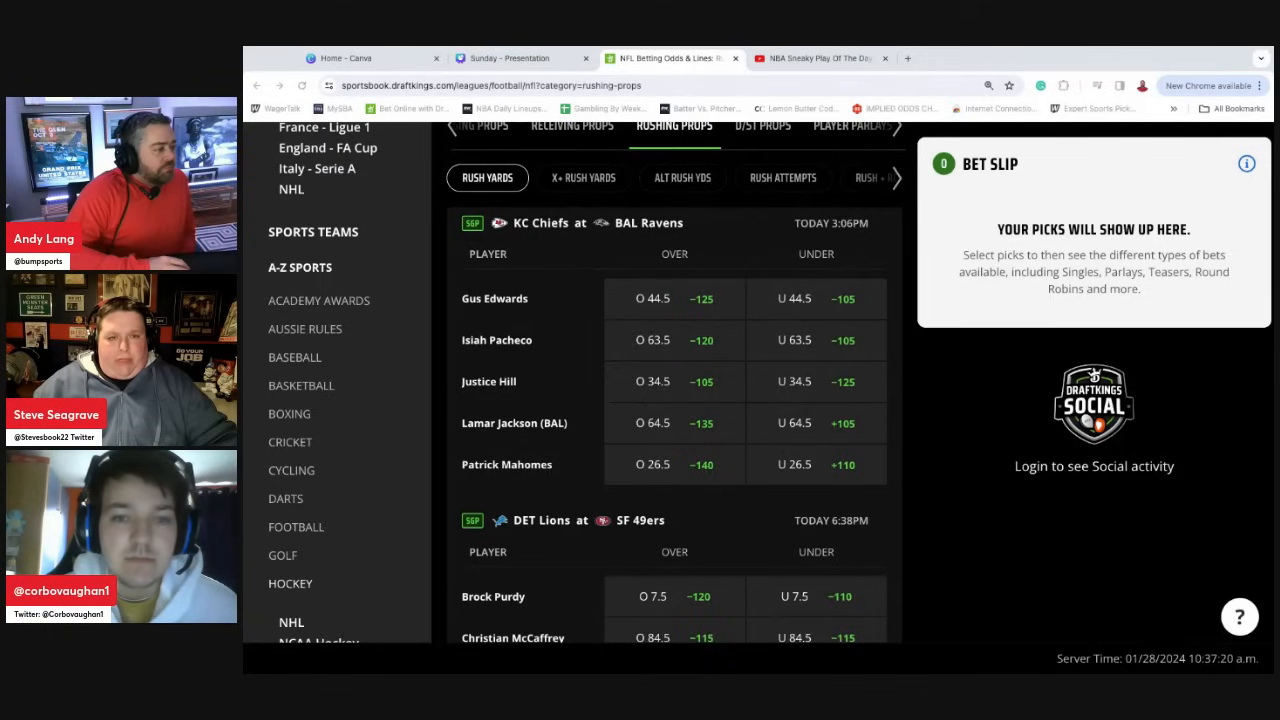
mouse_move(796, 160)
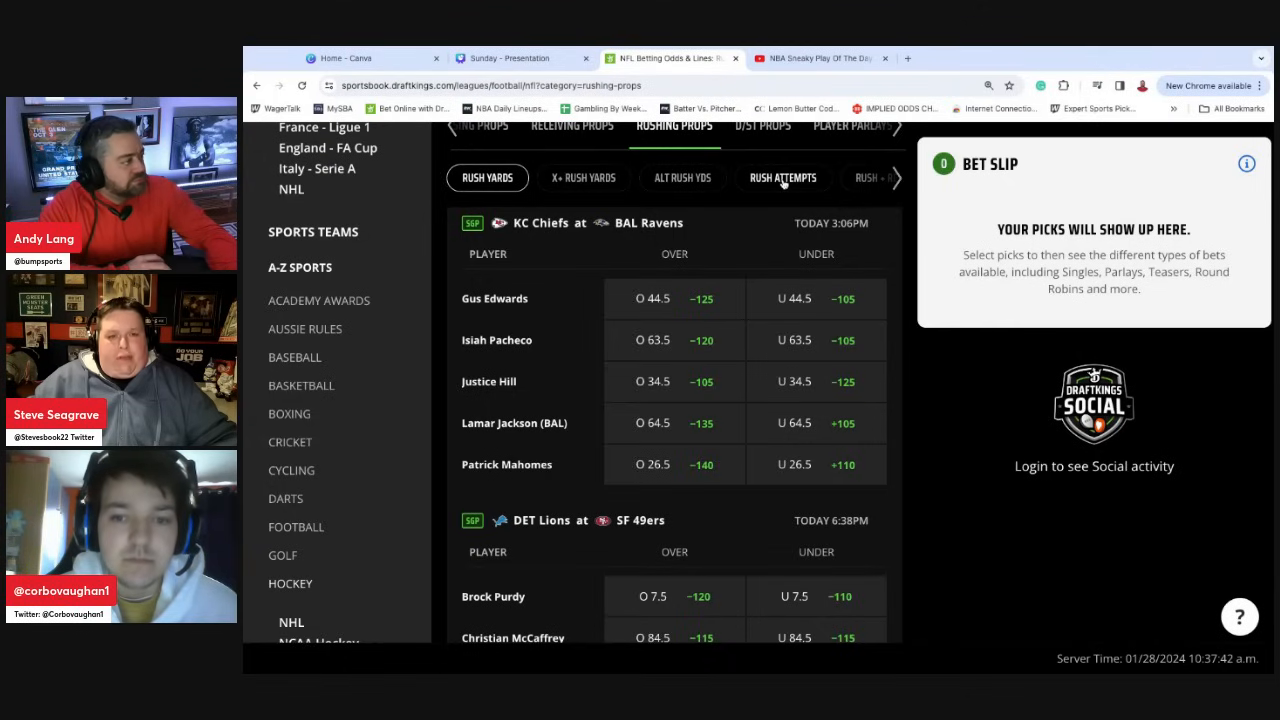
left_click(782, 176)
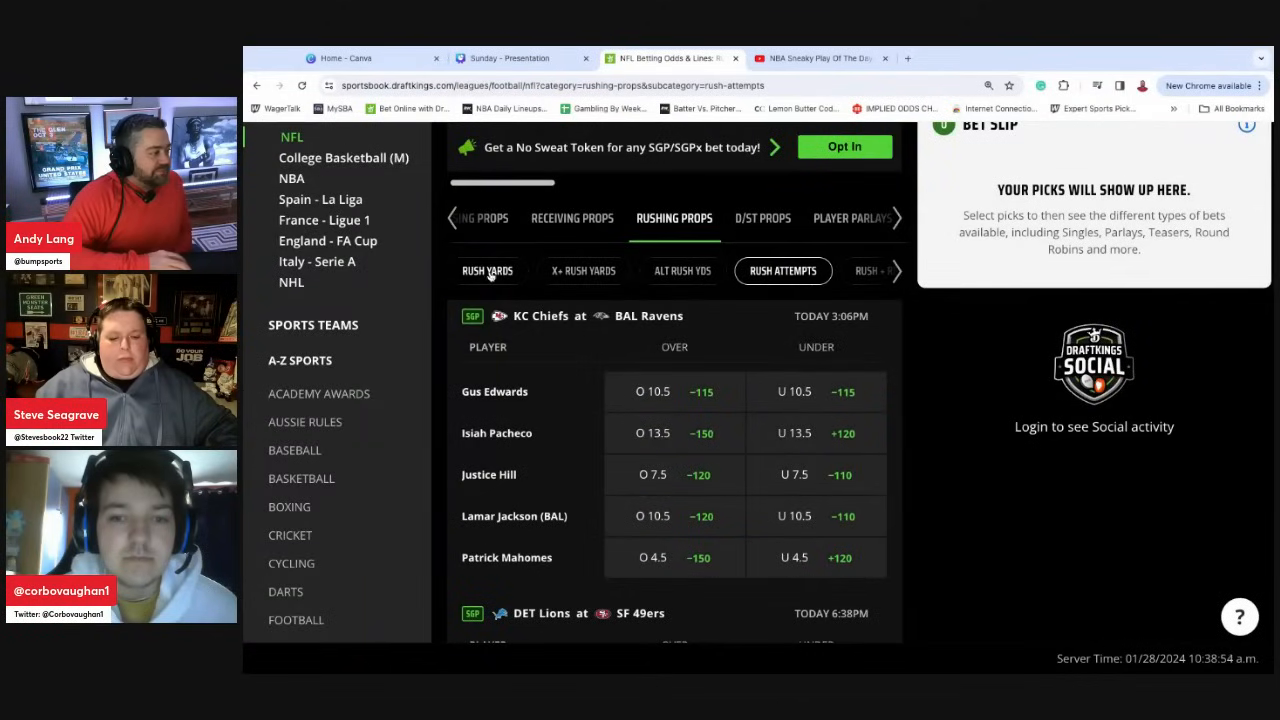
- Scroll through Lions at 49ers rush-yards lines (McCaffrey 84.5, Montgomery 43.5, Gibbs 49.5) and back up
scroll("down", 3)
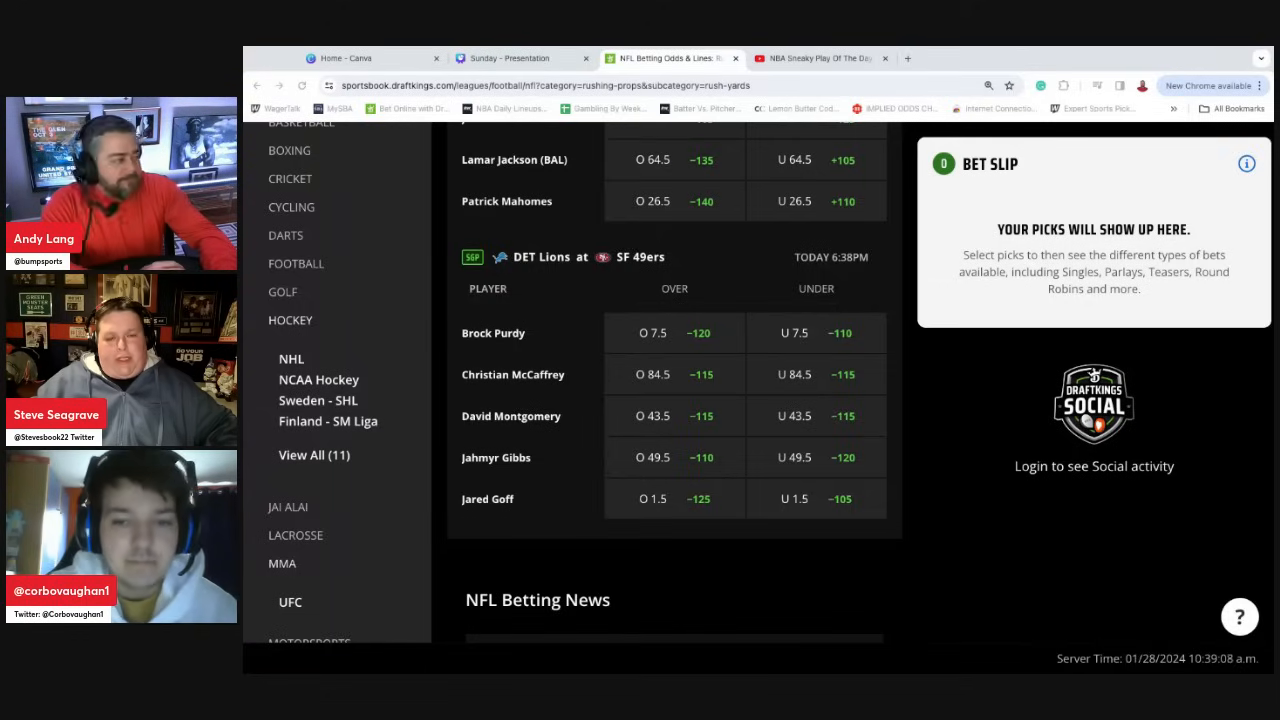
mouse_move(700, 300)
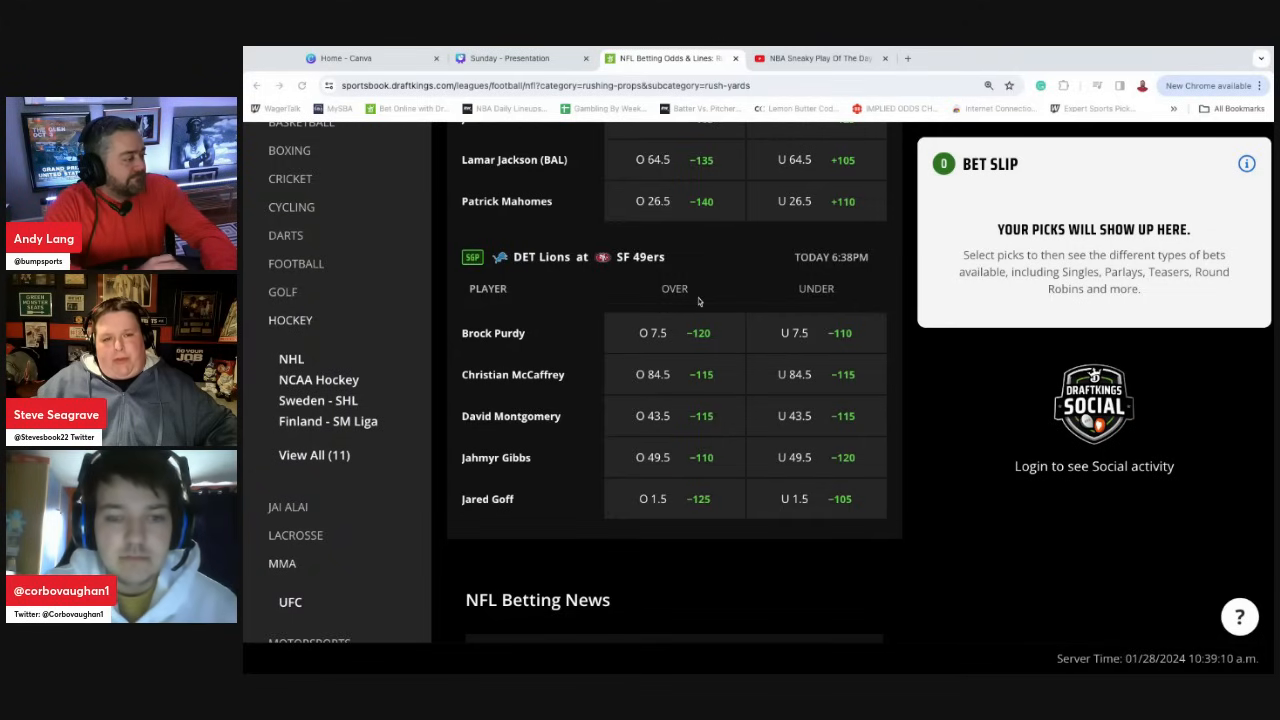
scroll("up", 3)
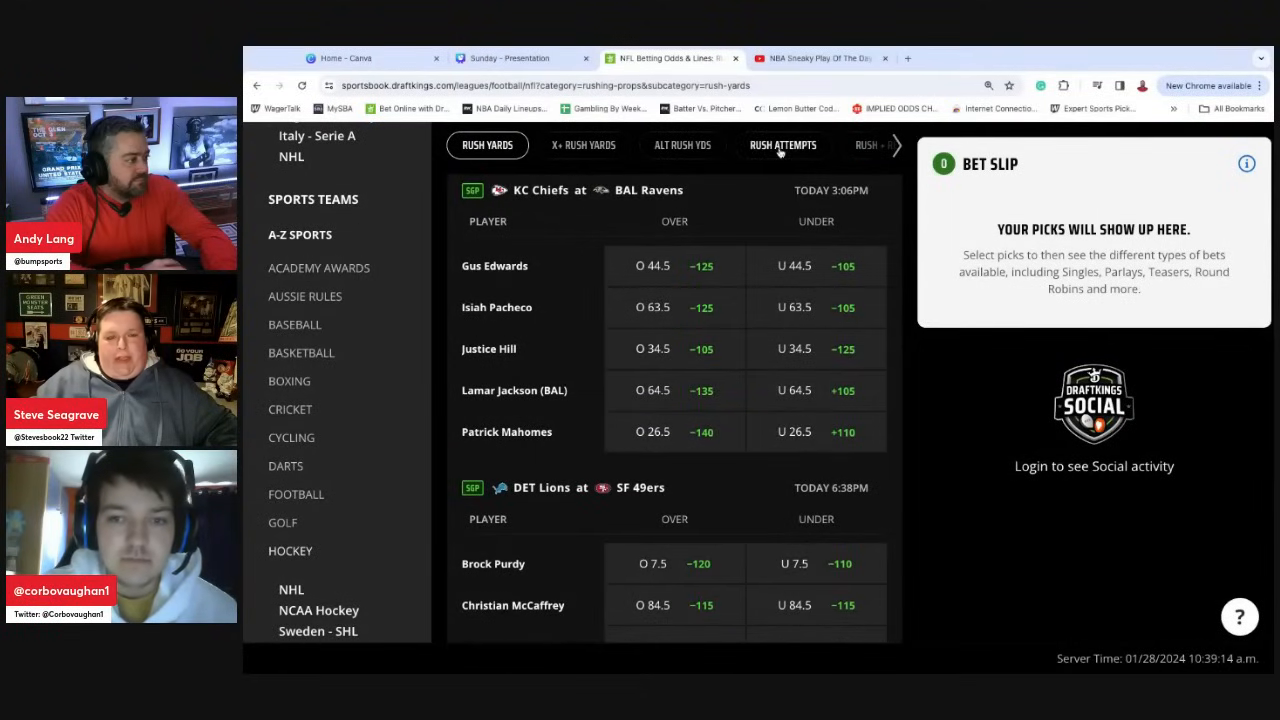
left_click(784, 144)
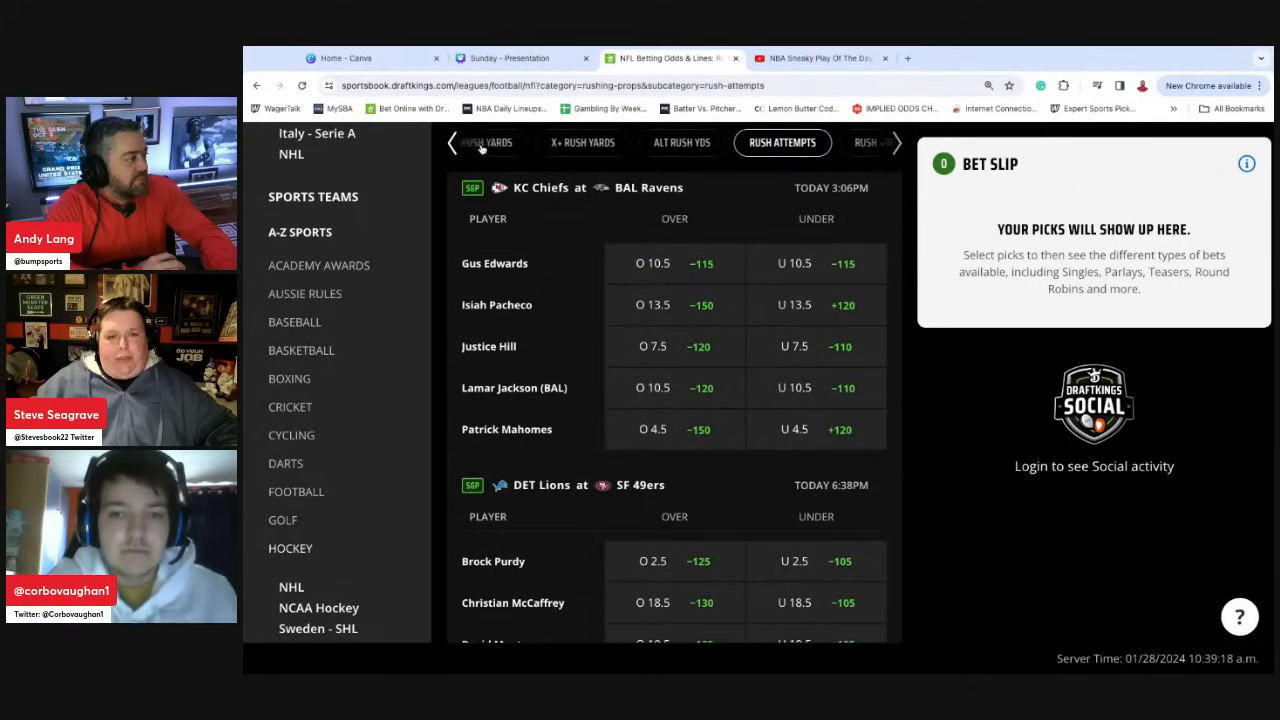
left_click(488, 142)
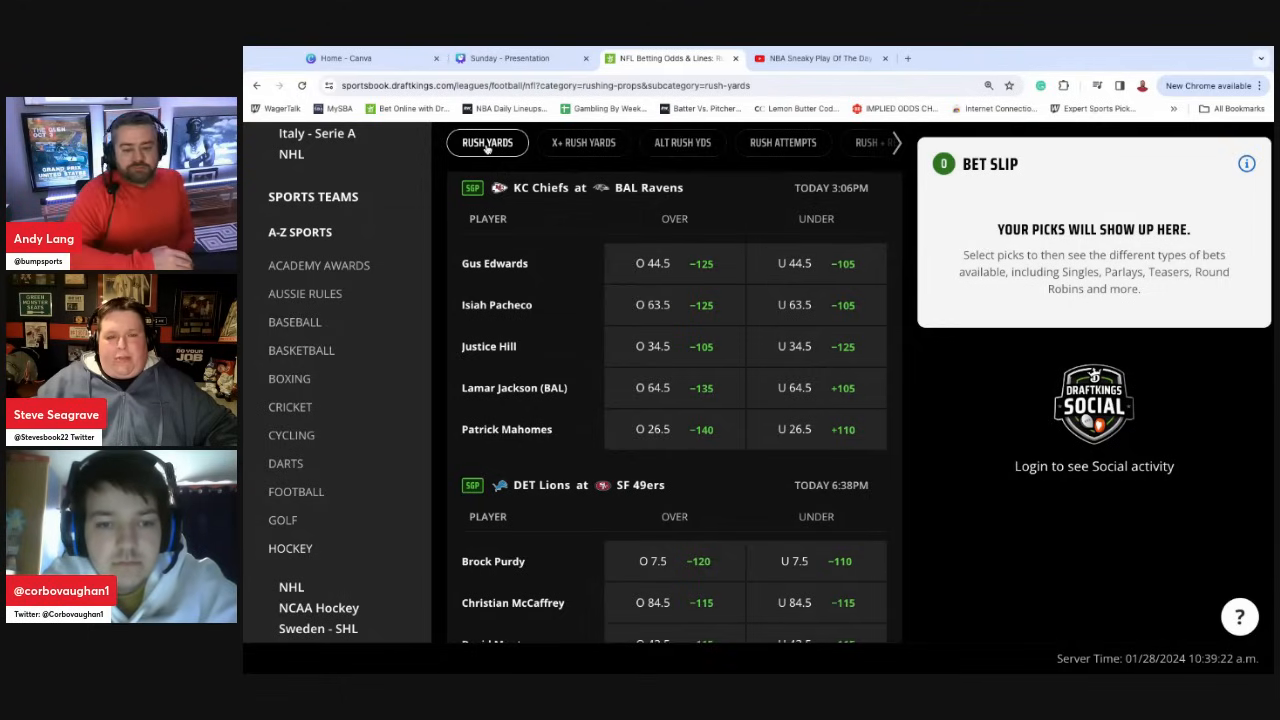
mouse_move(736, 318)
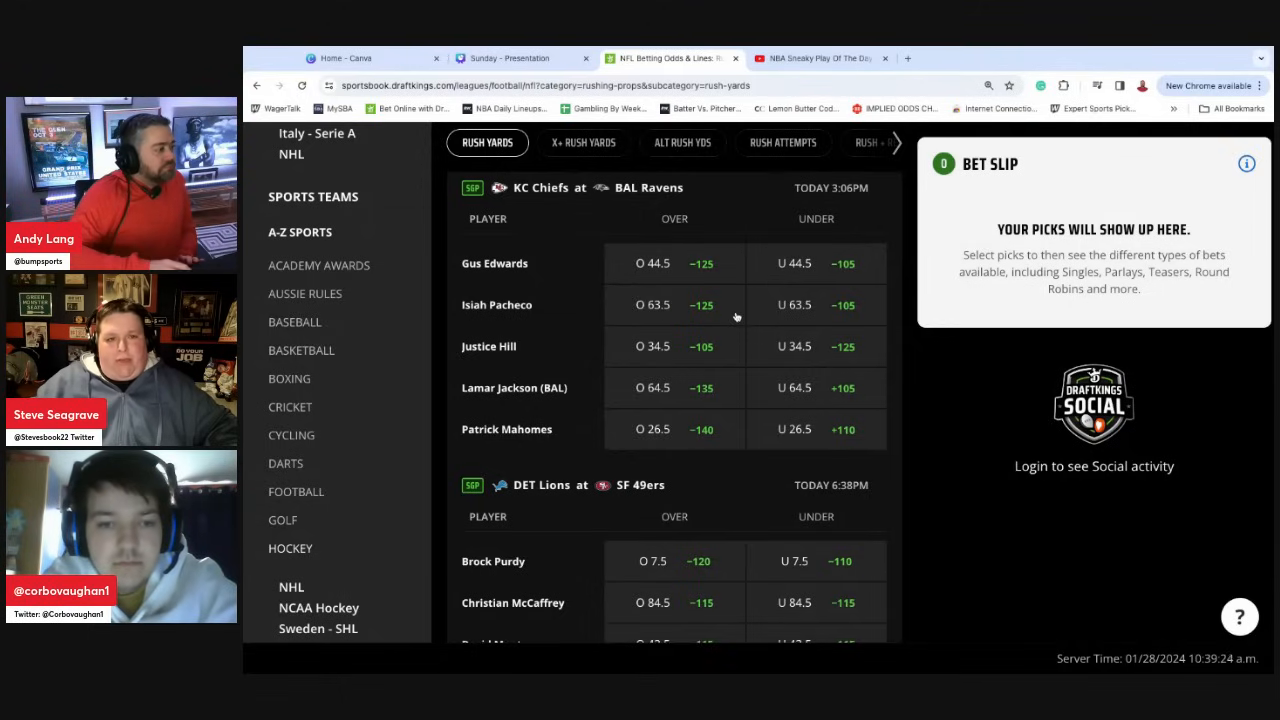
scroll("down", 3)
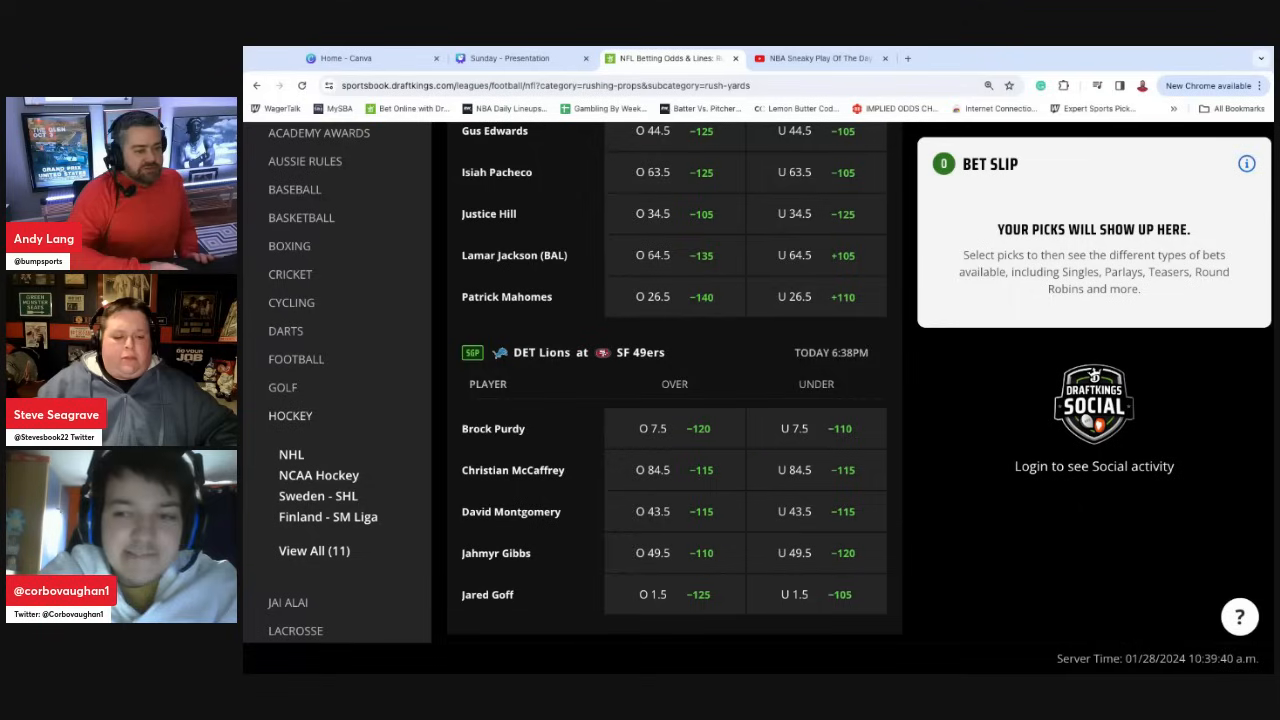
mouse_move(750, 310)
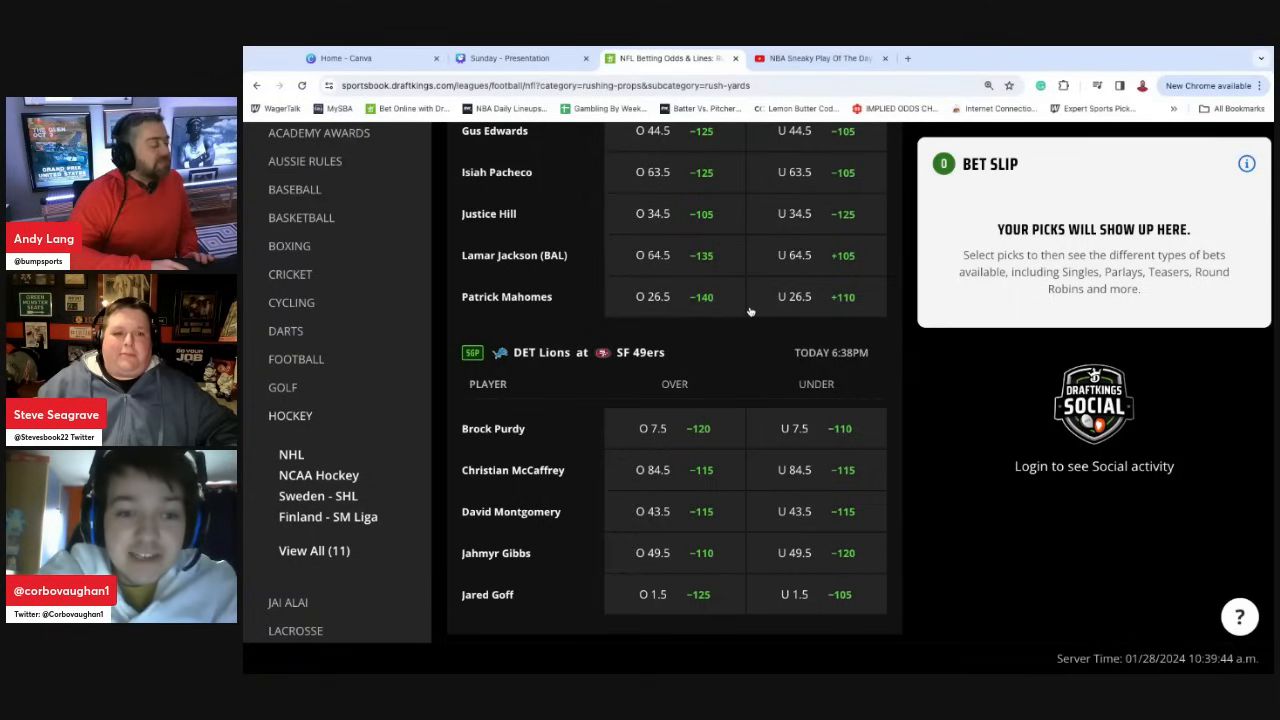
mouse_move(656, 548)
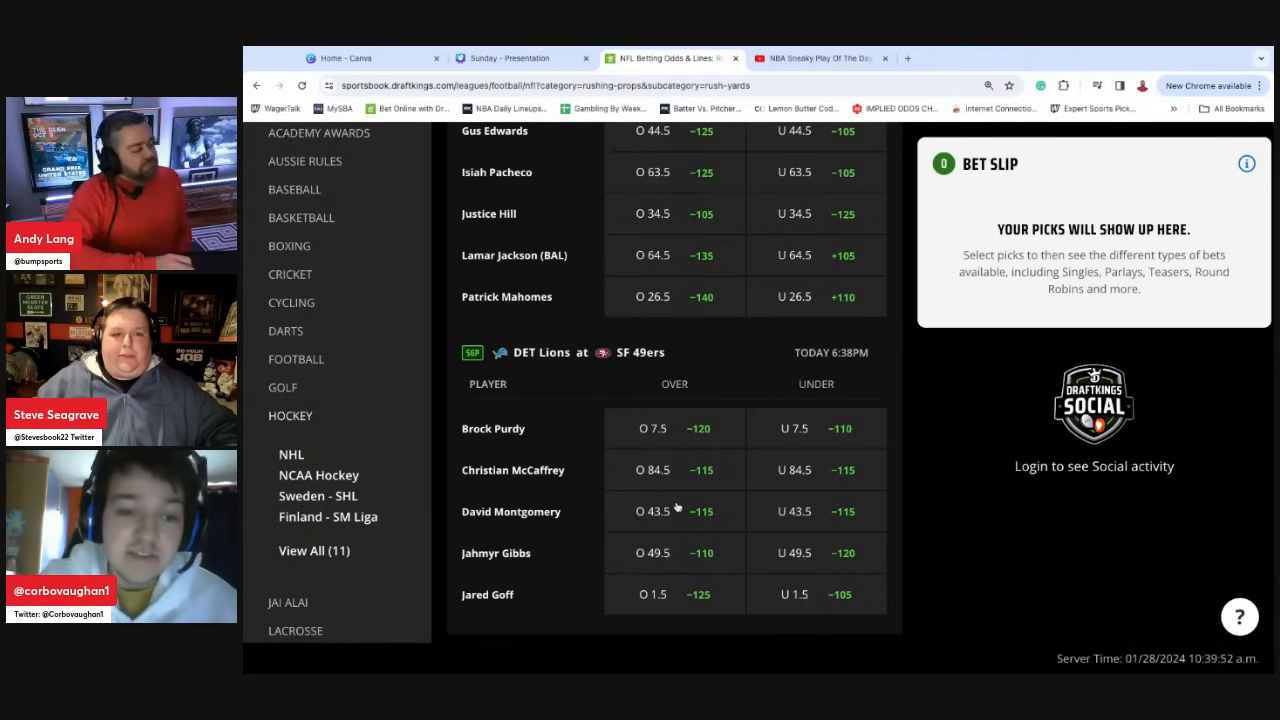
scroll("up", 3)
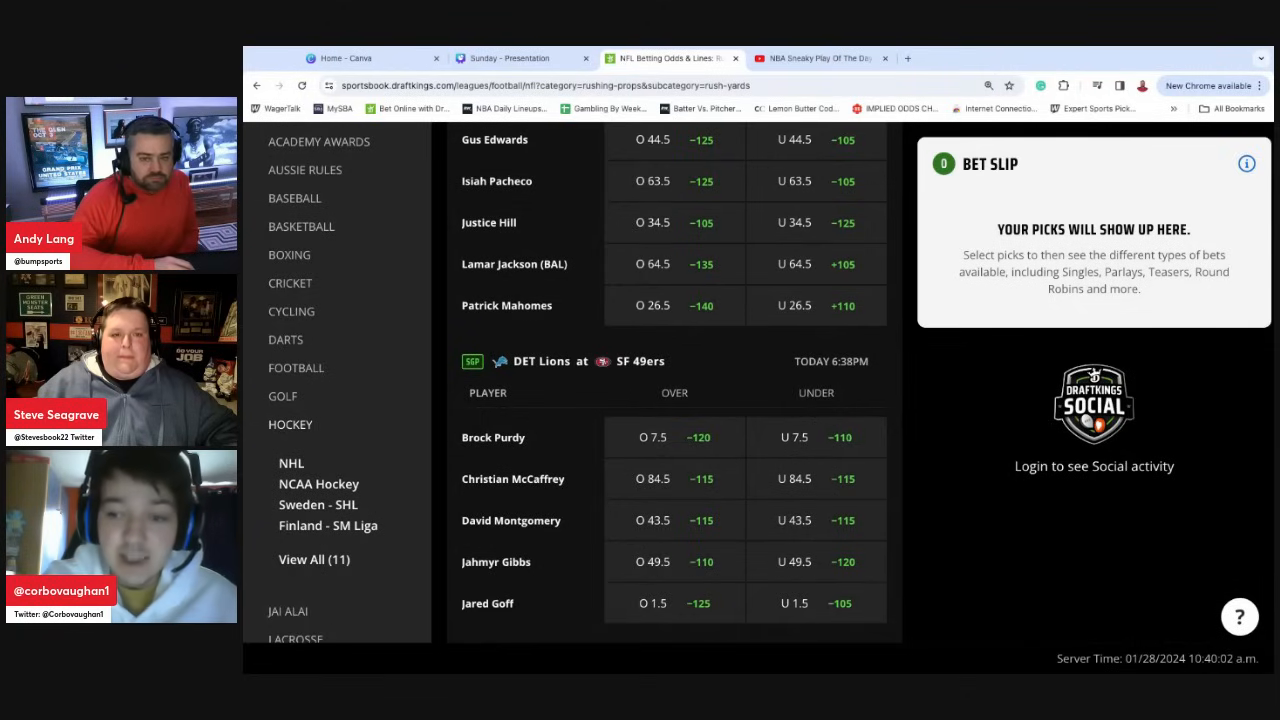
mouse_move(724, 430)
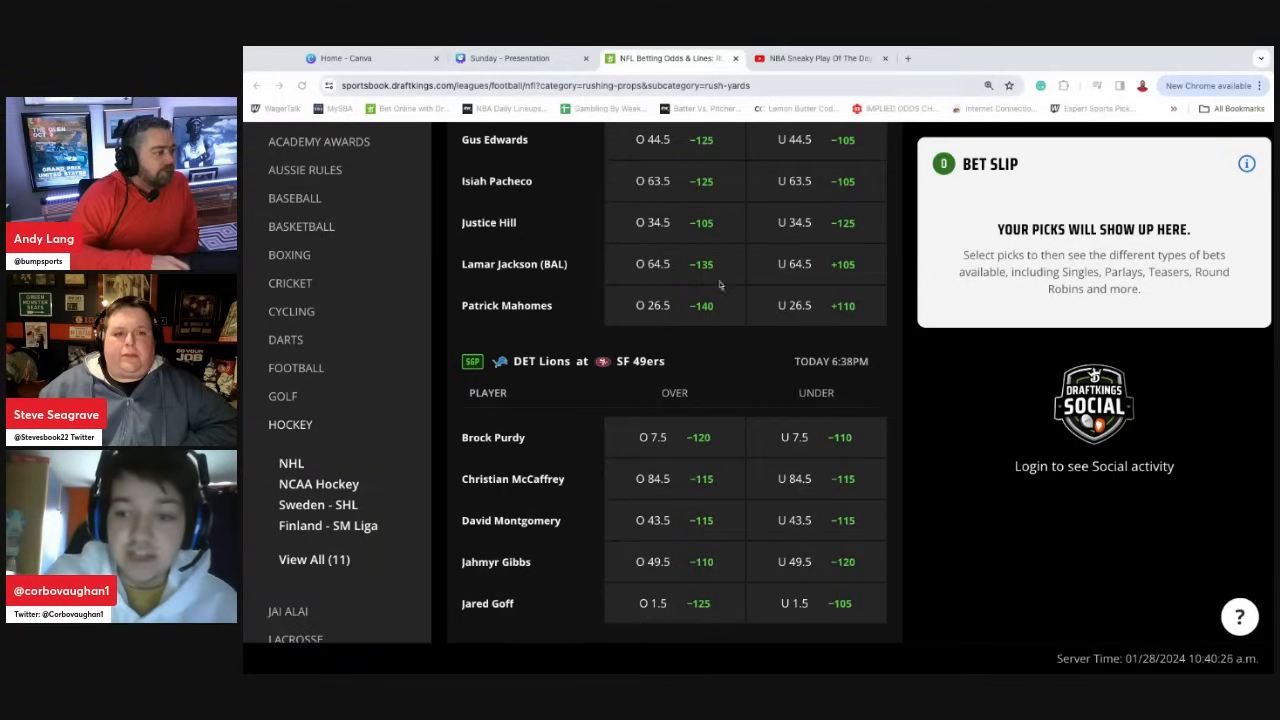
scroll("up", 3)
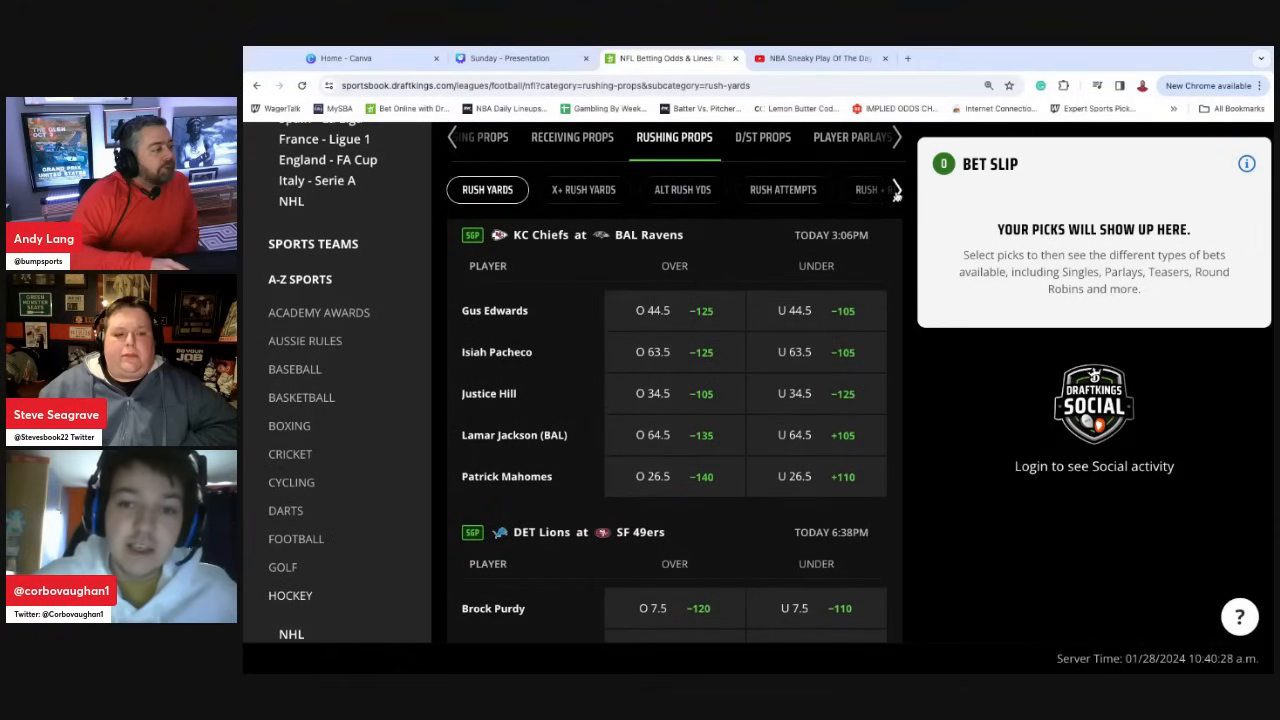
- Show the Longest Rush prop odds and review the lines for both games
left_click(896, 190)
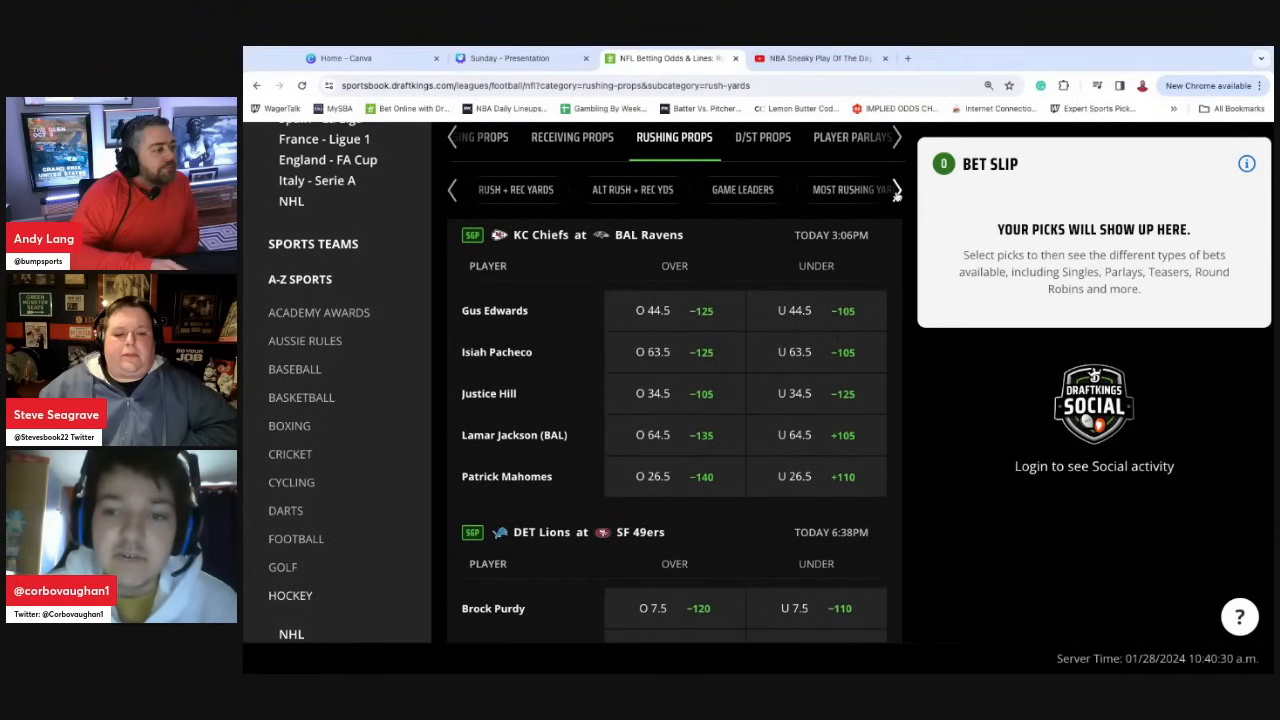
left_click(674, 188)
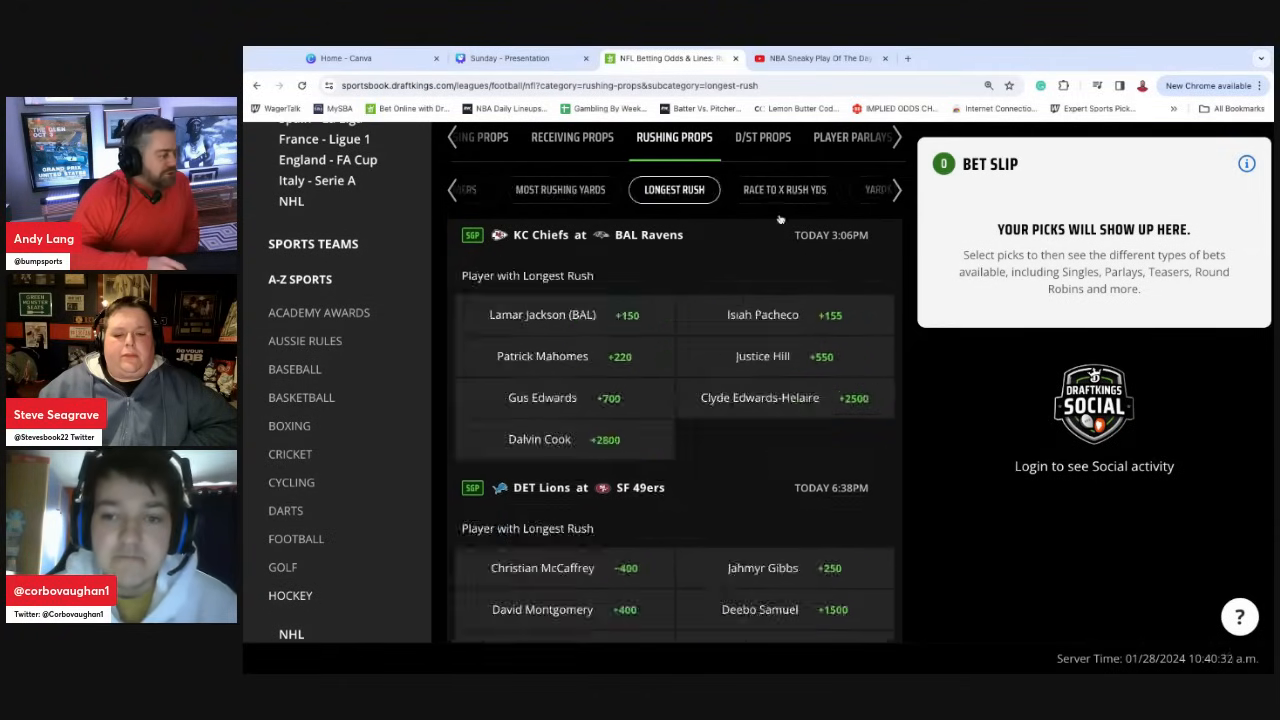
scroll("down", 3)
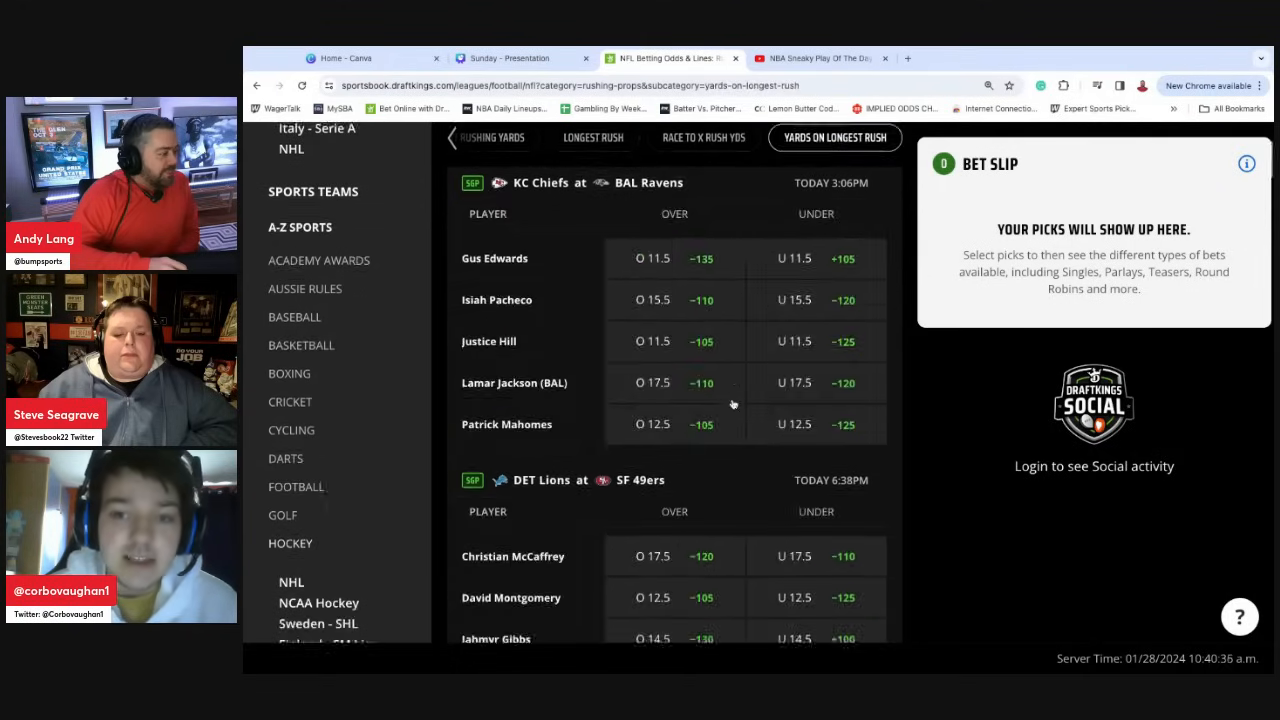
scroll("down", 3)
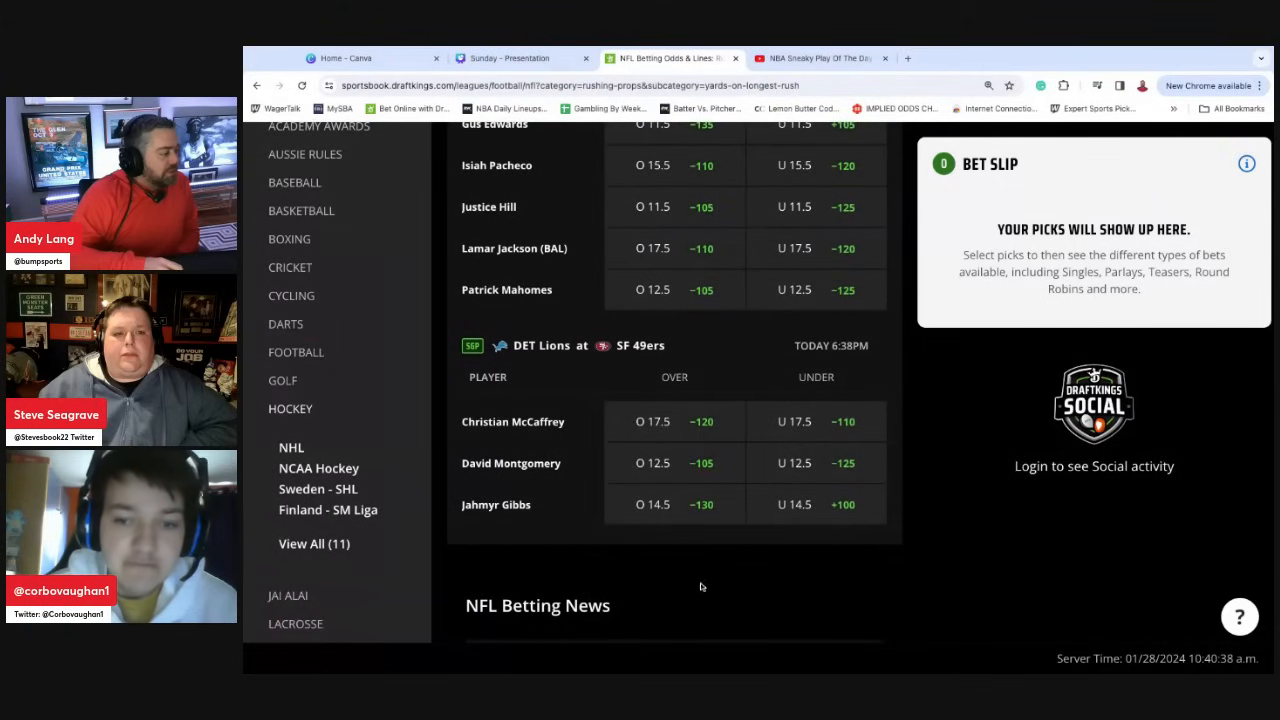
mouse_move(732, 516)
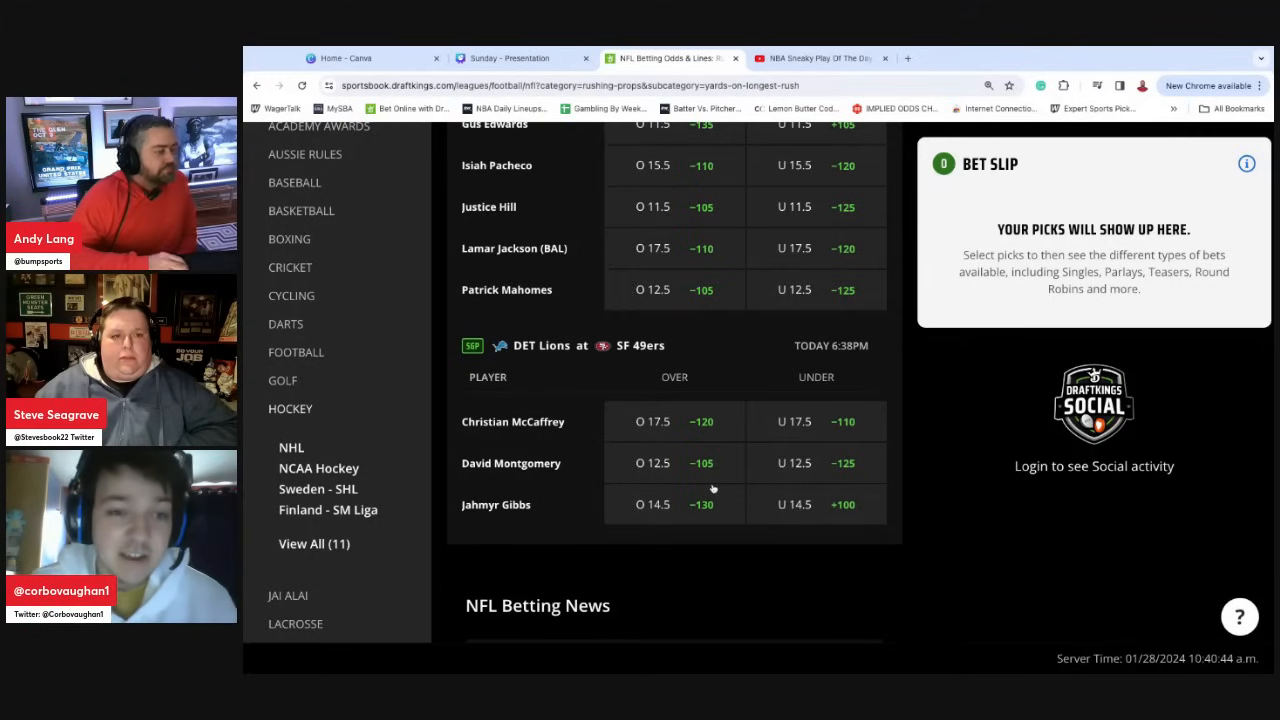
mouse_move(768, 472)
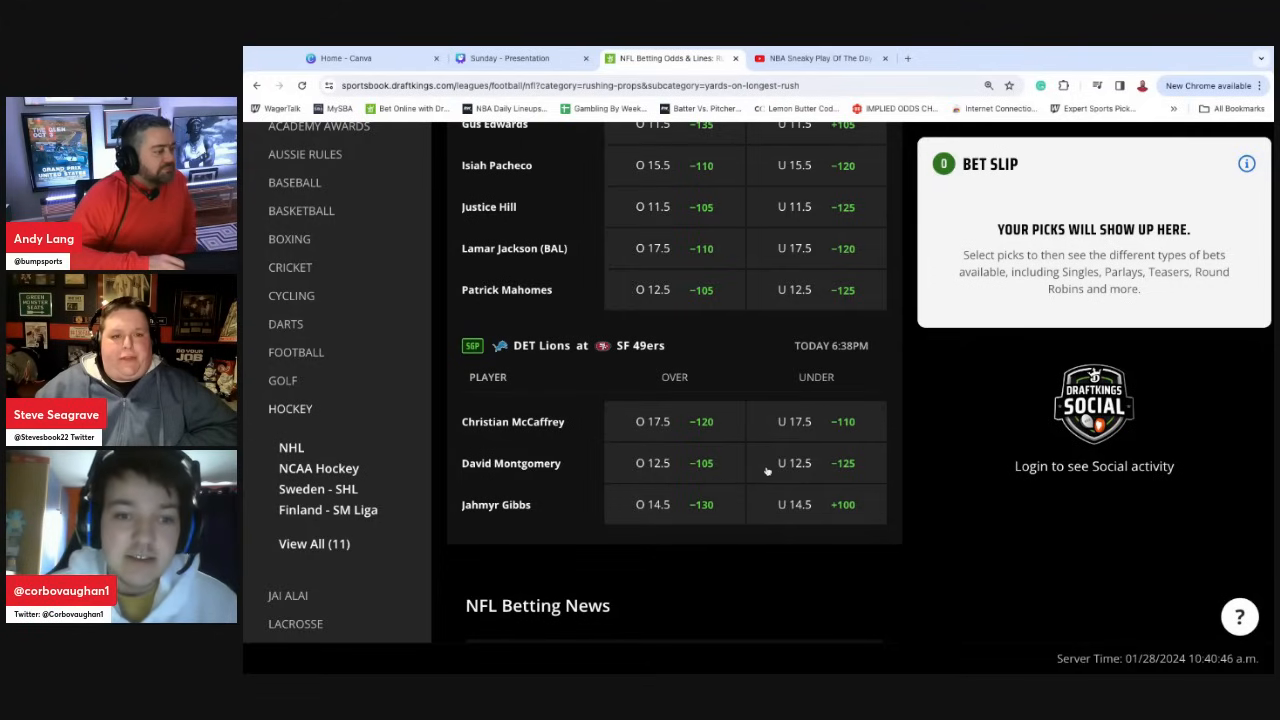
scroll("up", 3)
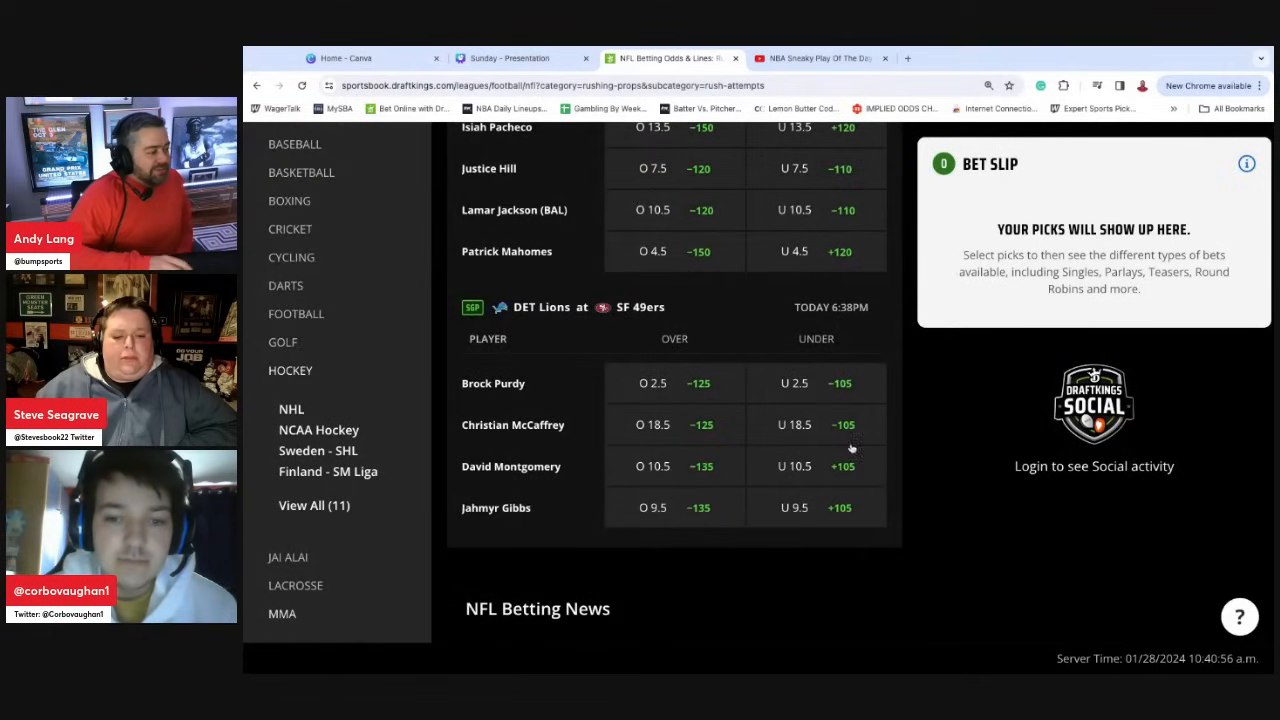
mouse_move(850, 450)
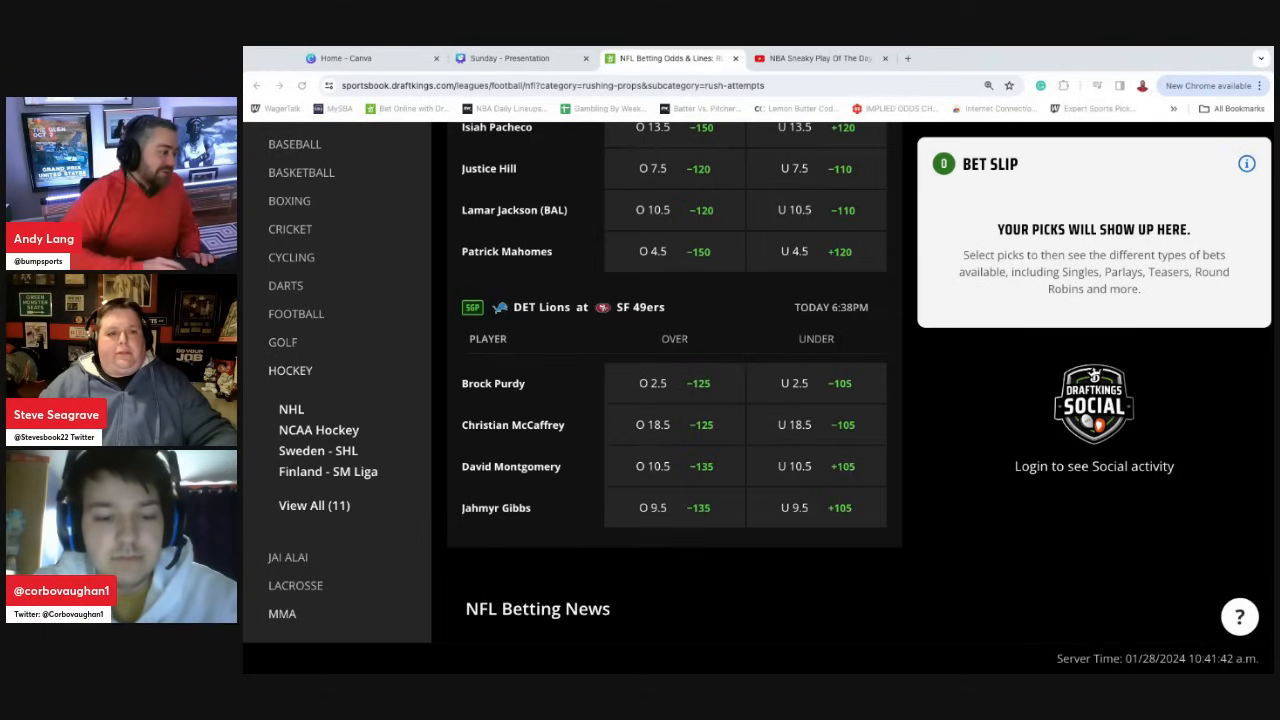
- Scroll the rush-attempts list back to the top (Edwards 10.5, Pacheco 13.5, Hill 7.5, Jackson 10.5)
scroll("up", 3)
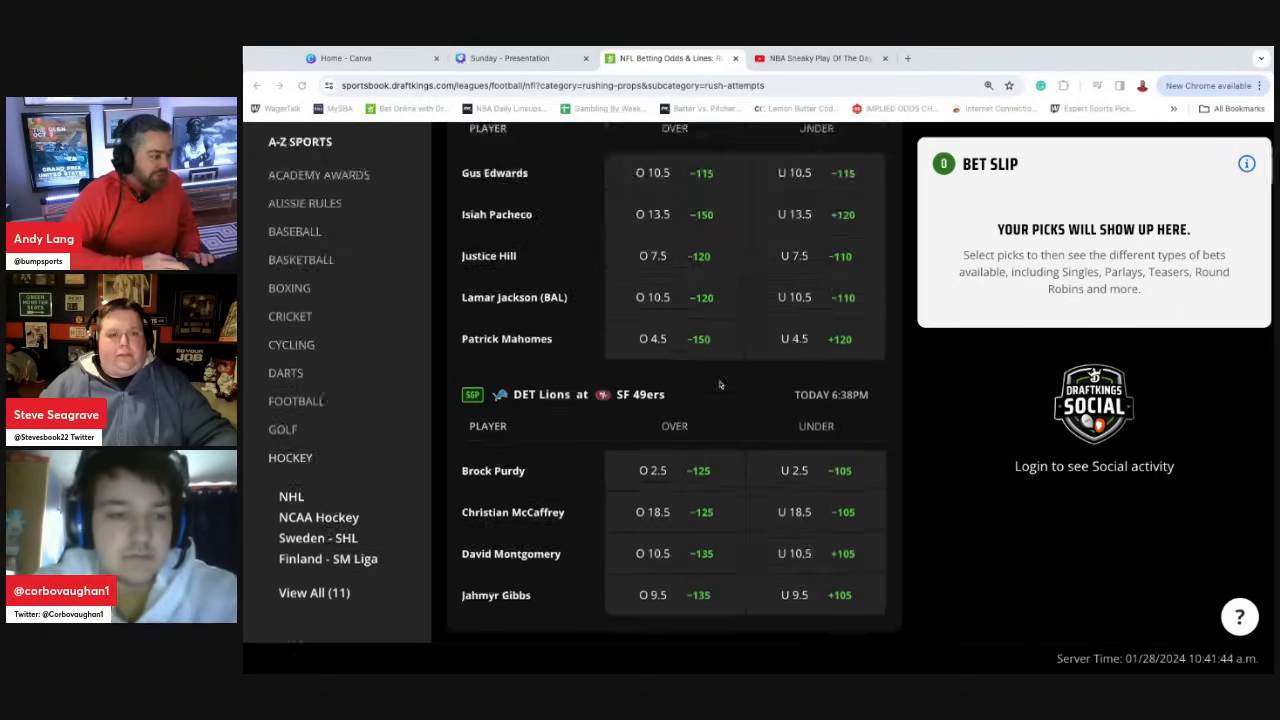
scroll("up", 3)
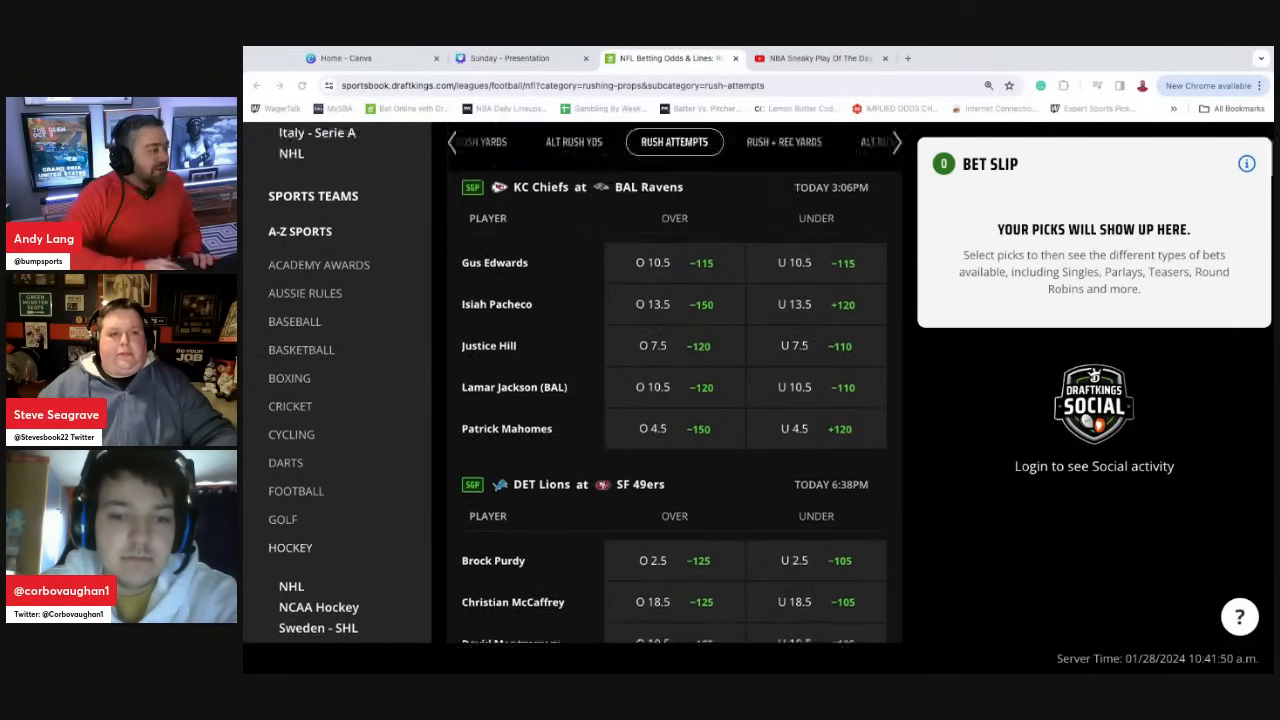
scroll("up", 3)
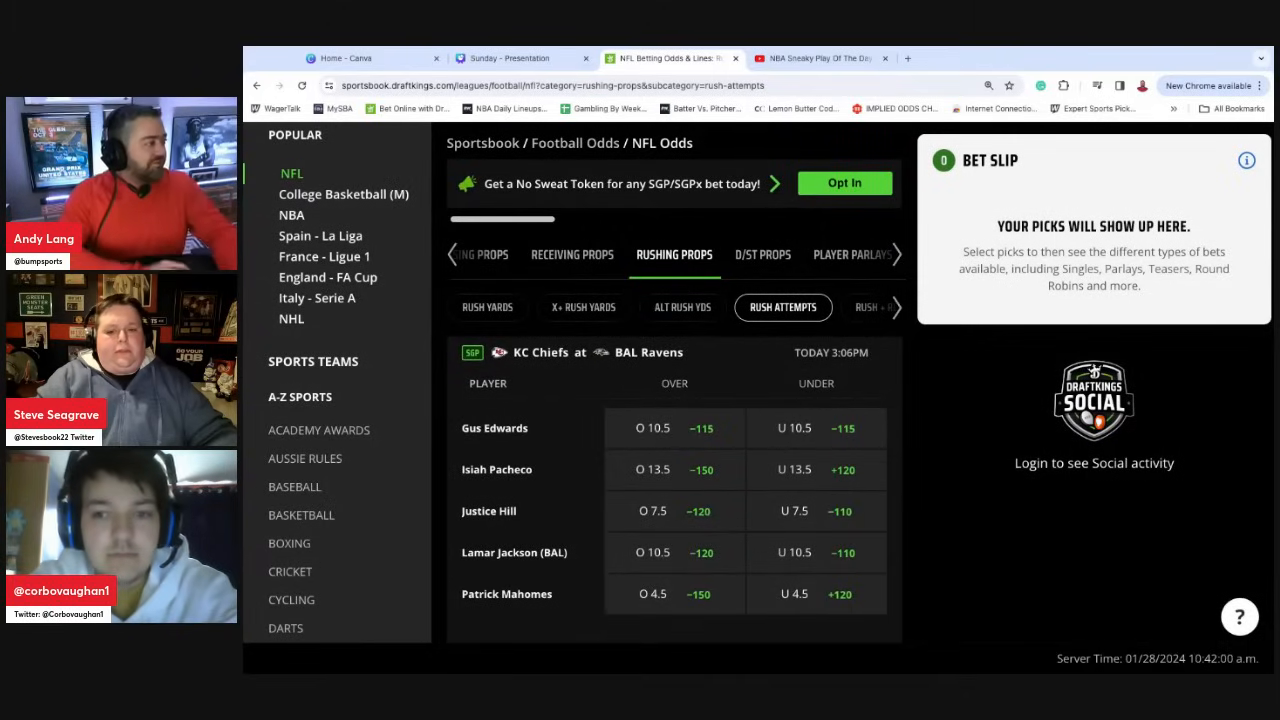
- Switch back to the Sunday presentation and select a slide in the page strip
left_click(508, 58)
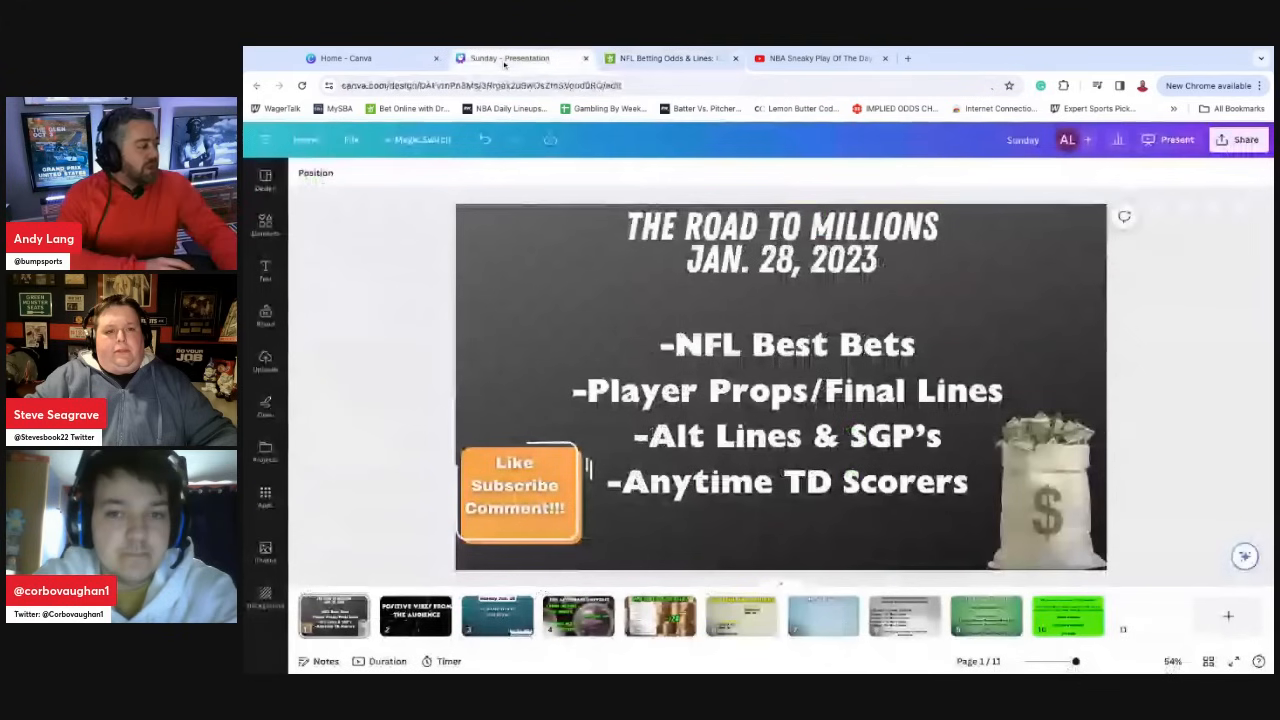
left_click(416, 616)
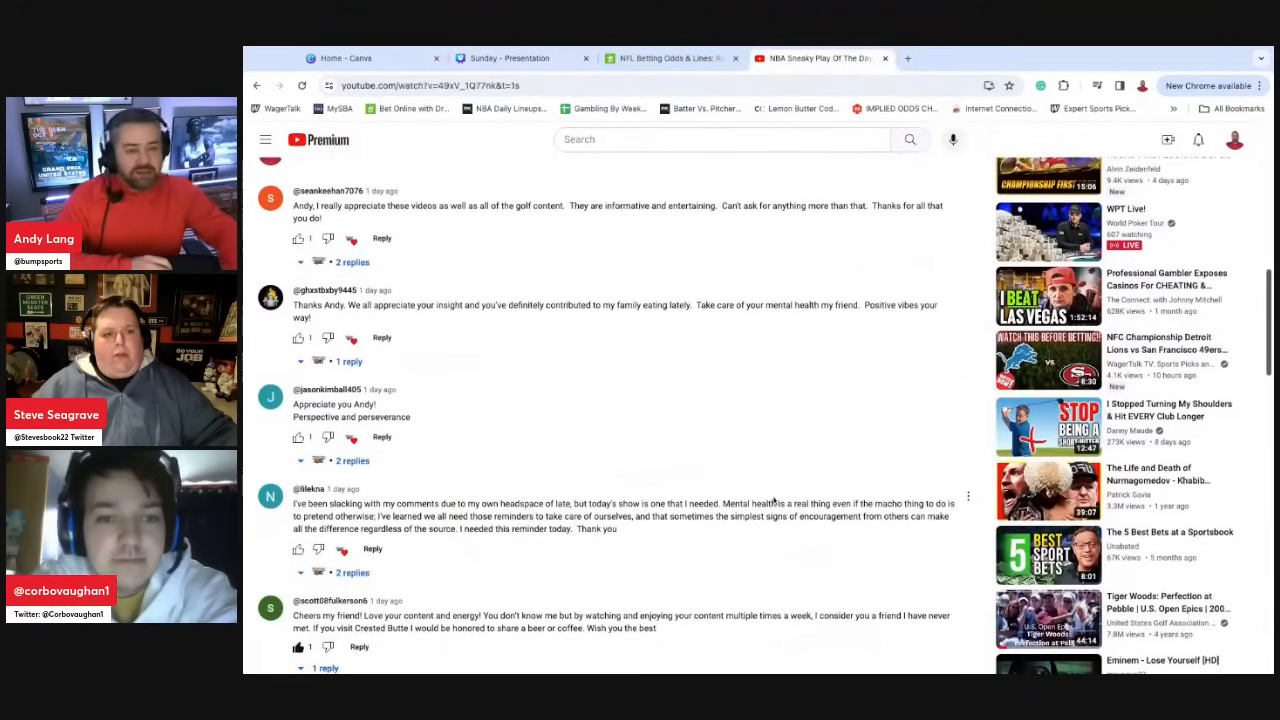
mouse_move(580, 220)
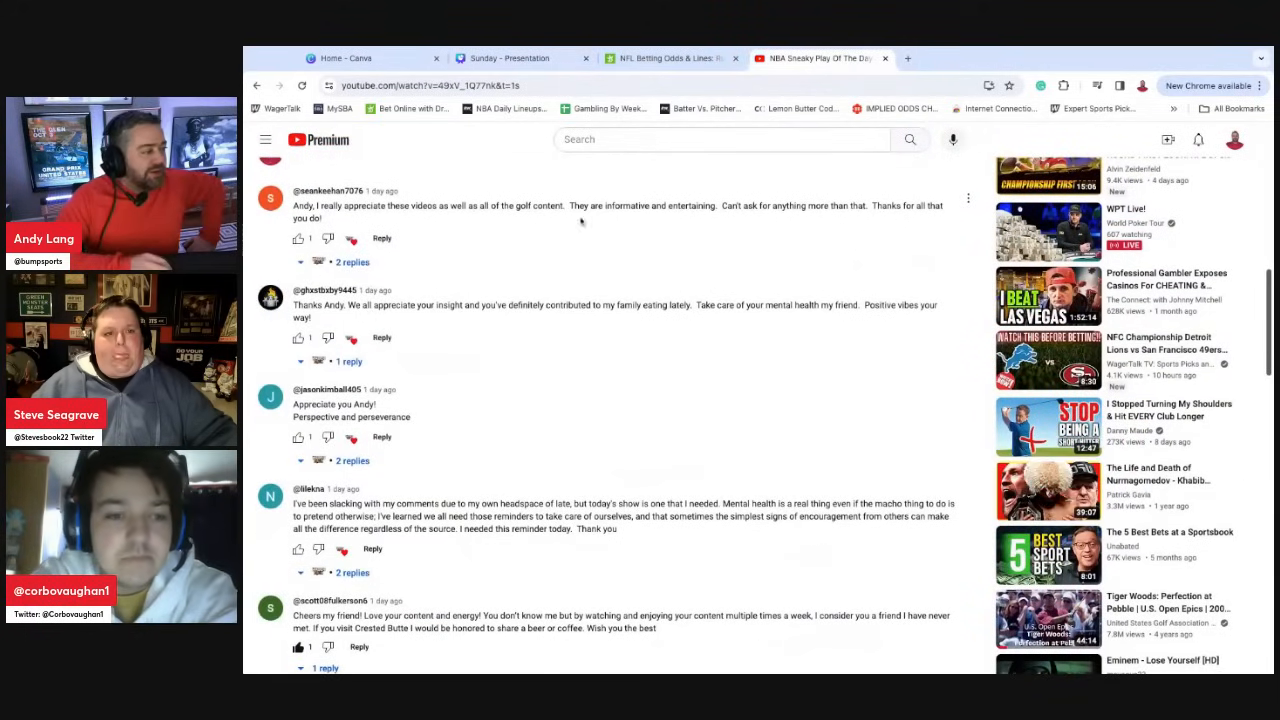
- Read through the YouTube viewer comments, then return to the Sunday presentation
scroll("up", 3)
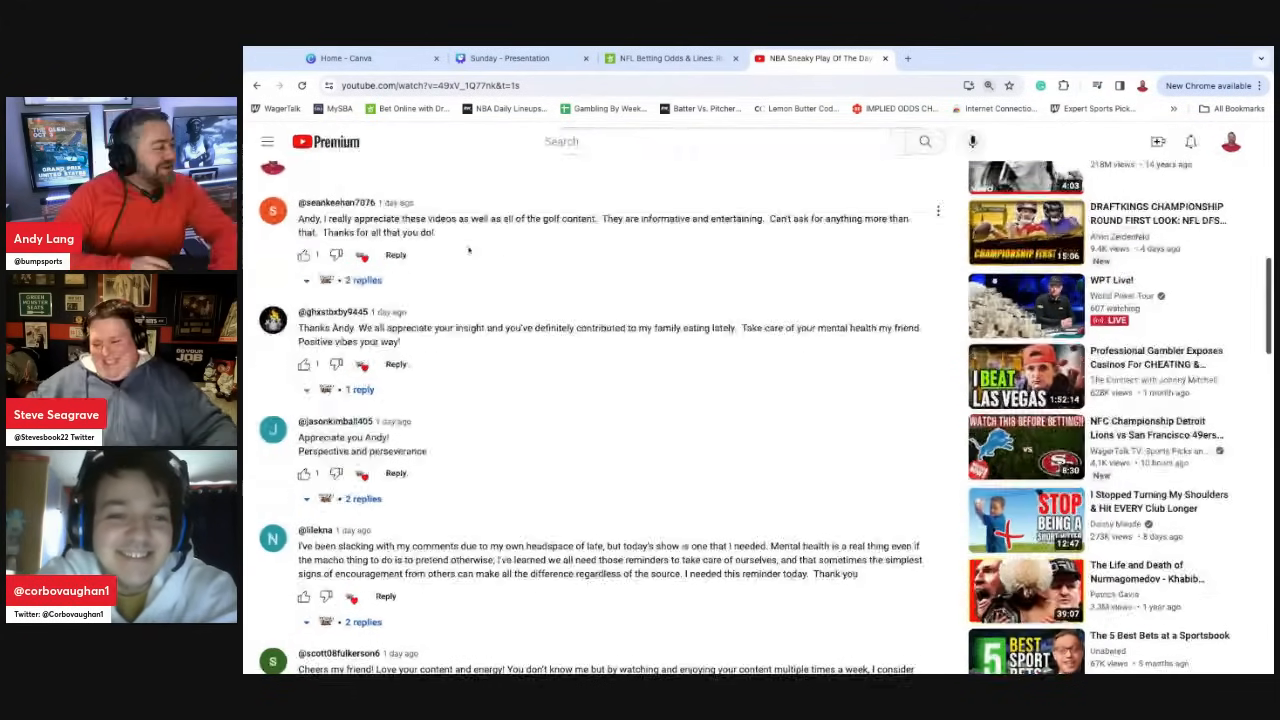
mouse_move(476, 248)
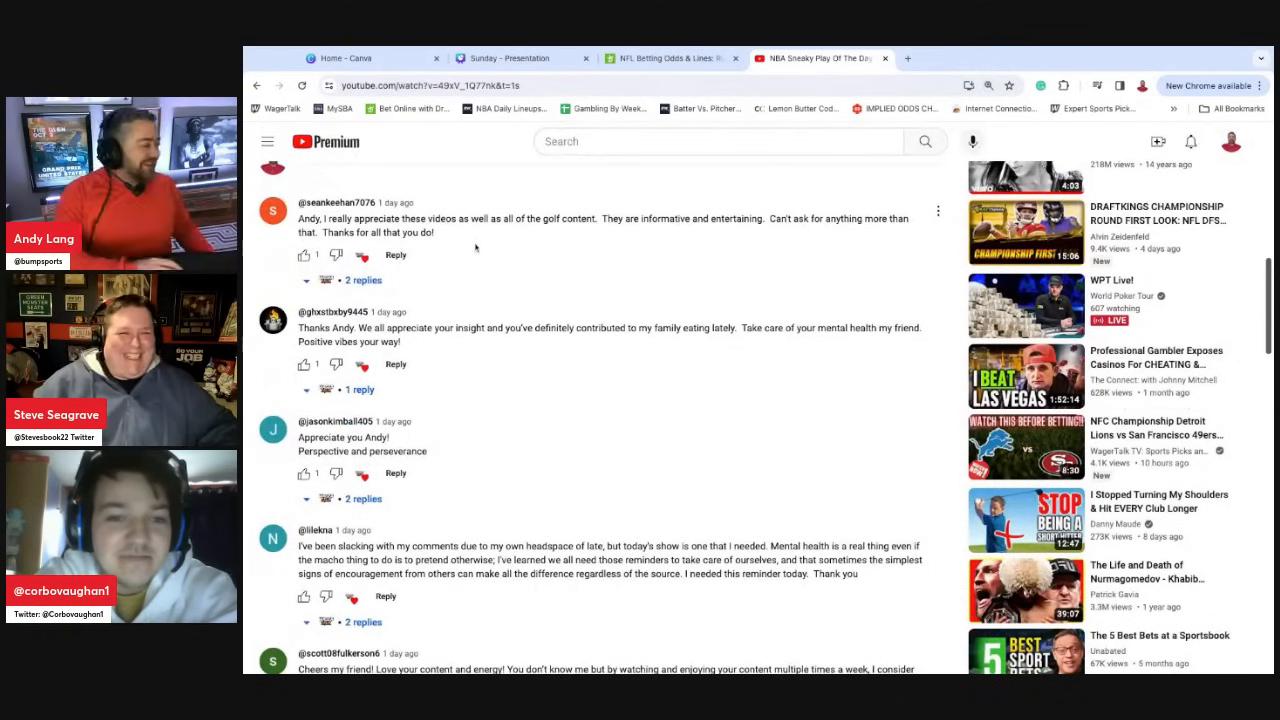
scroll("down", 3)
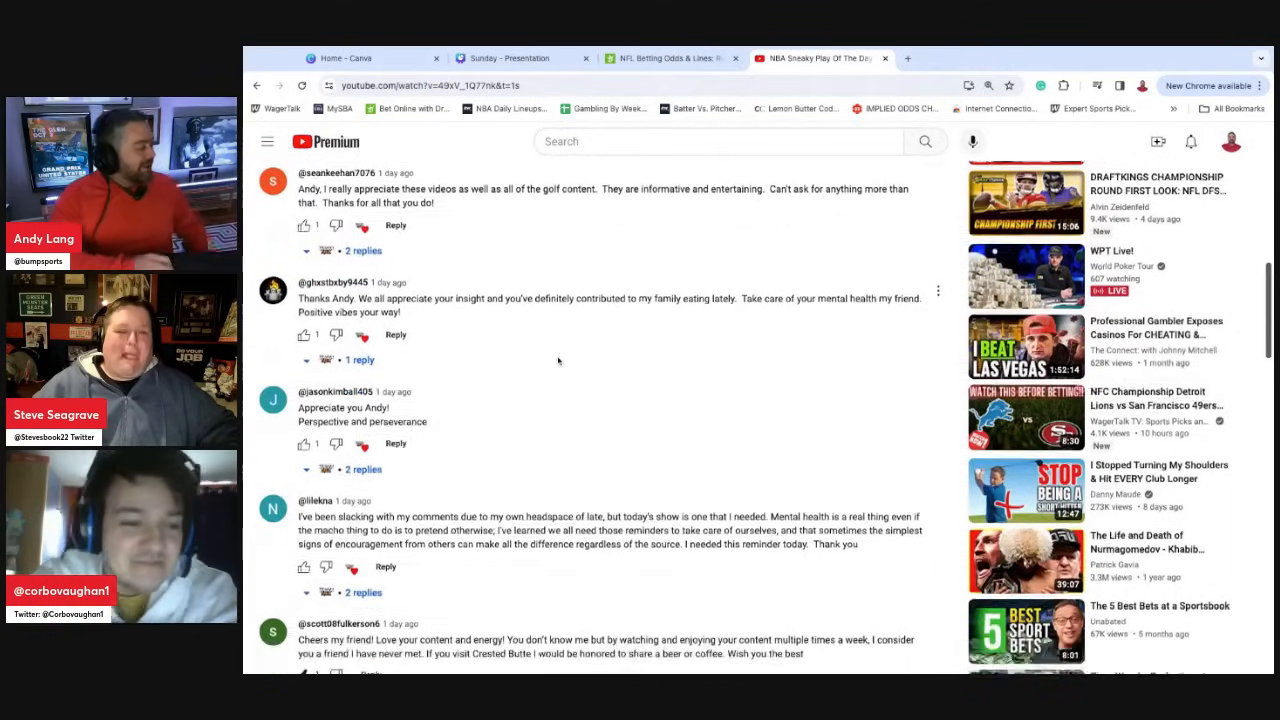
scroll("down", 3)
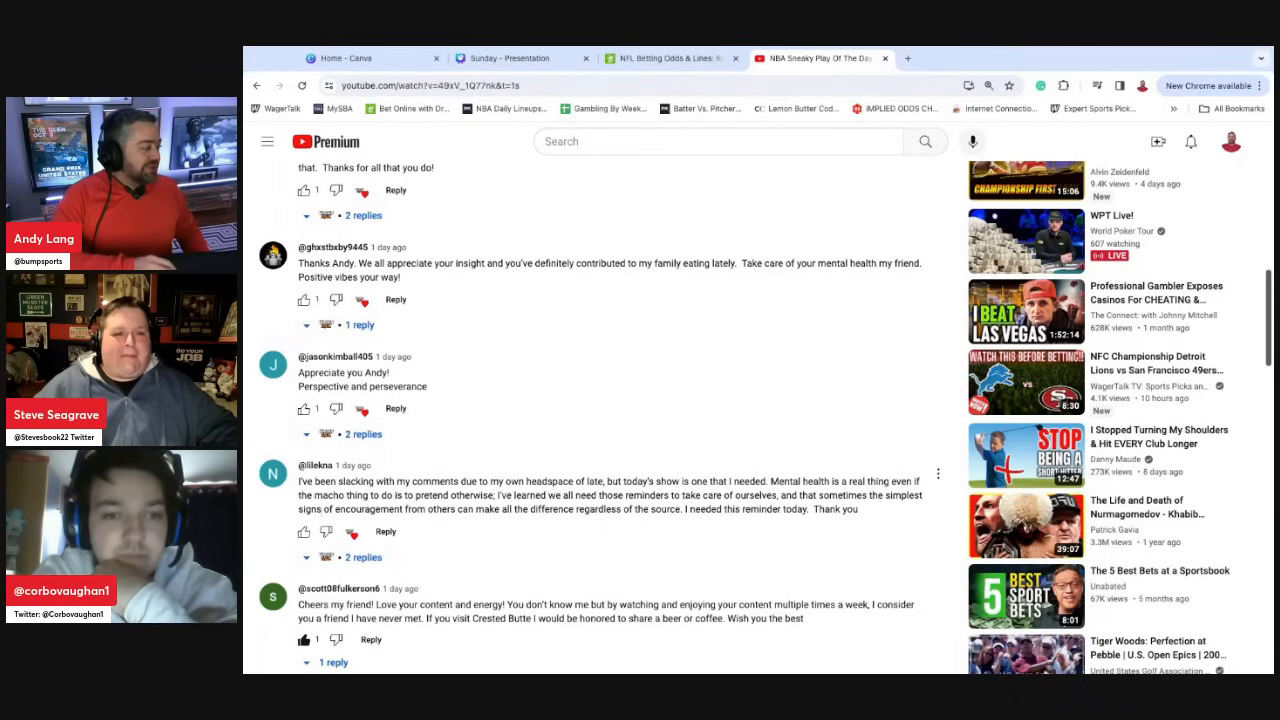
scroll("up", 3)
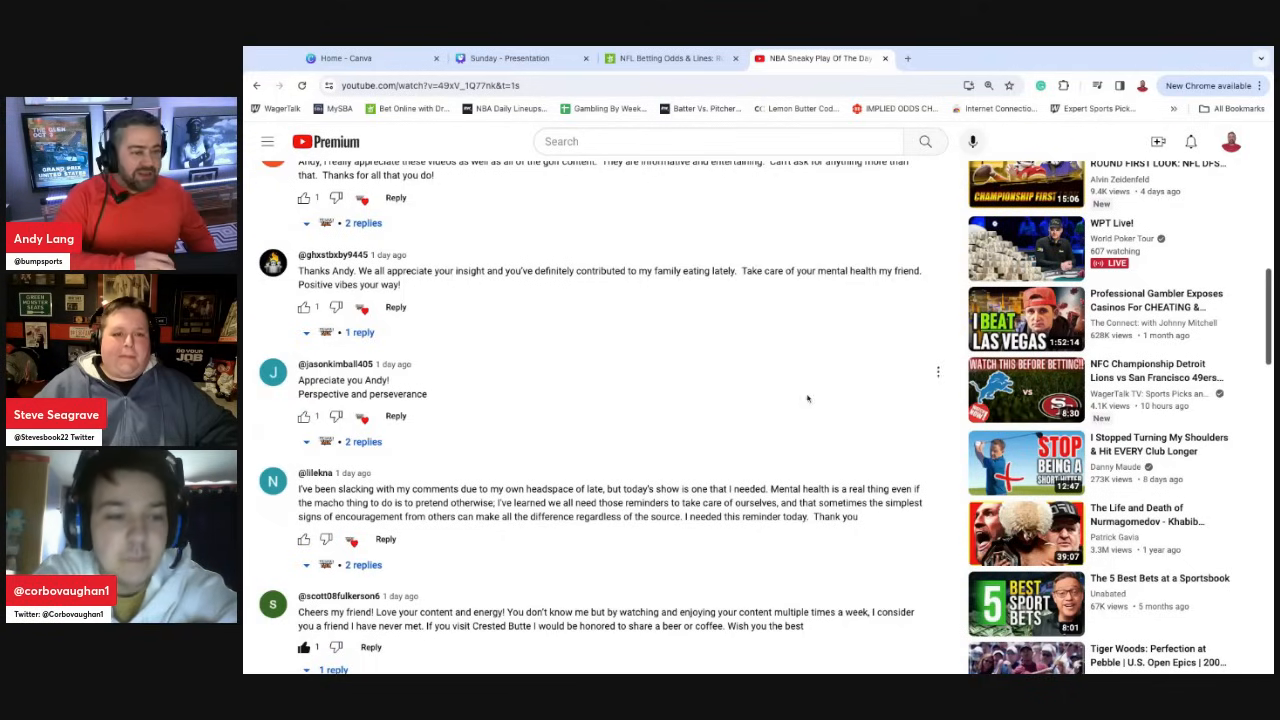
scroll("down", 3)
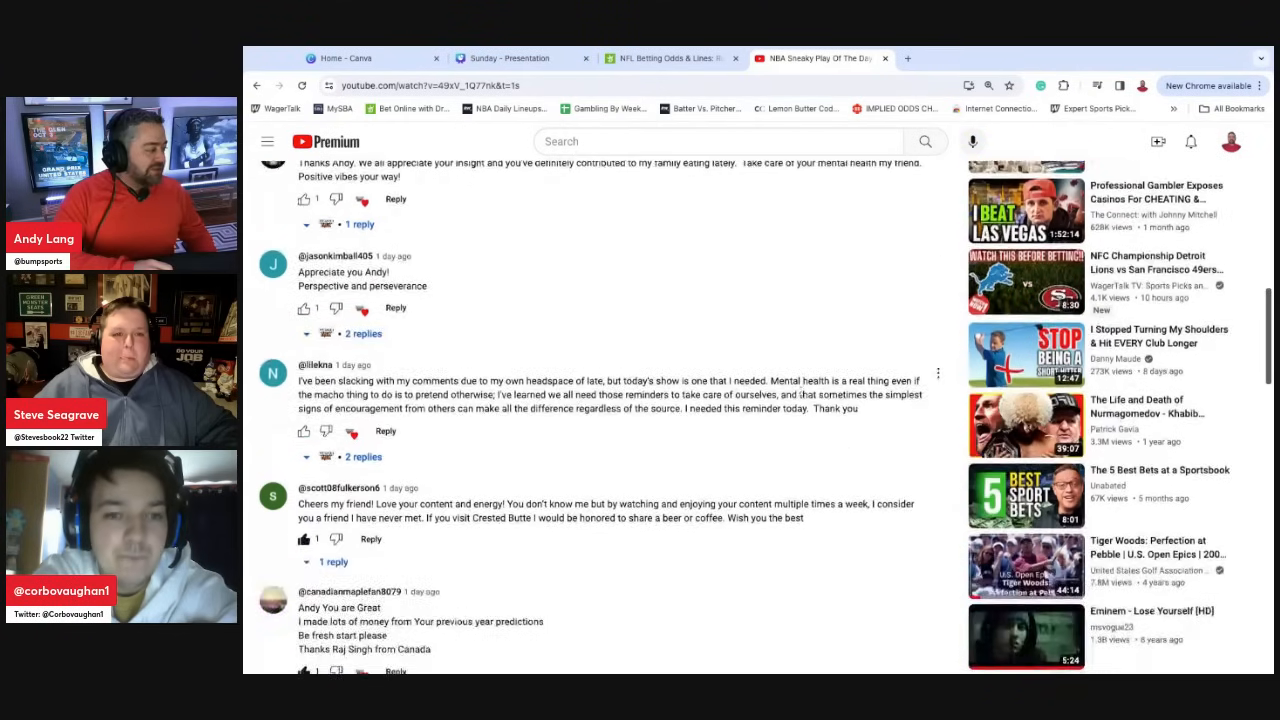
scroll("down", 3)
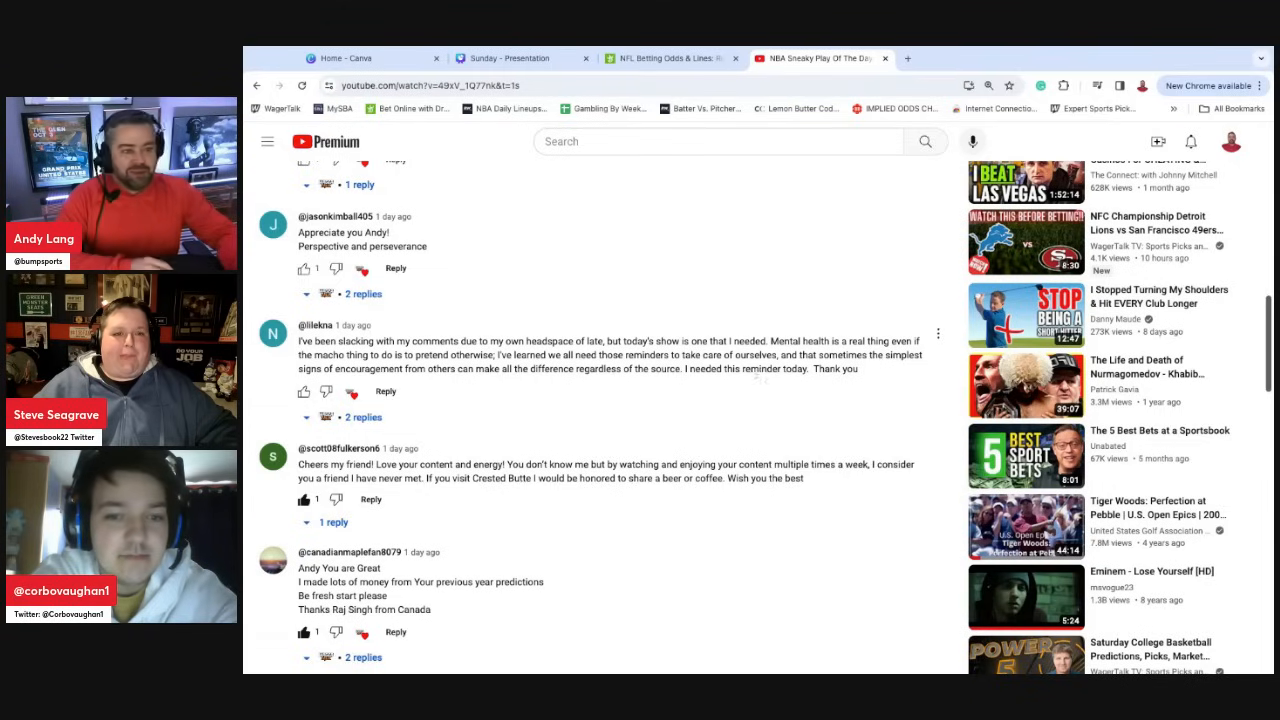
scroll("down", 3)
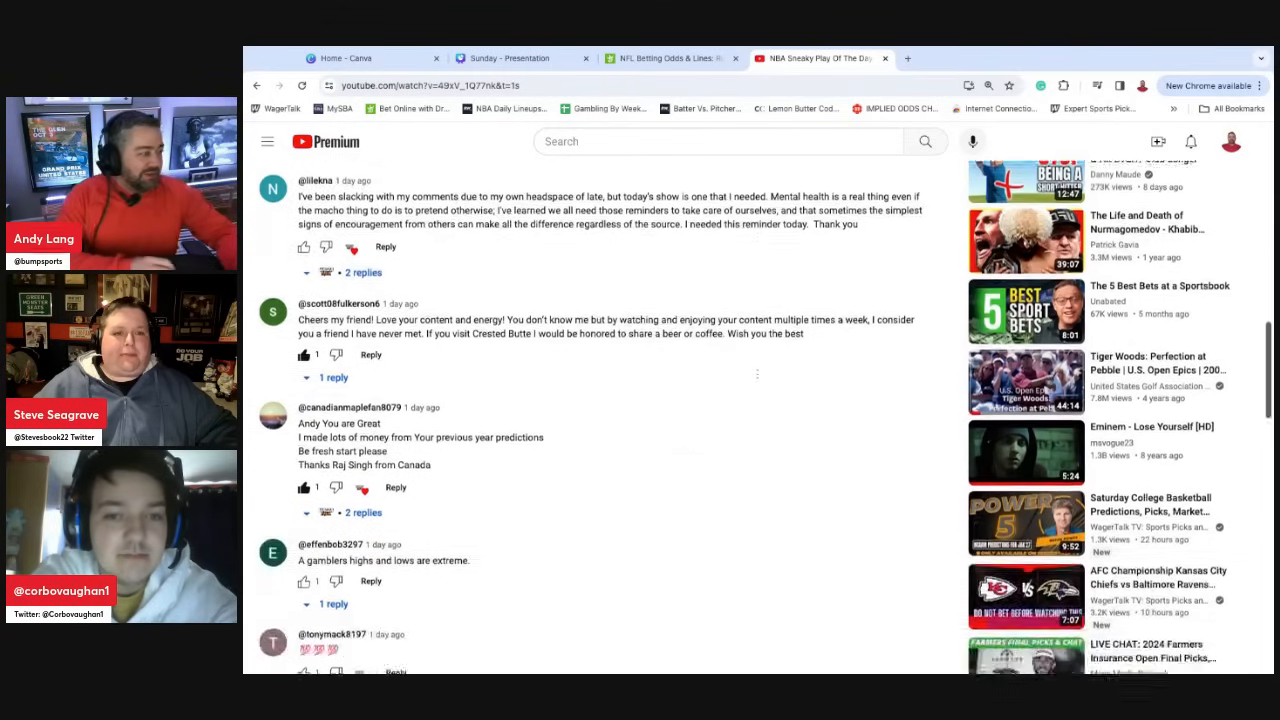
scroll("down", 3)
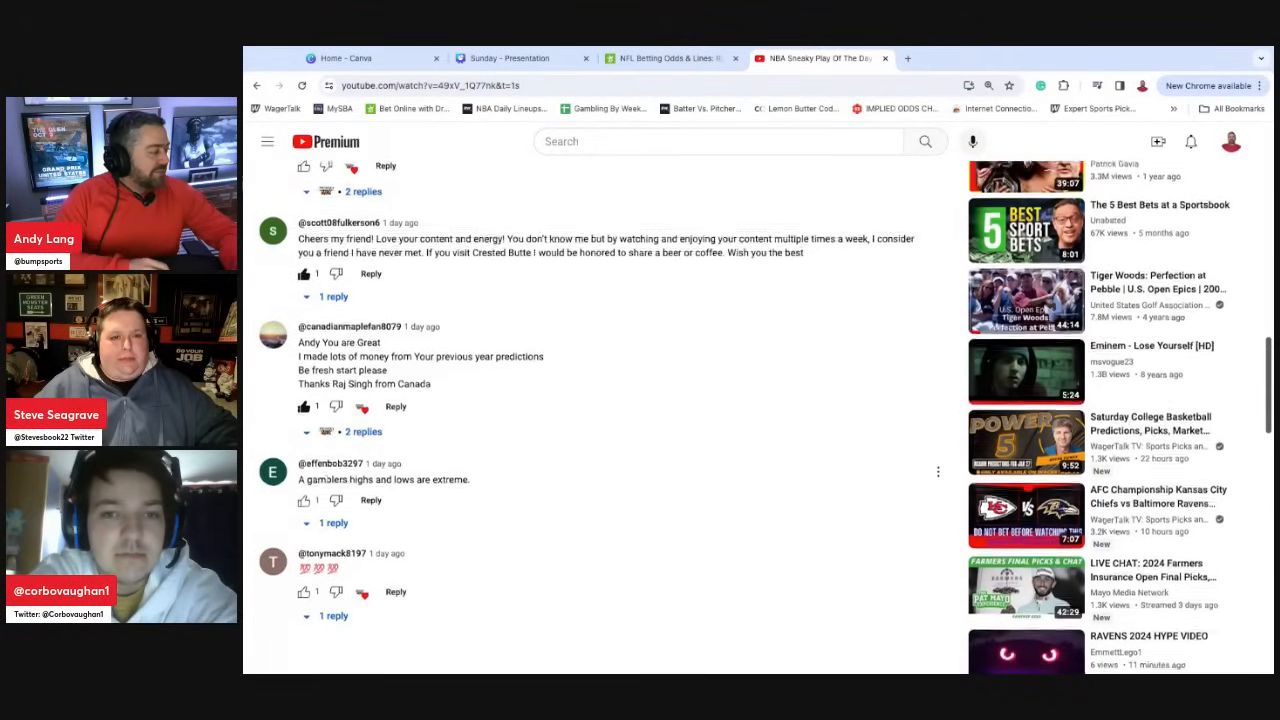
scroll("up", 3)
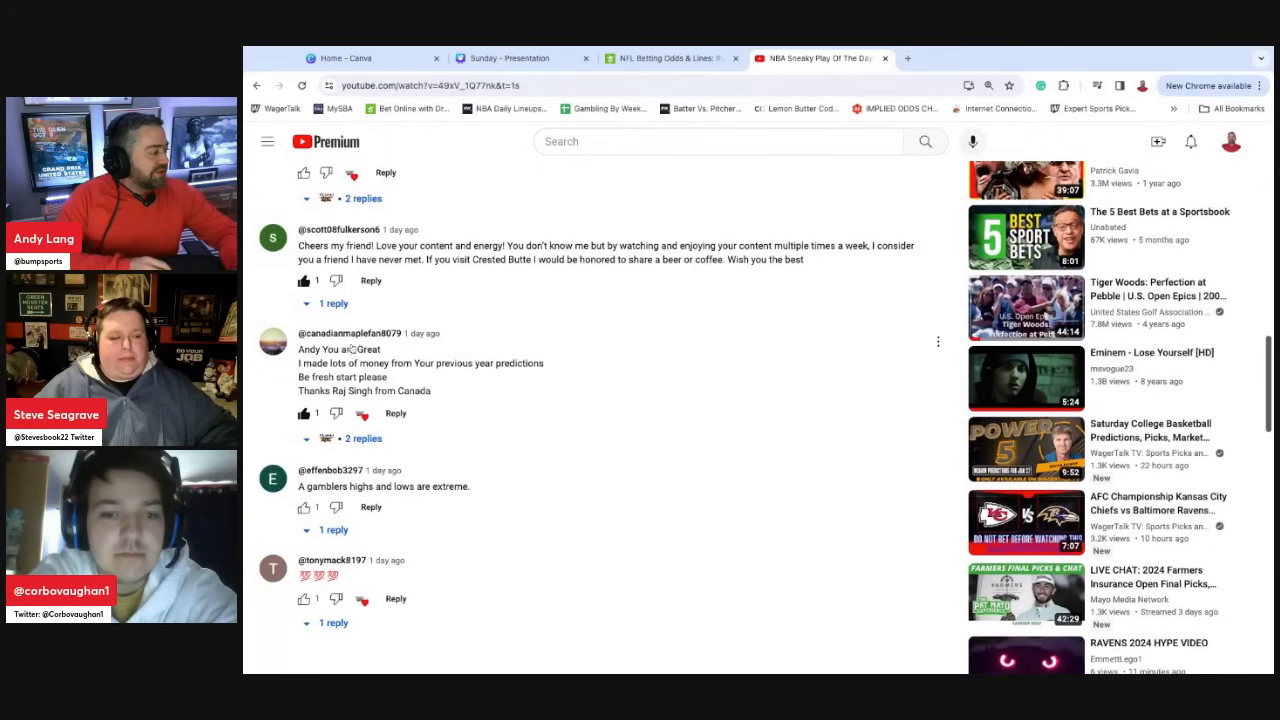
scroll("up", 3)
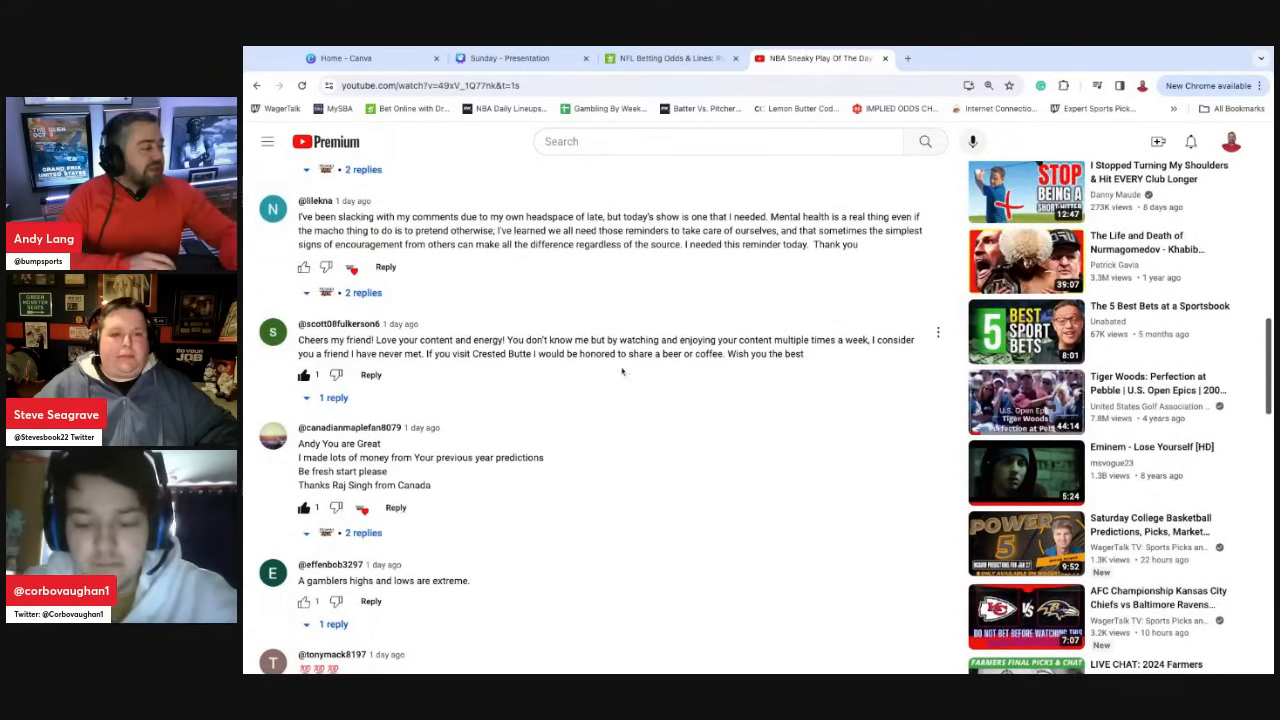
mouse_move(820, 412)
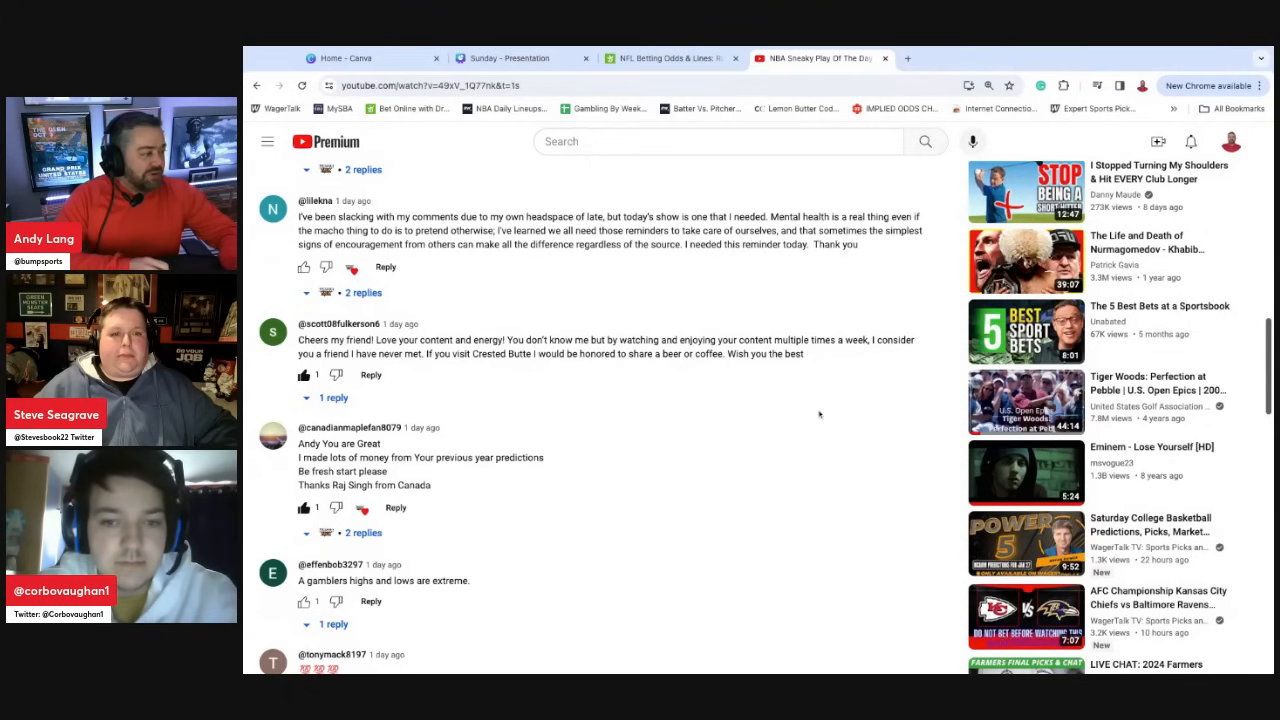
scroll("up", 3)
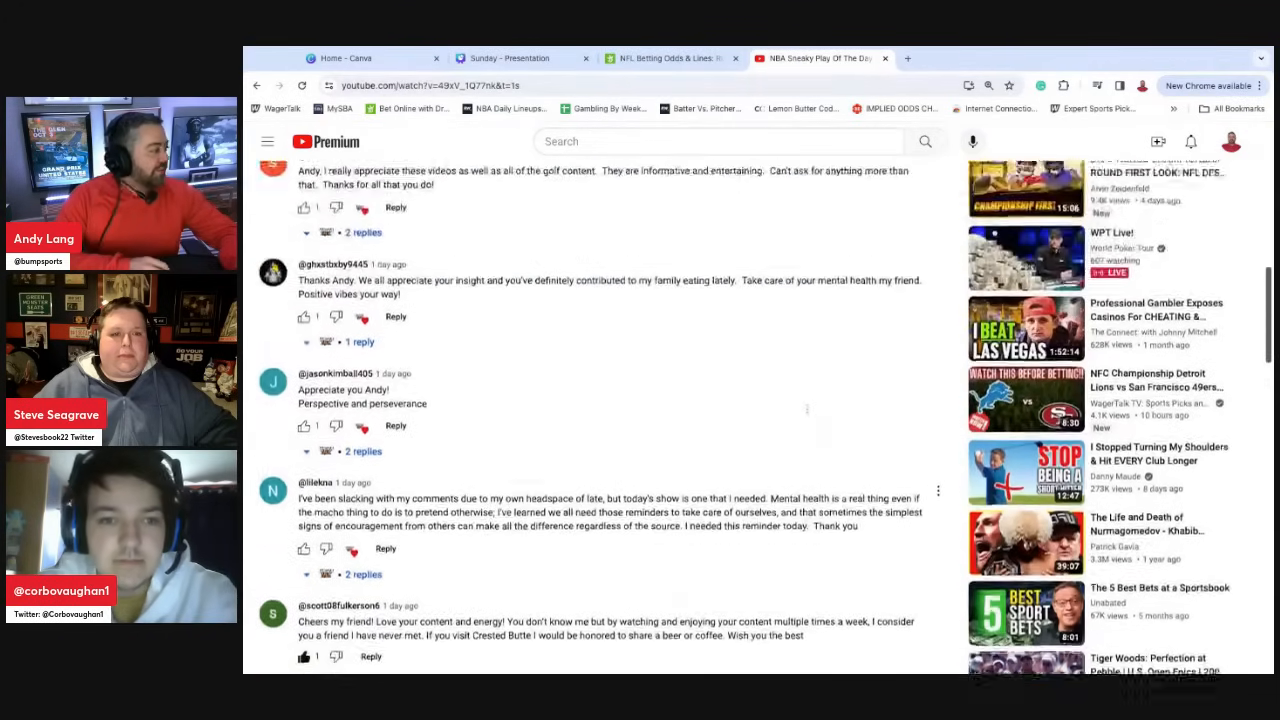
scroll("up", 3)
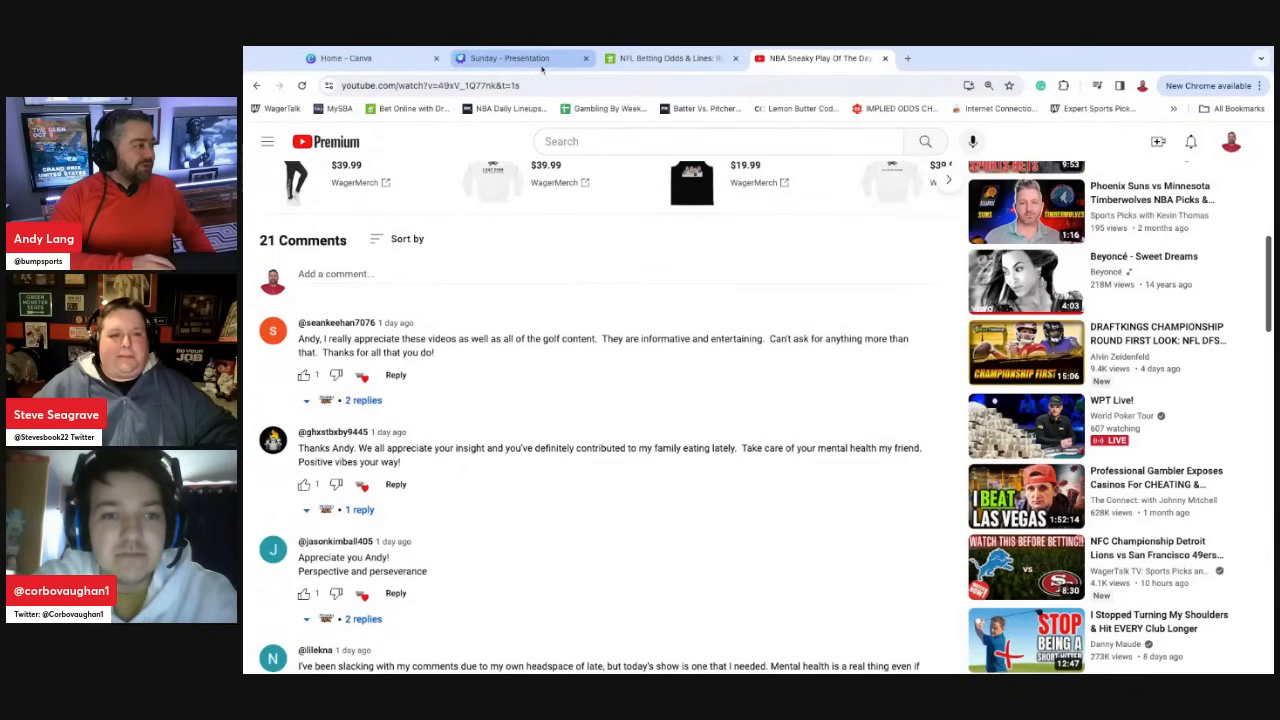
left_click(520, 58)
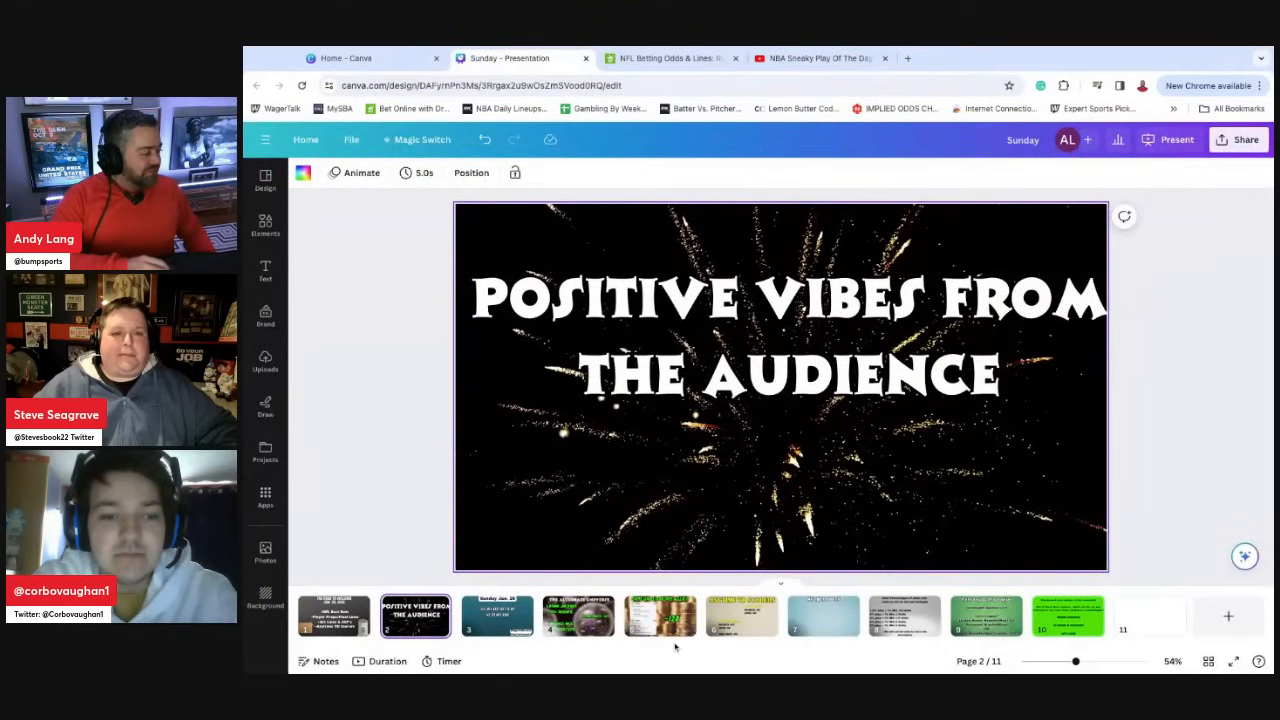
- Present the Alternate Universe props slide full screen, then advance to Same Game Parlays Week 17
left_click(578, 616)
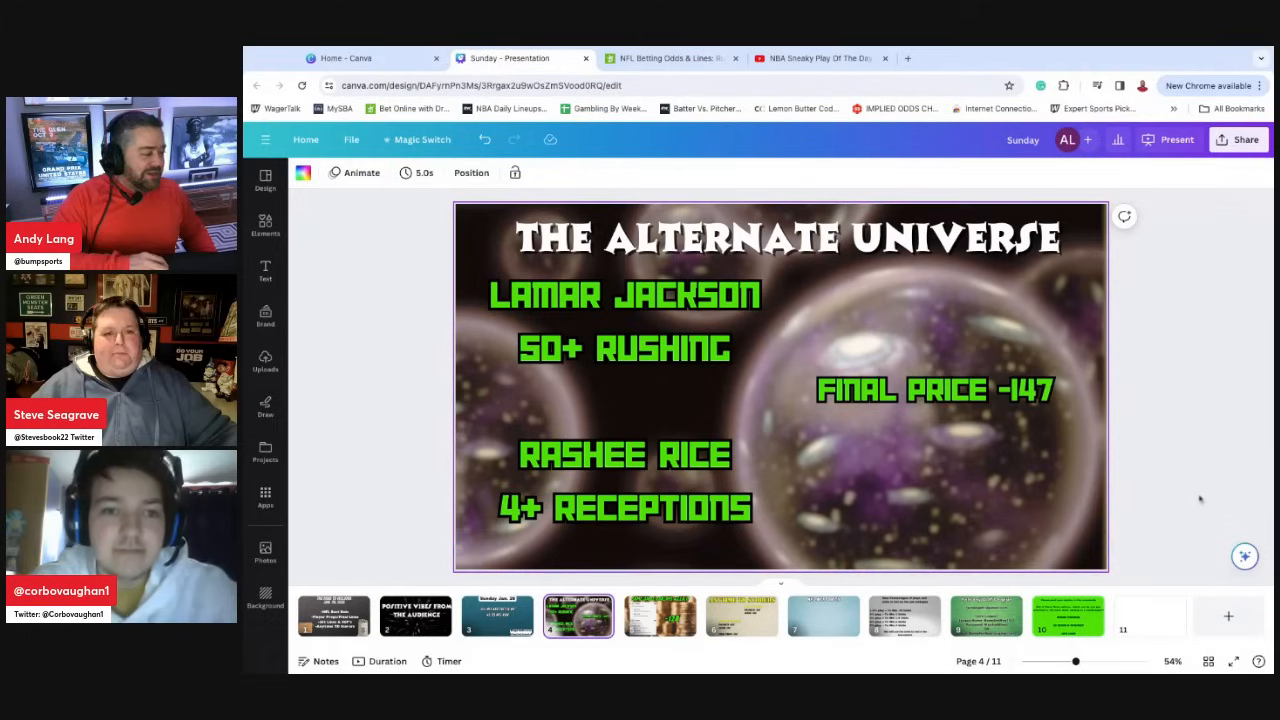
mouse_move(1232, 664)
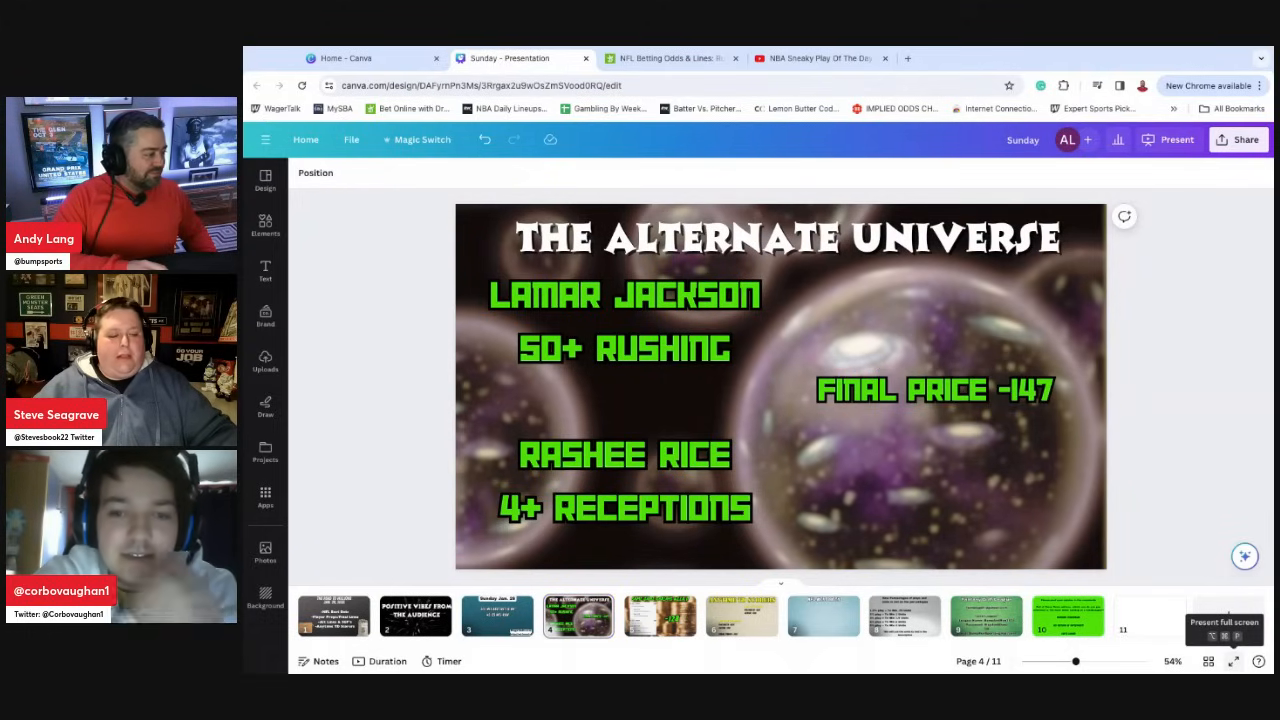
left_click(1224, 620)
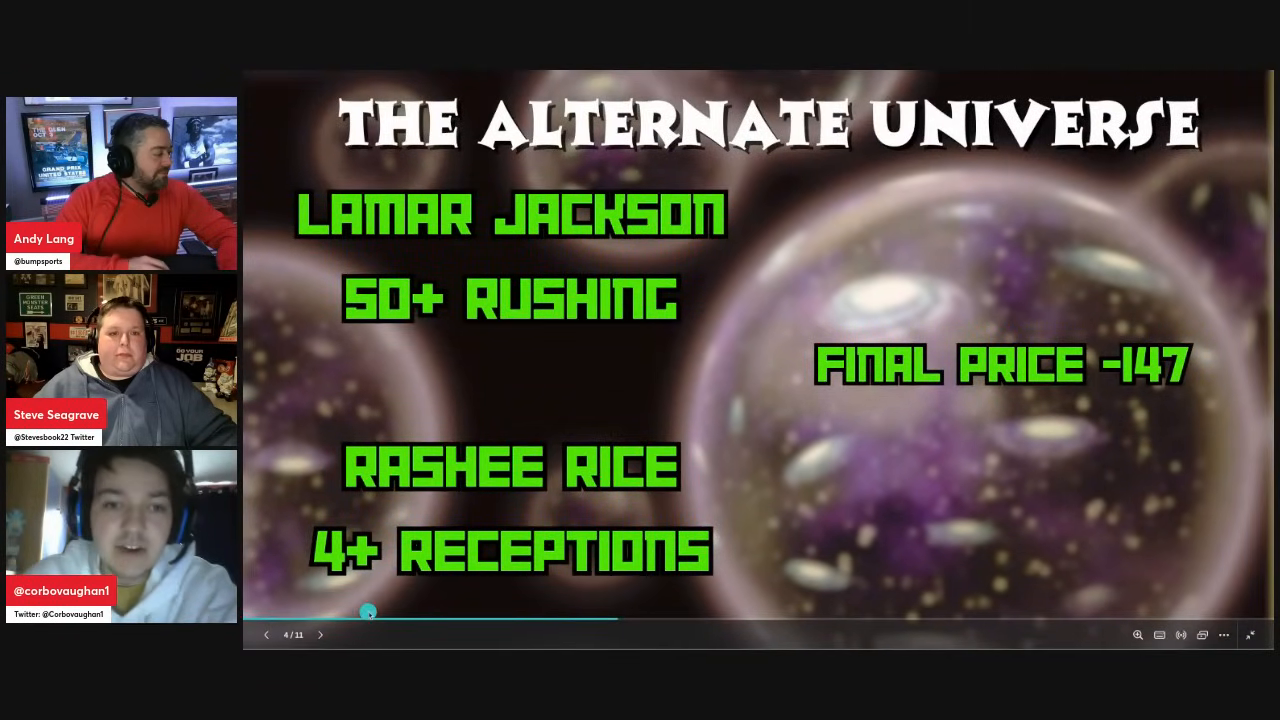
mouse_move(320, 636)
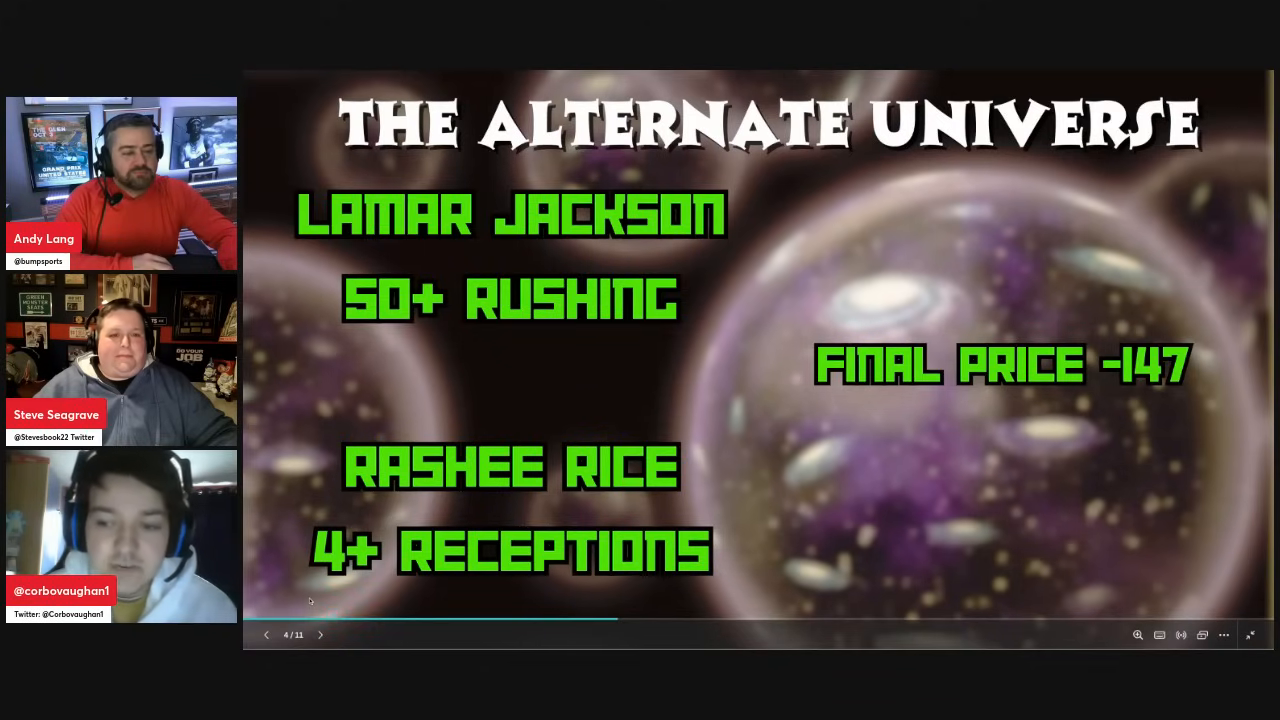
mouse_move(320, 636)
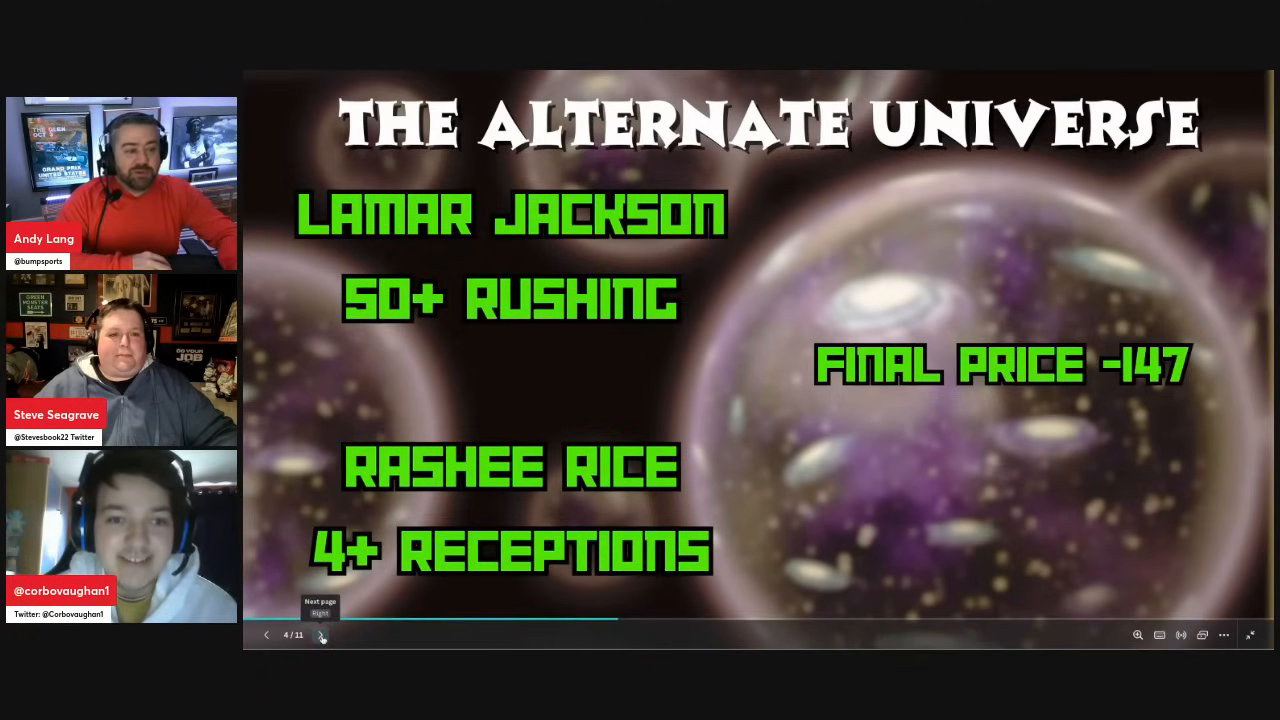
left_click(320, 636)
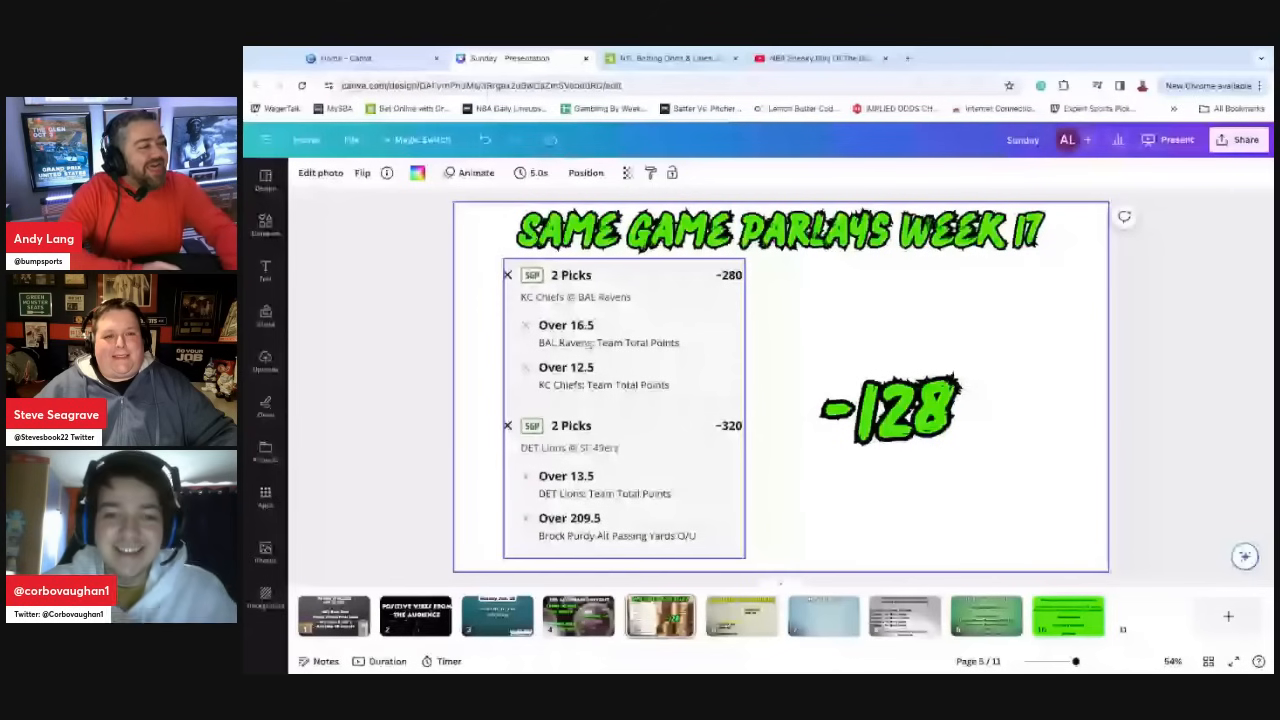
left_click(780, 230)
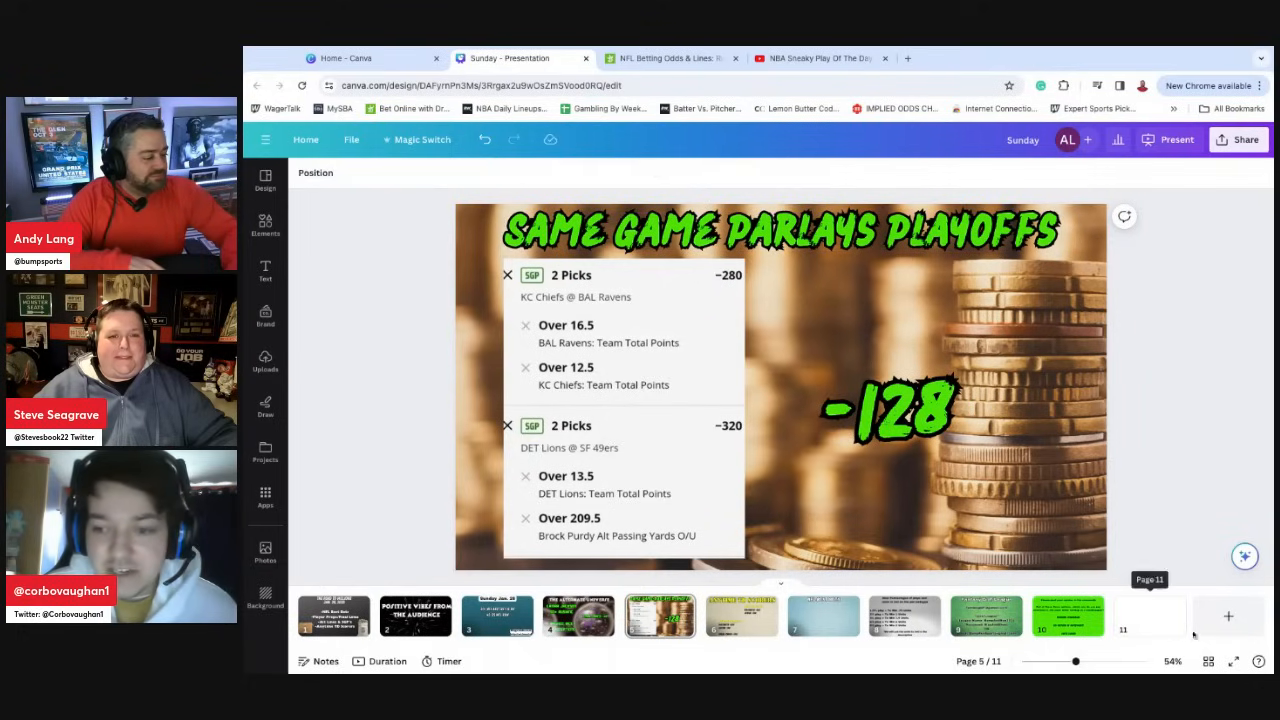
left_click(1176, 140)
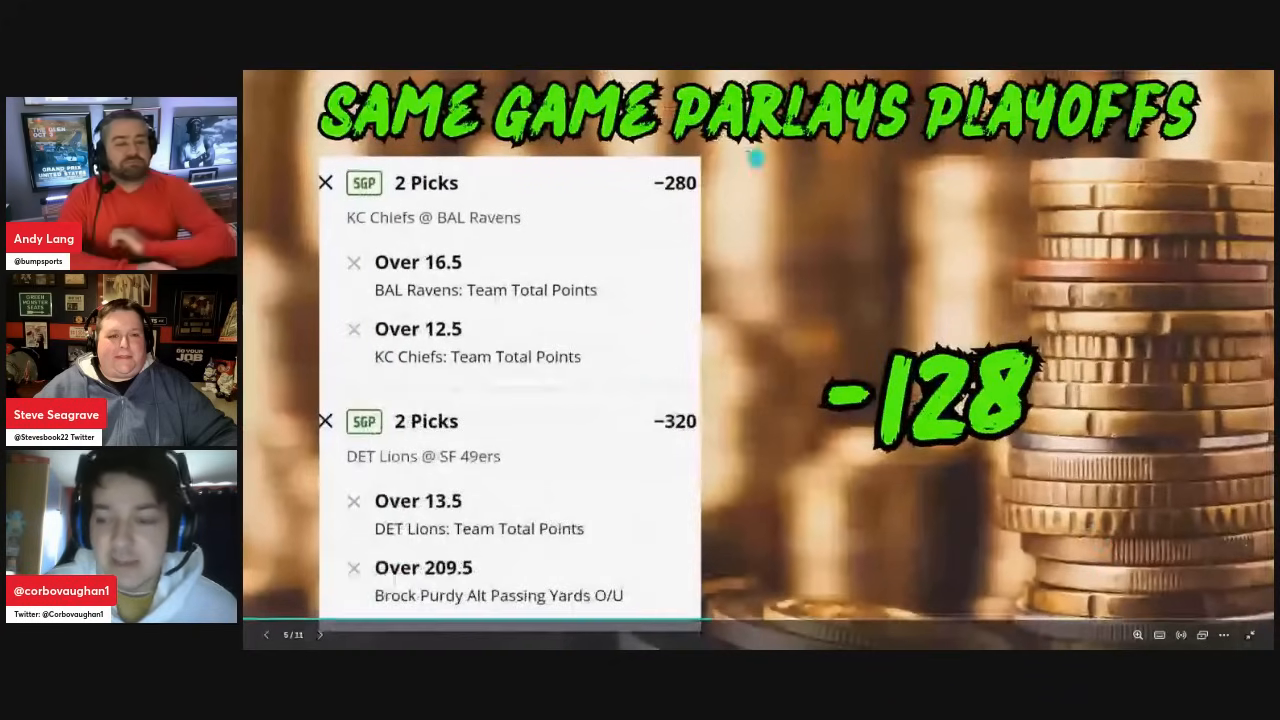
left_click(320, 634)
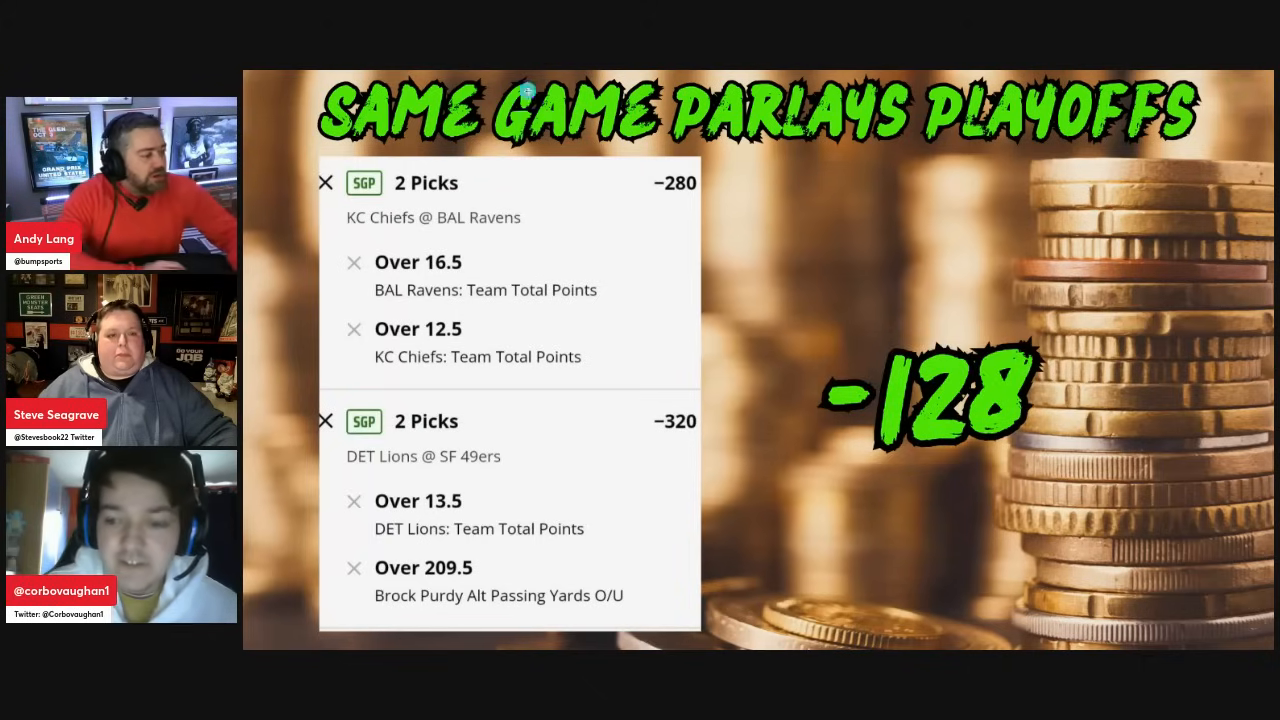
mouse_move(966, 308)
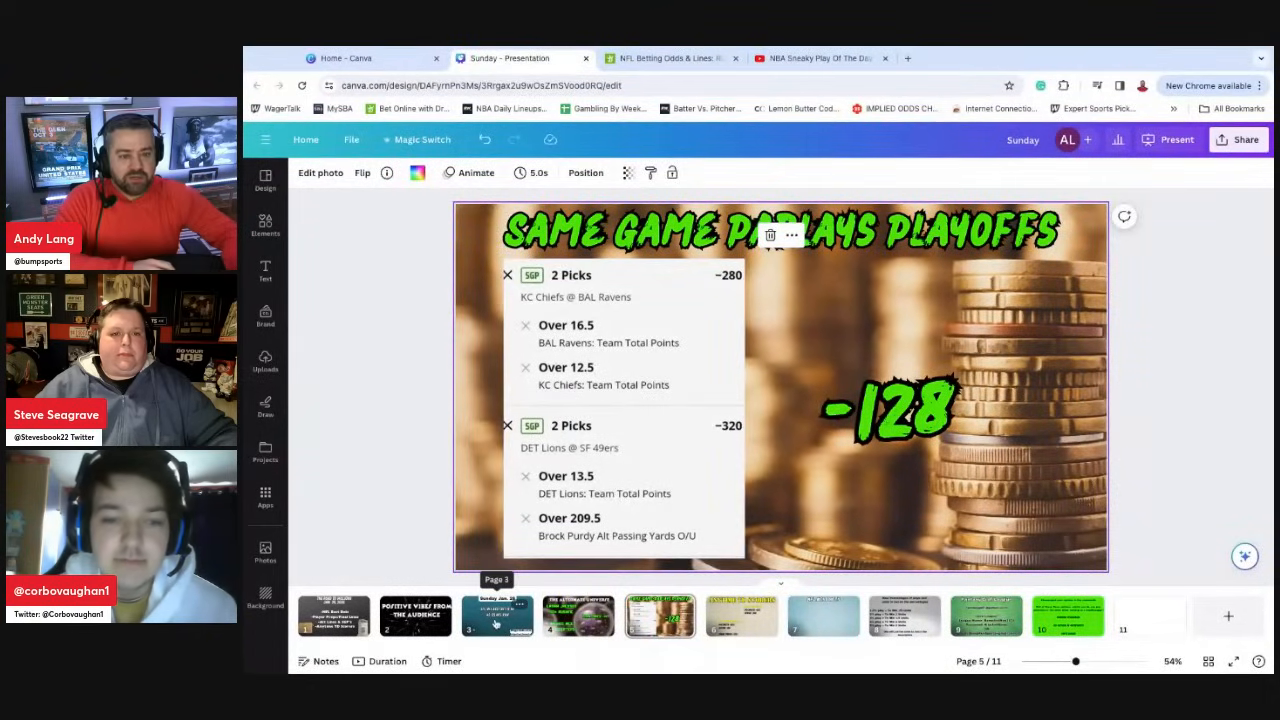
- Jump to the opening Sunday Jan. 28 title slide
left_click(496, 616)
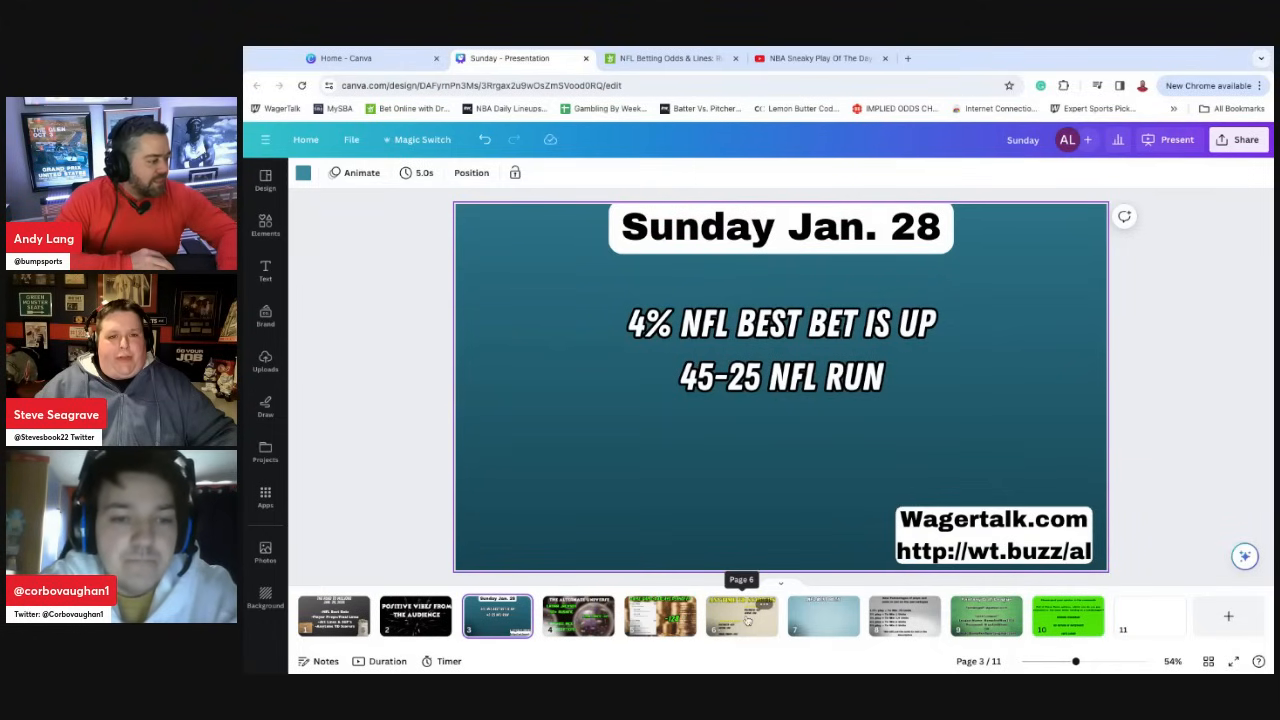
- Present the Anytime TD Scorers slide full screen, then return to the Sunday Jan. 28 title slide
left_click(740, 616)
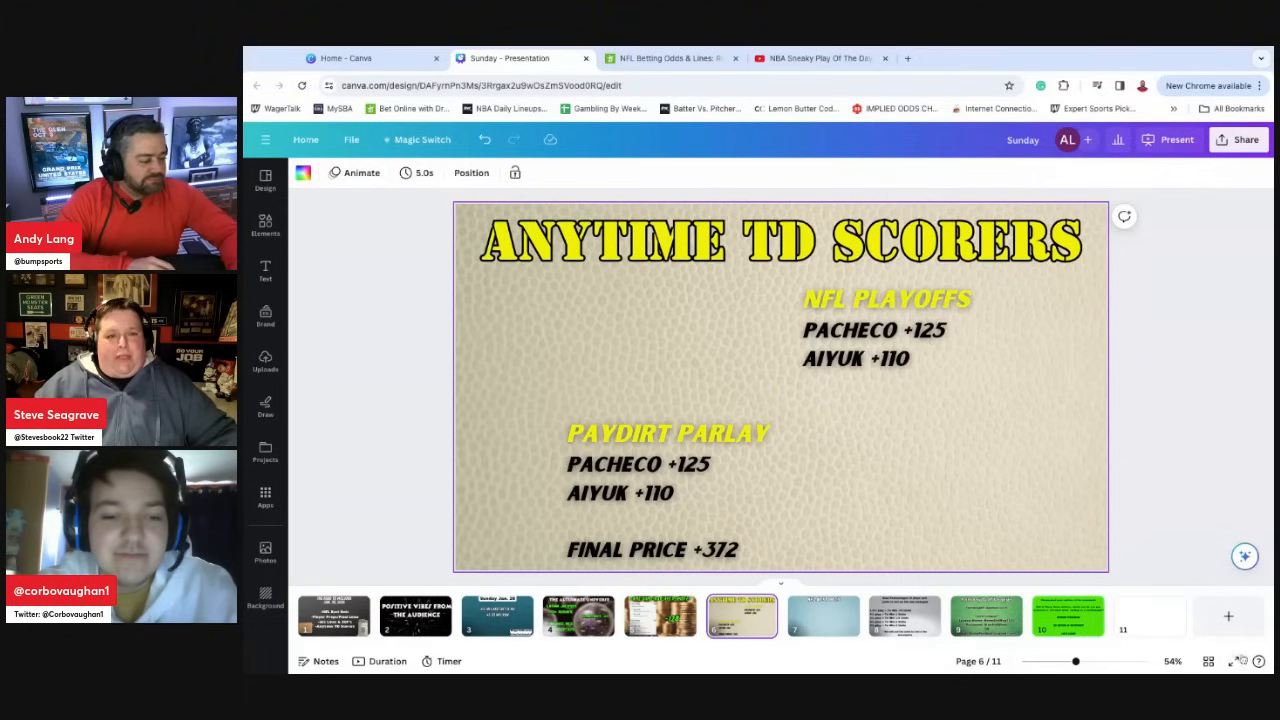
left_click(1176, 140)
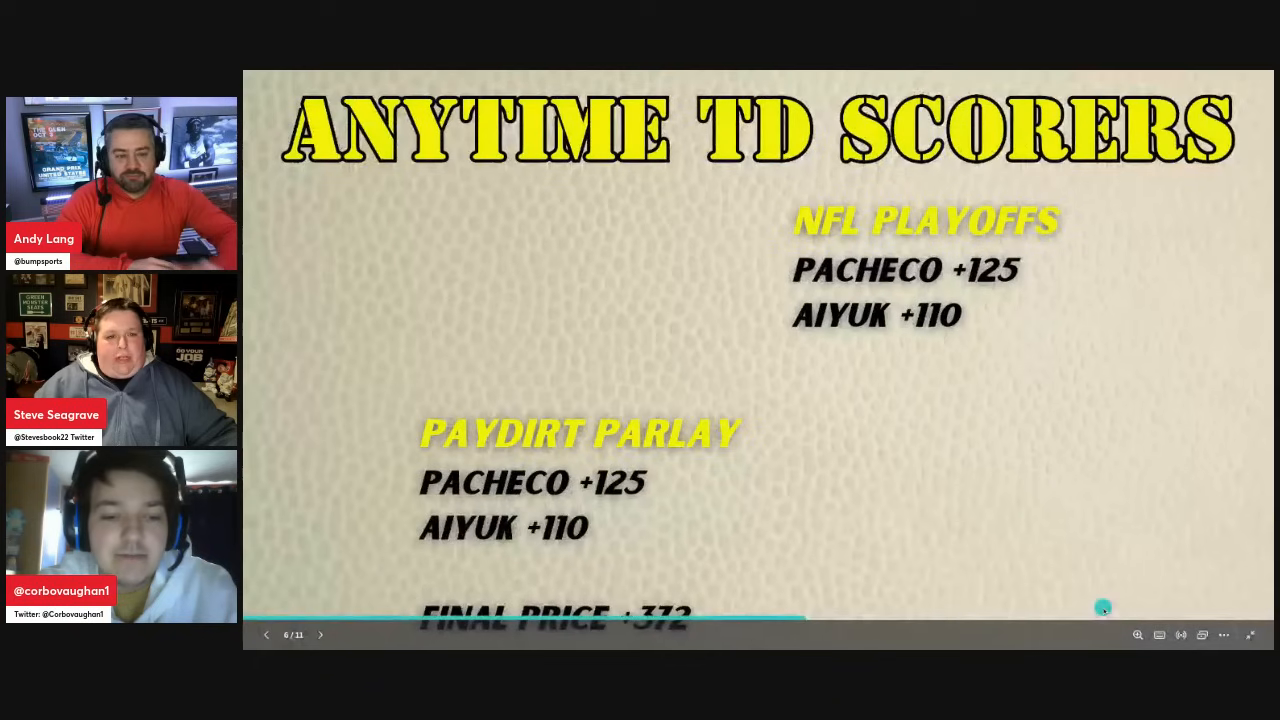
mouse_move(932, 442)
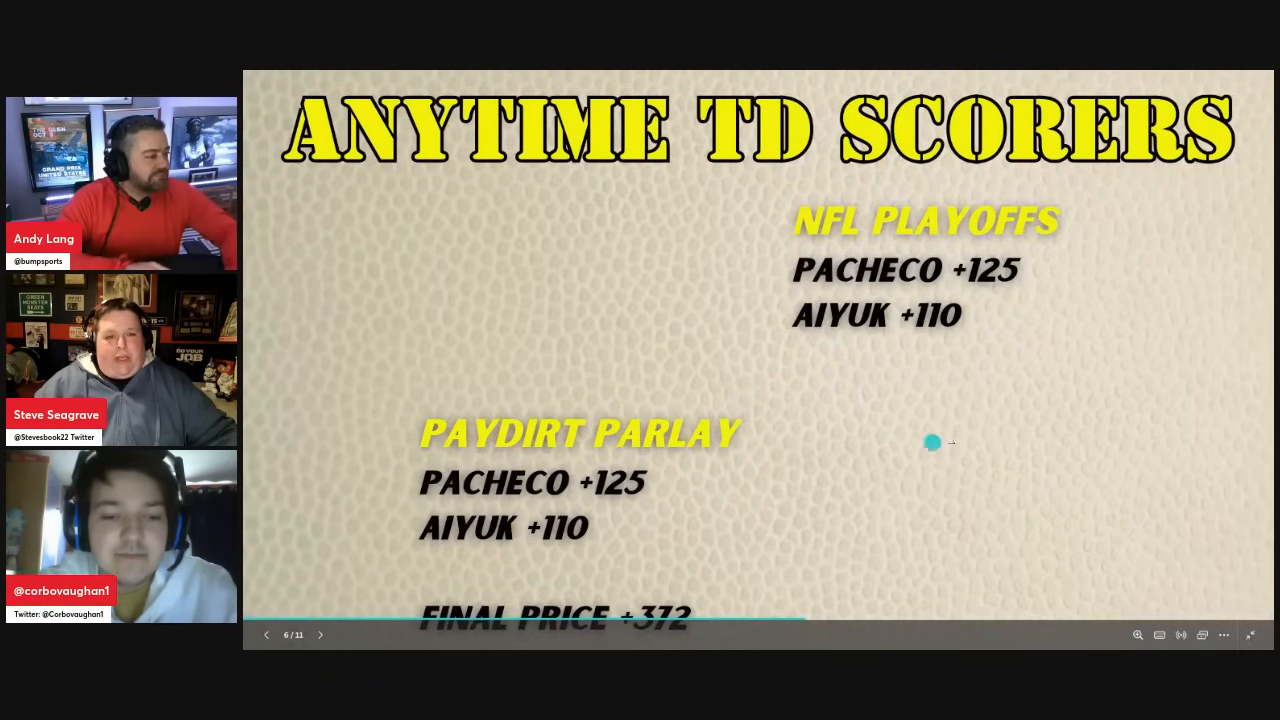
mouse_move(1026, 444)
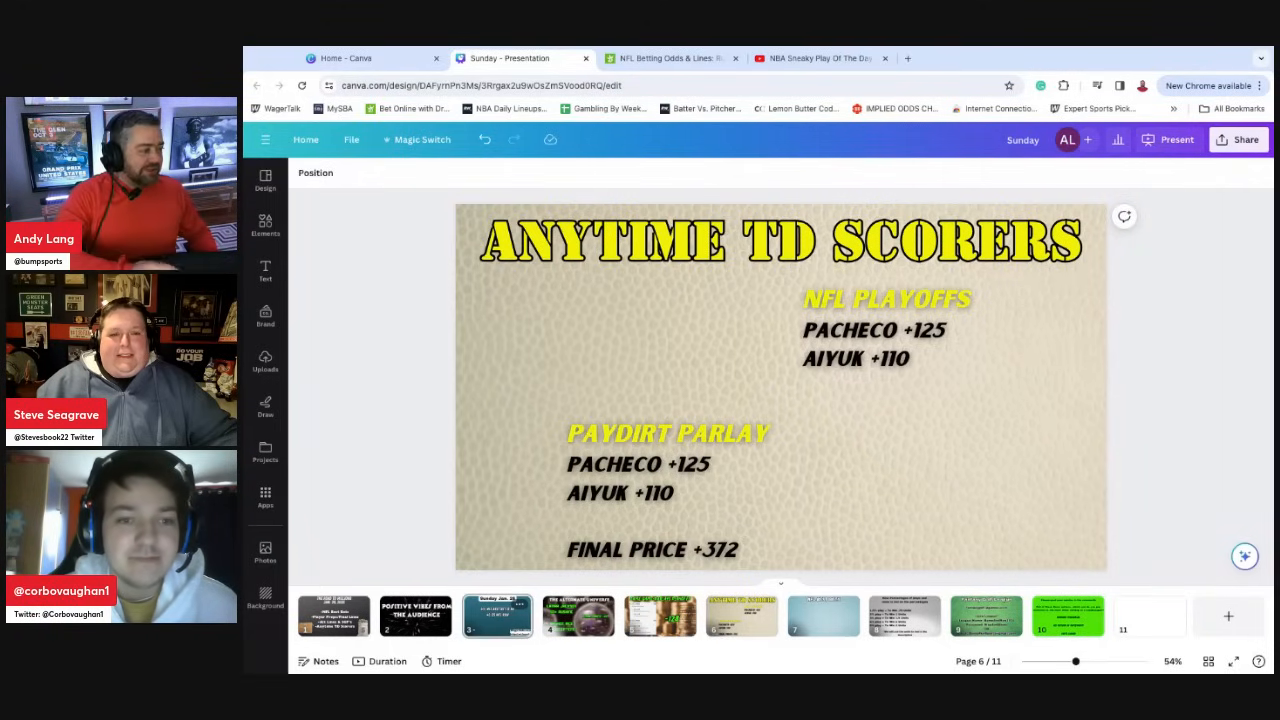
left_click(496, 616)
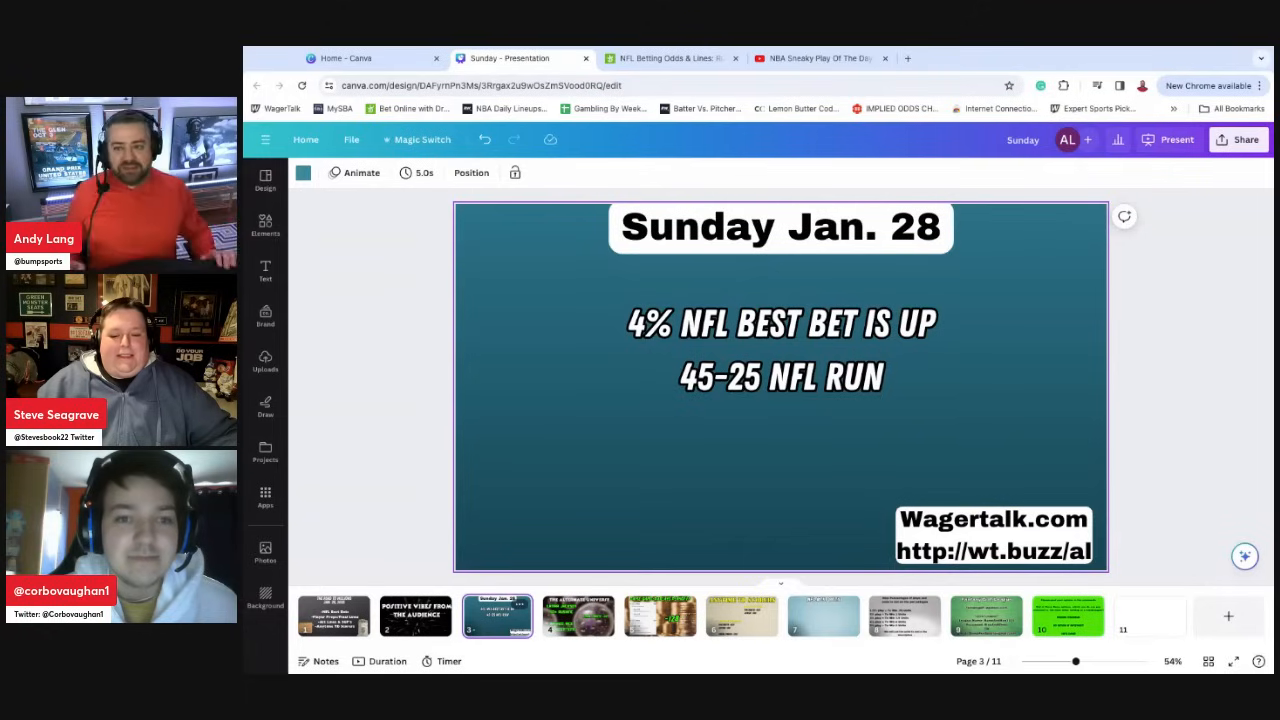